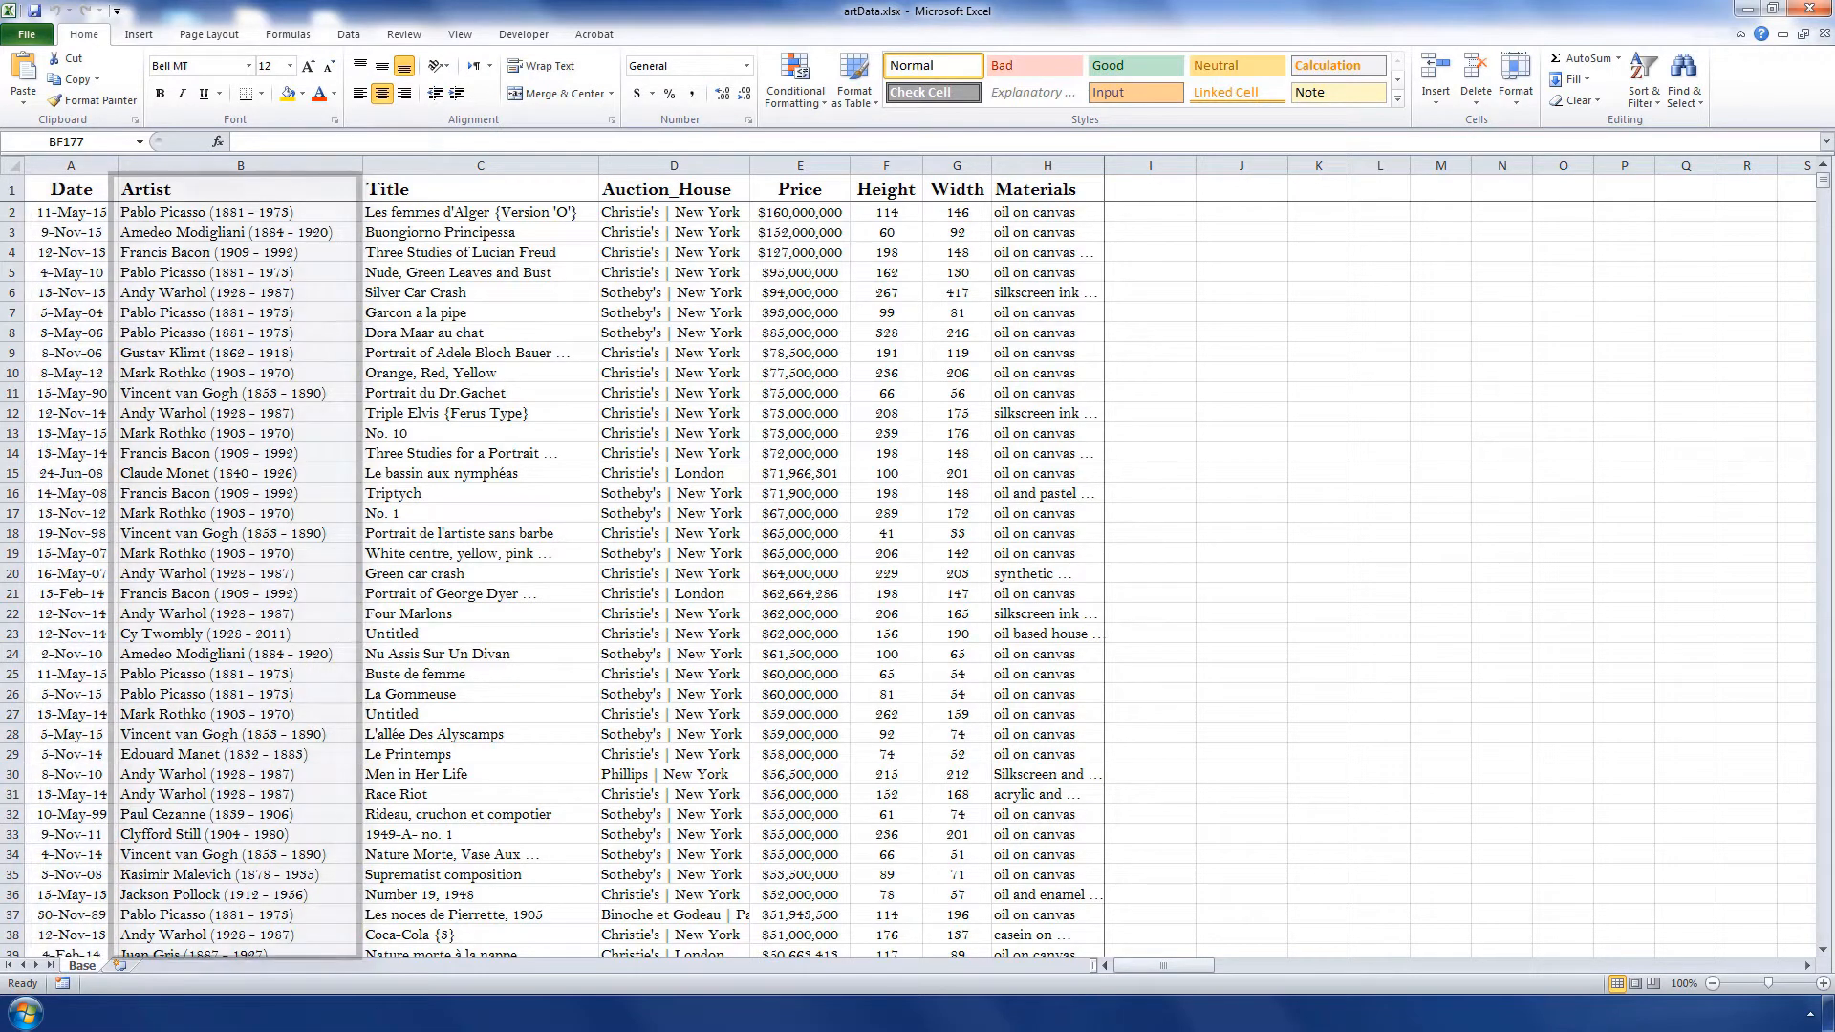
Delete the Title, Materials and Artist columns, leaving Date, Auction_House, Price, Height and Width.
click(480, 165)
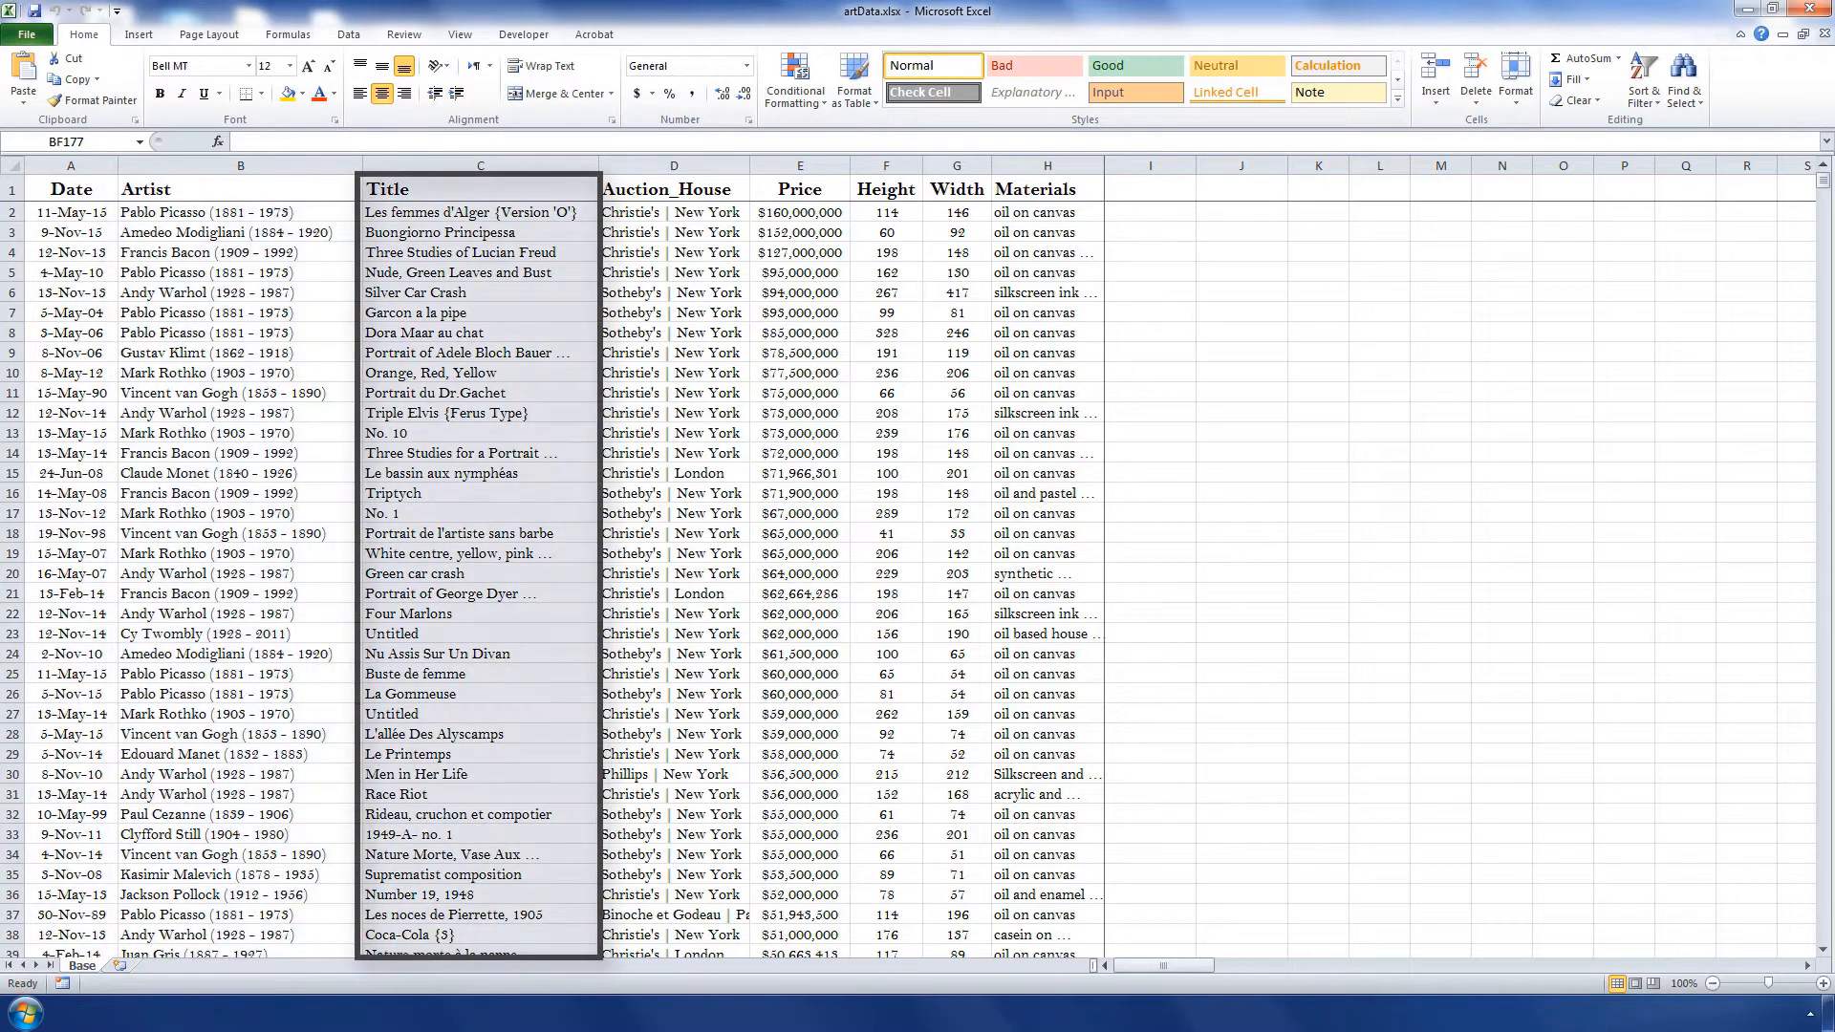
click(670, 188)
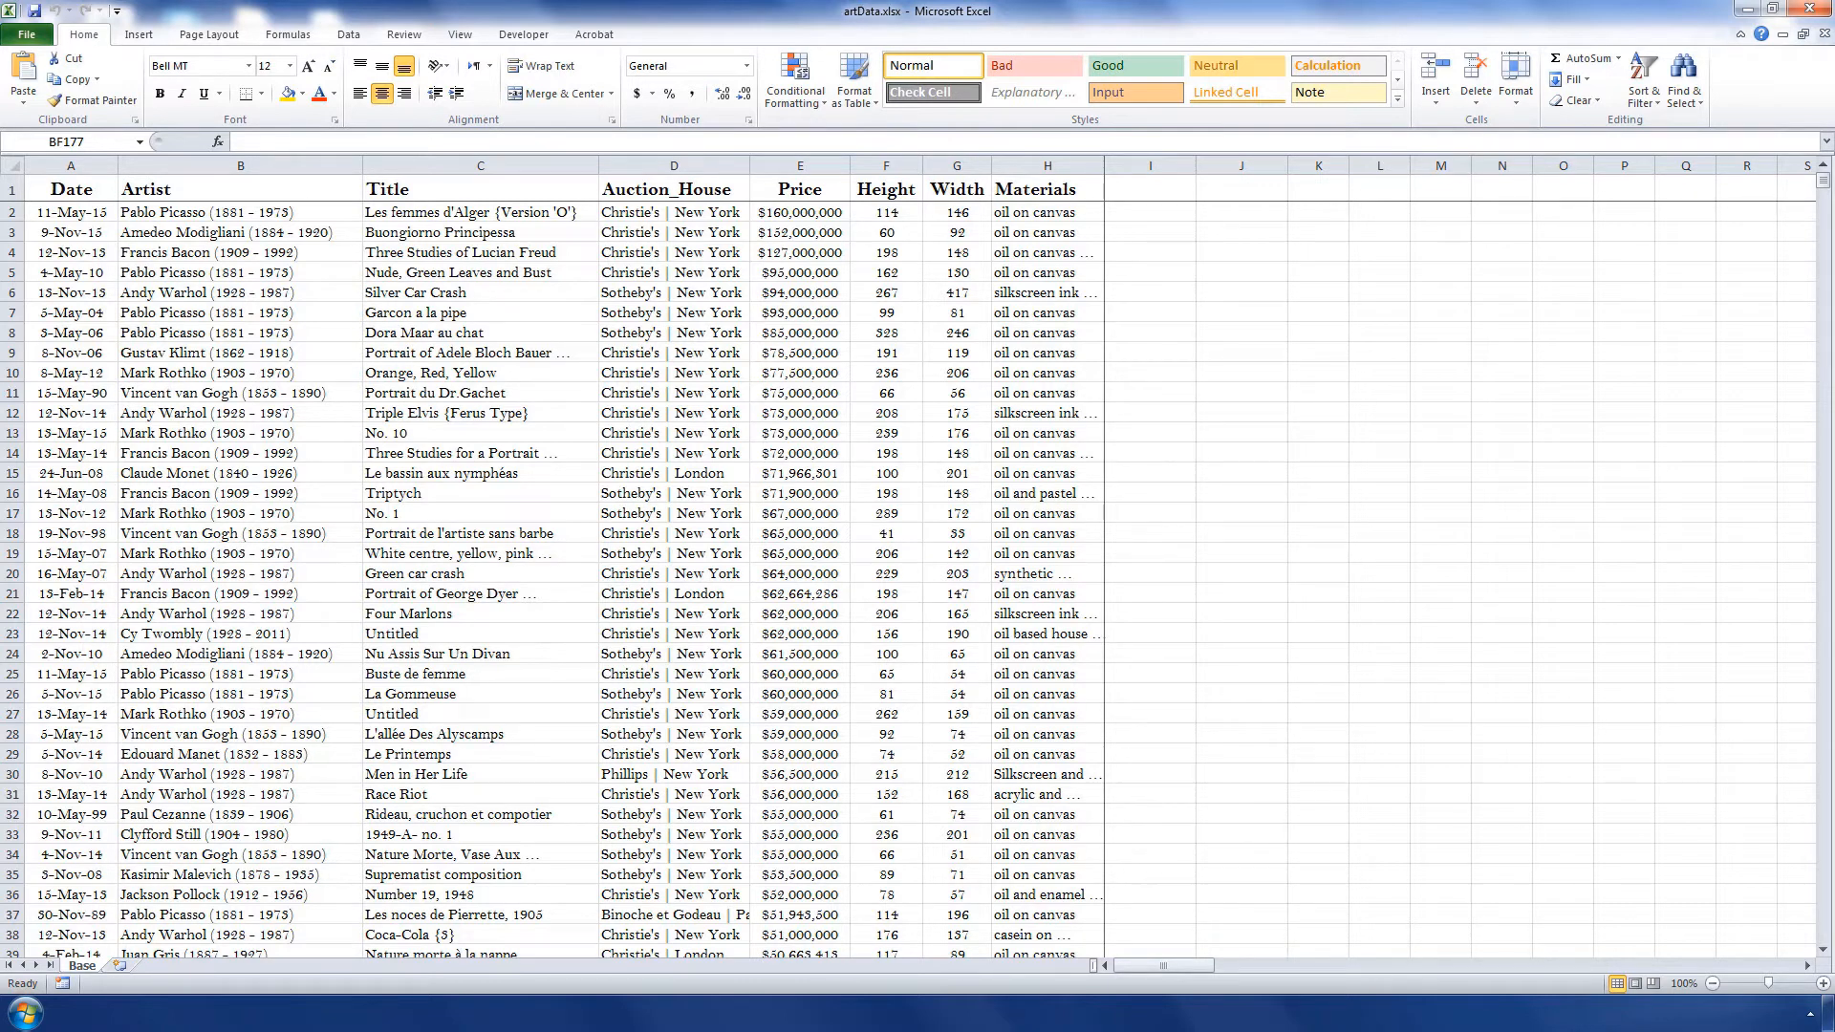
mouse_move(1078, 296)
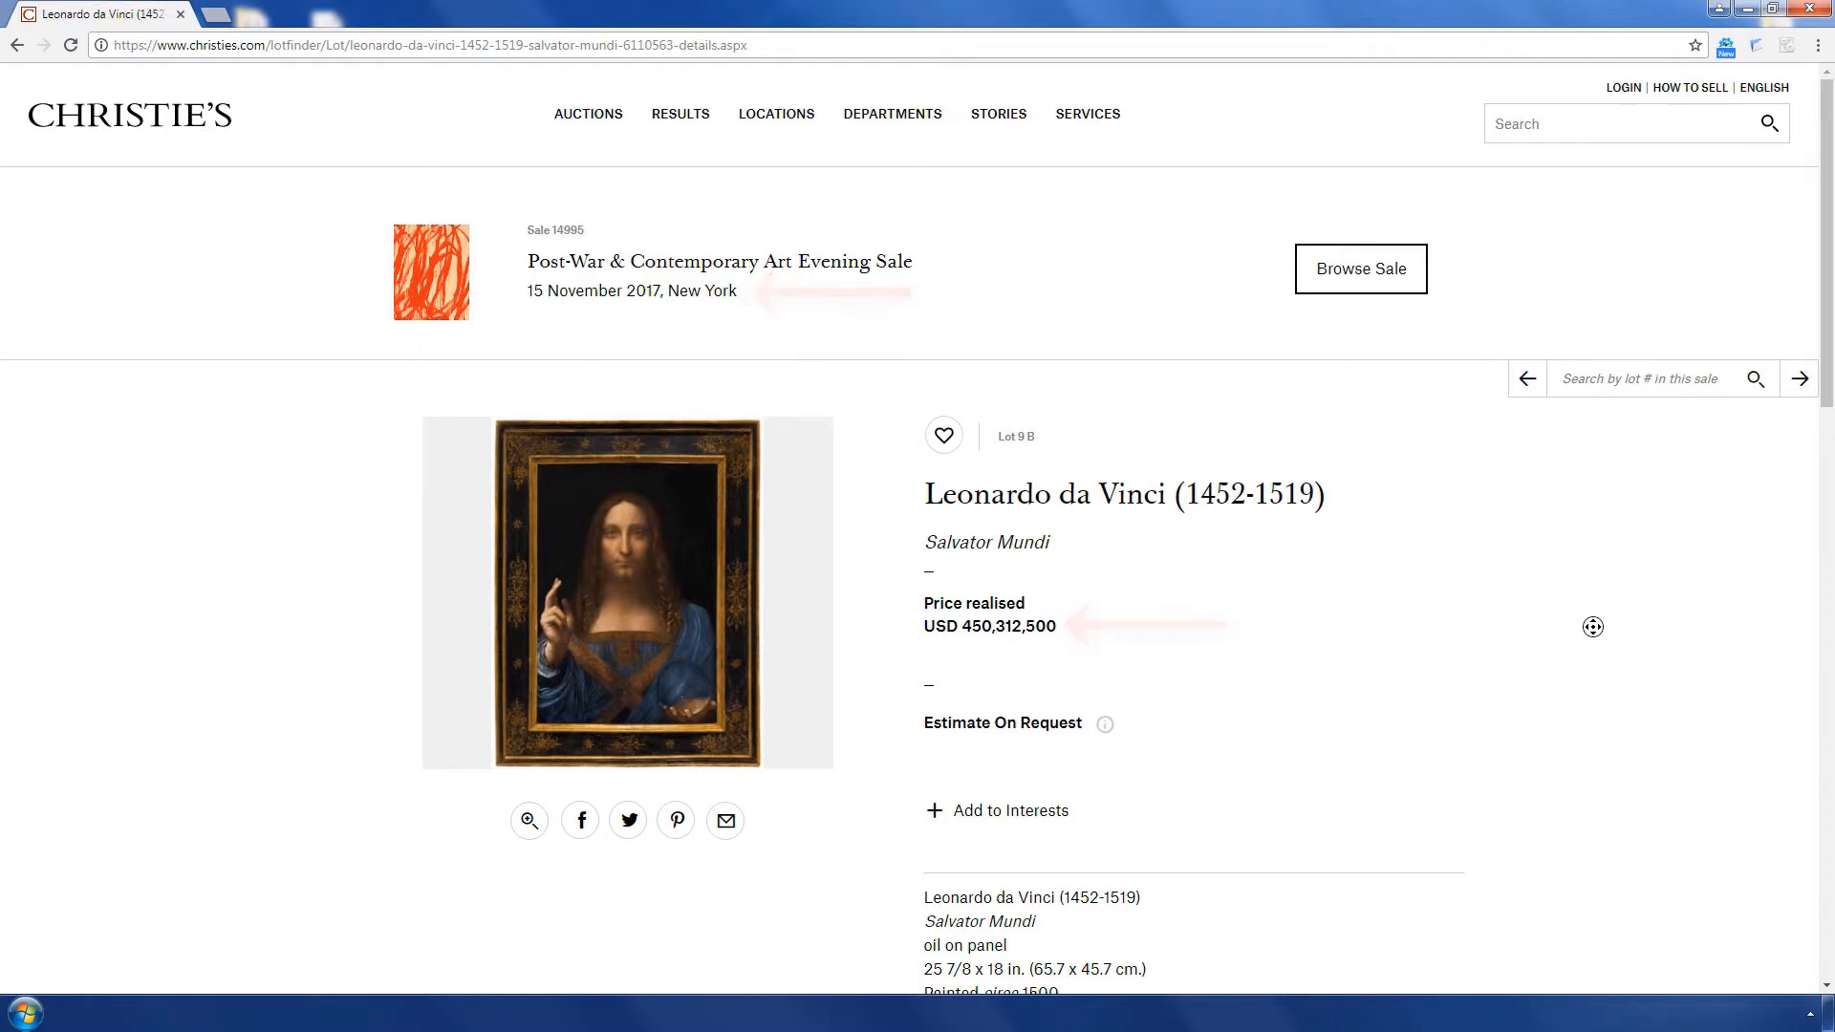
scroll(down, 3)
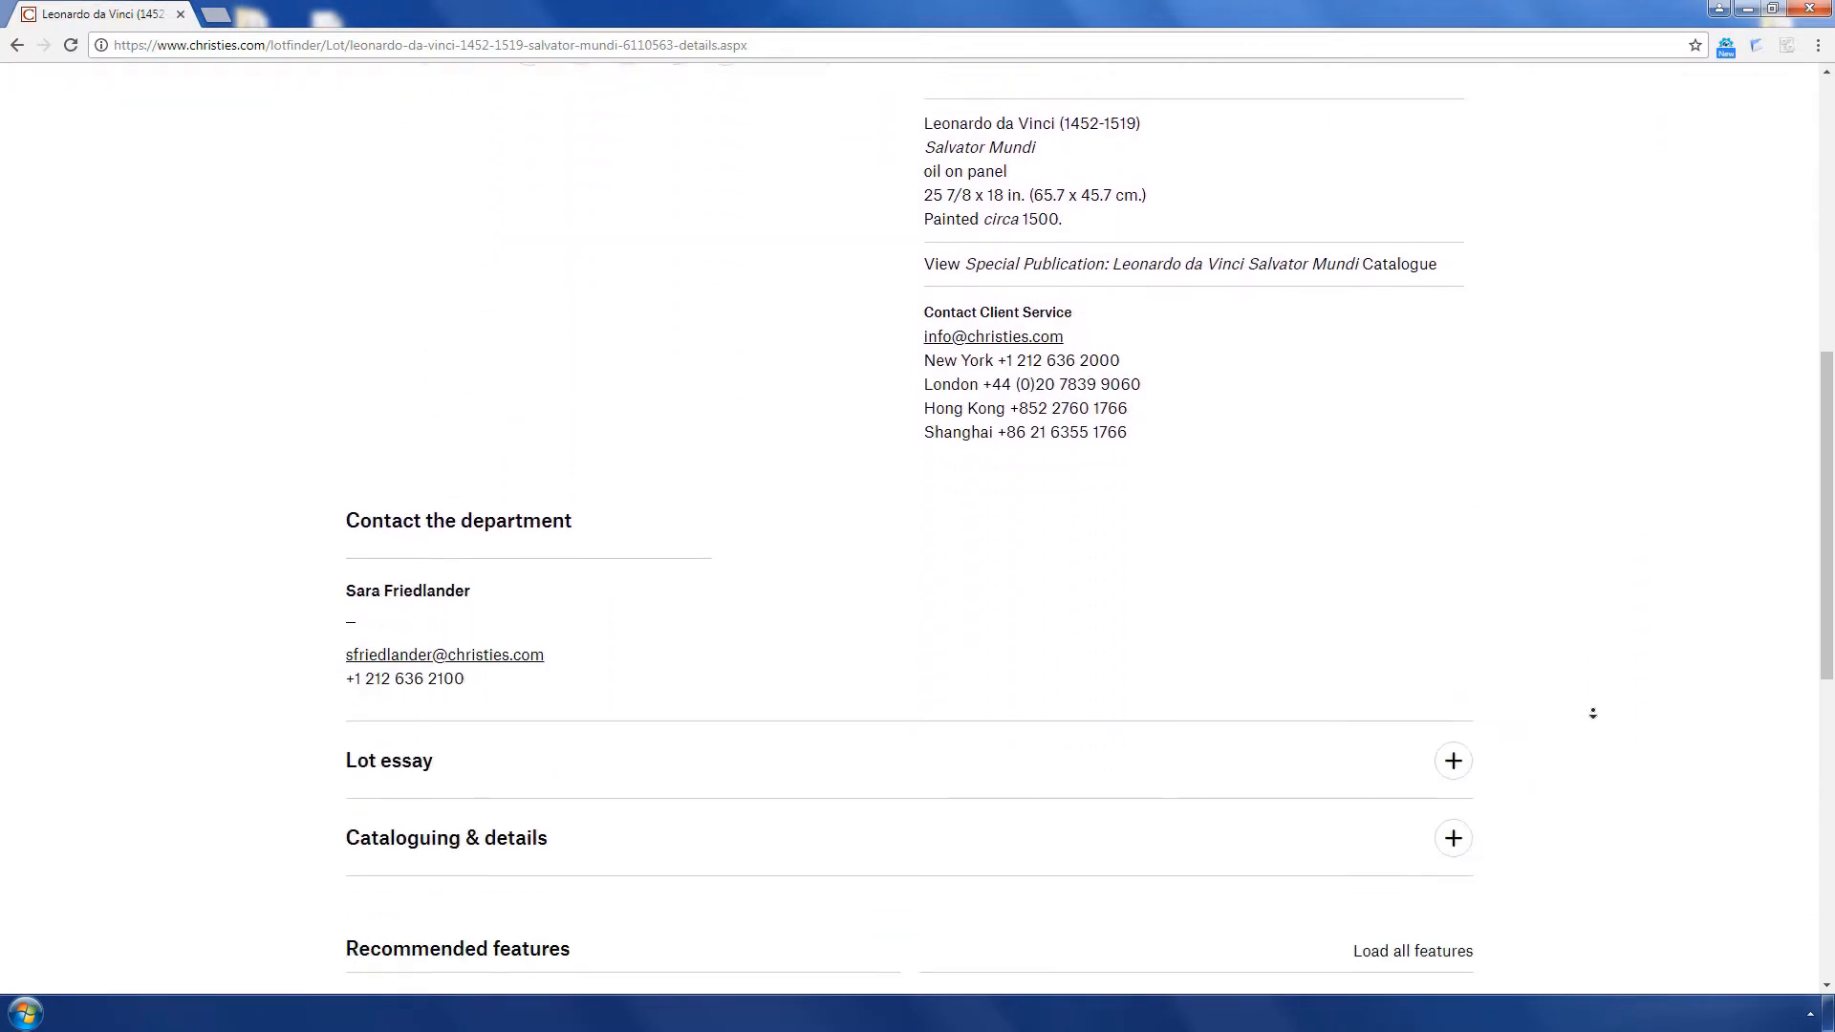
scroll(down, 3)
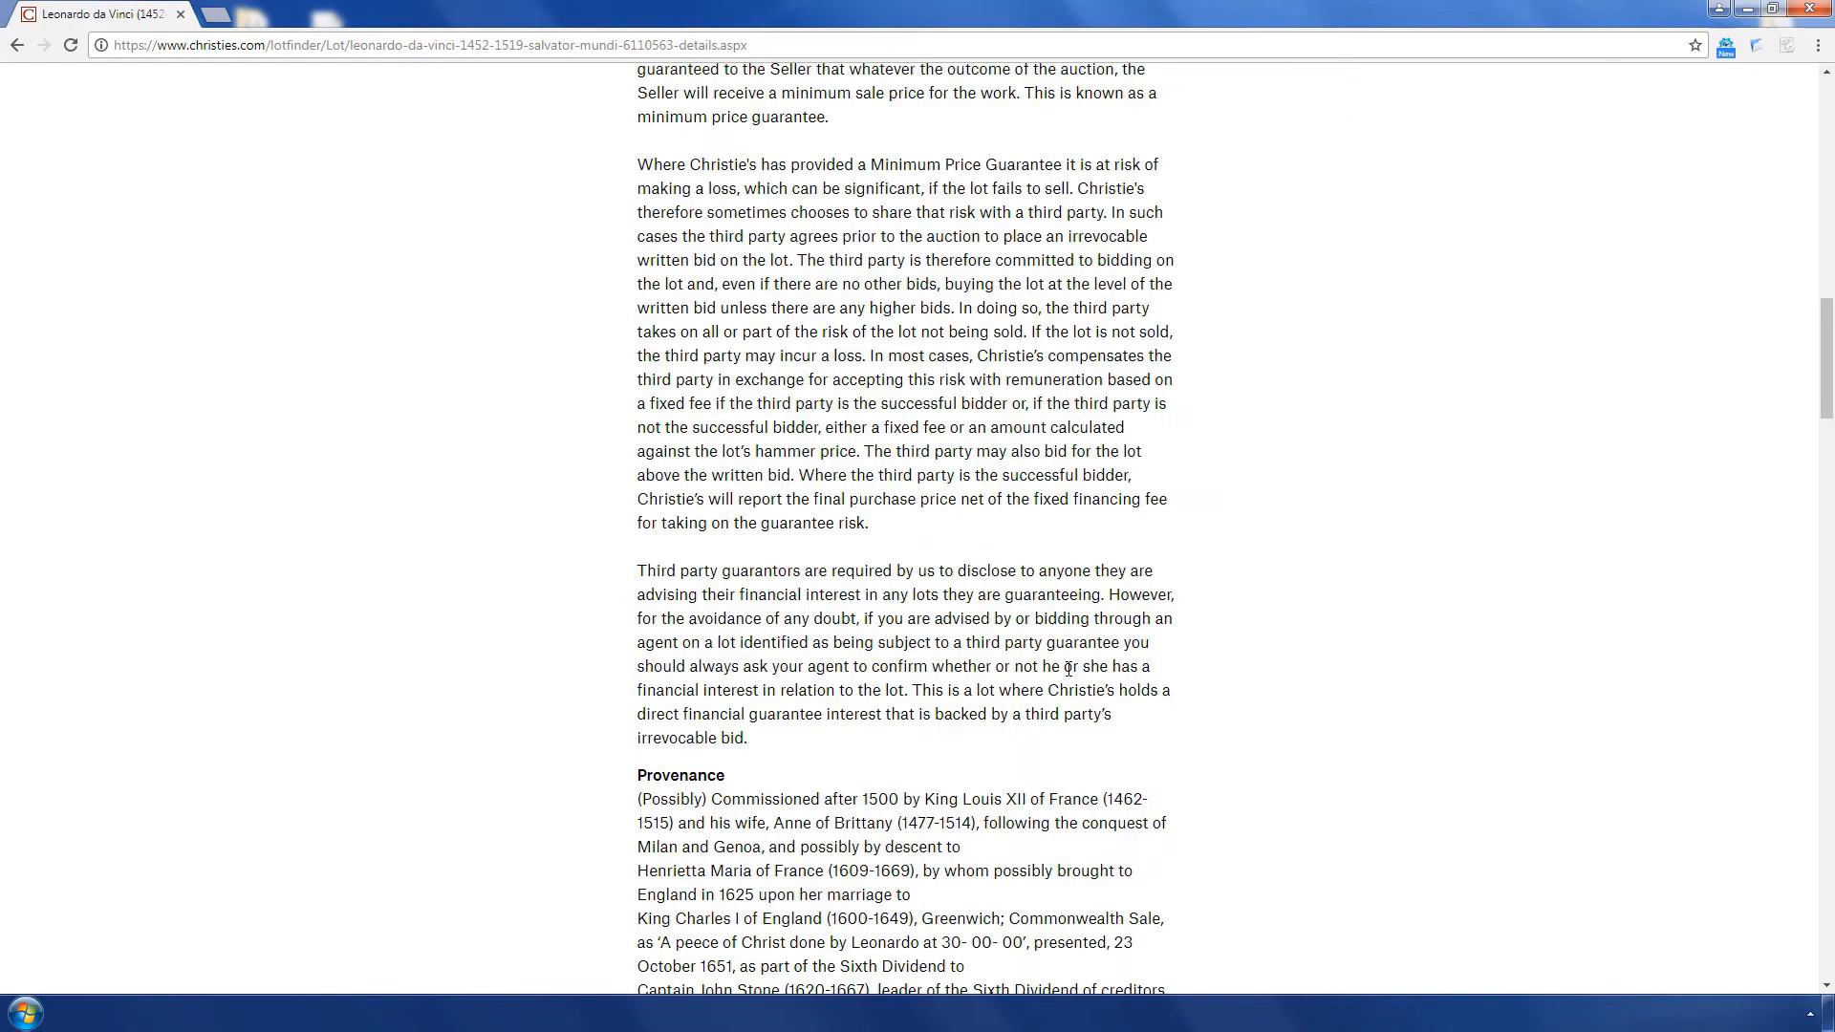
scroll(down, 3)
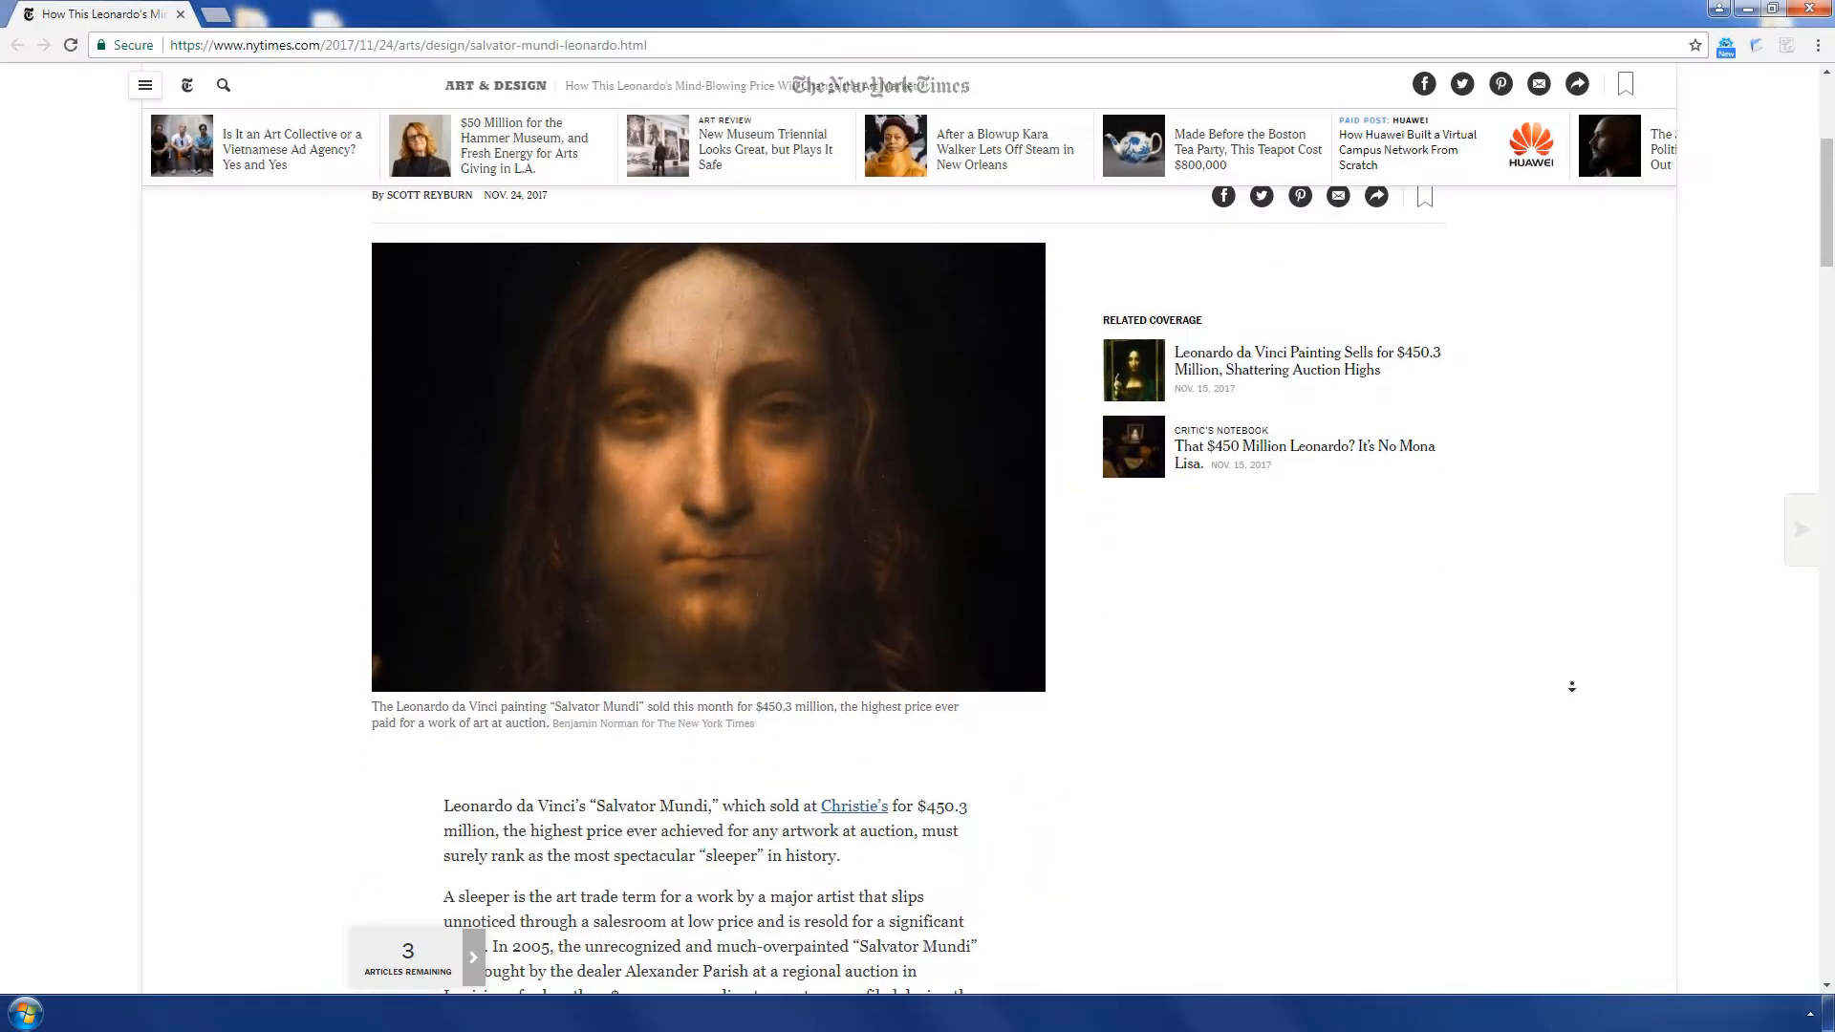
scroll(down, 3)
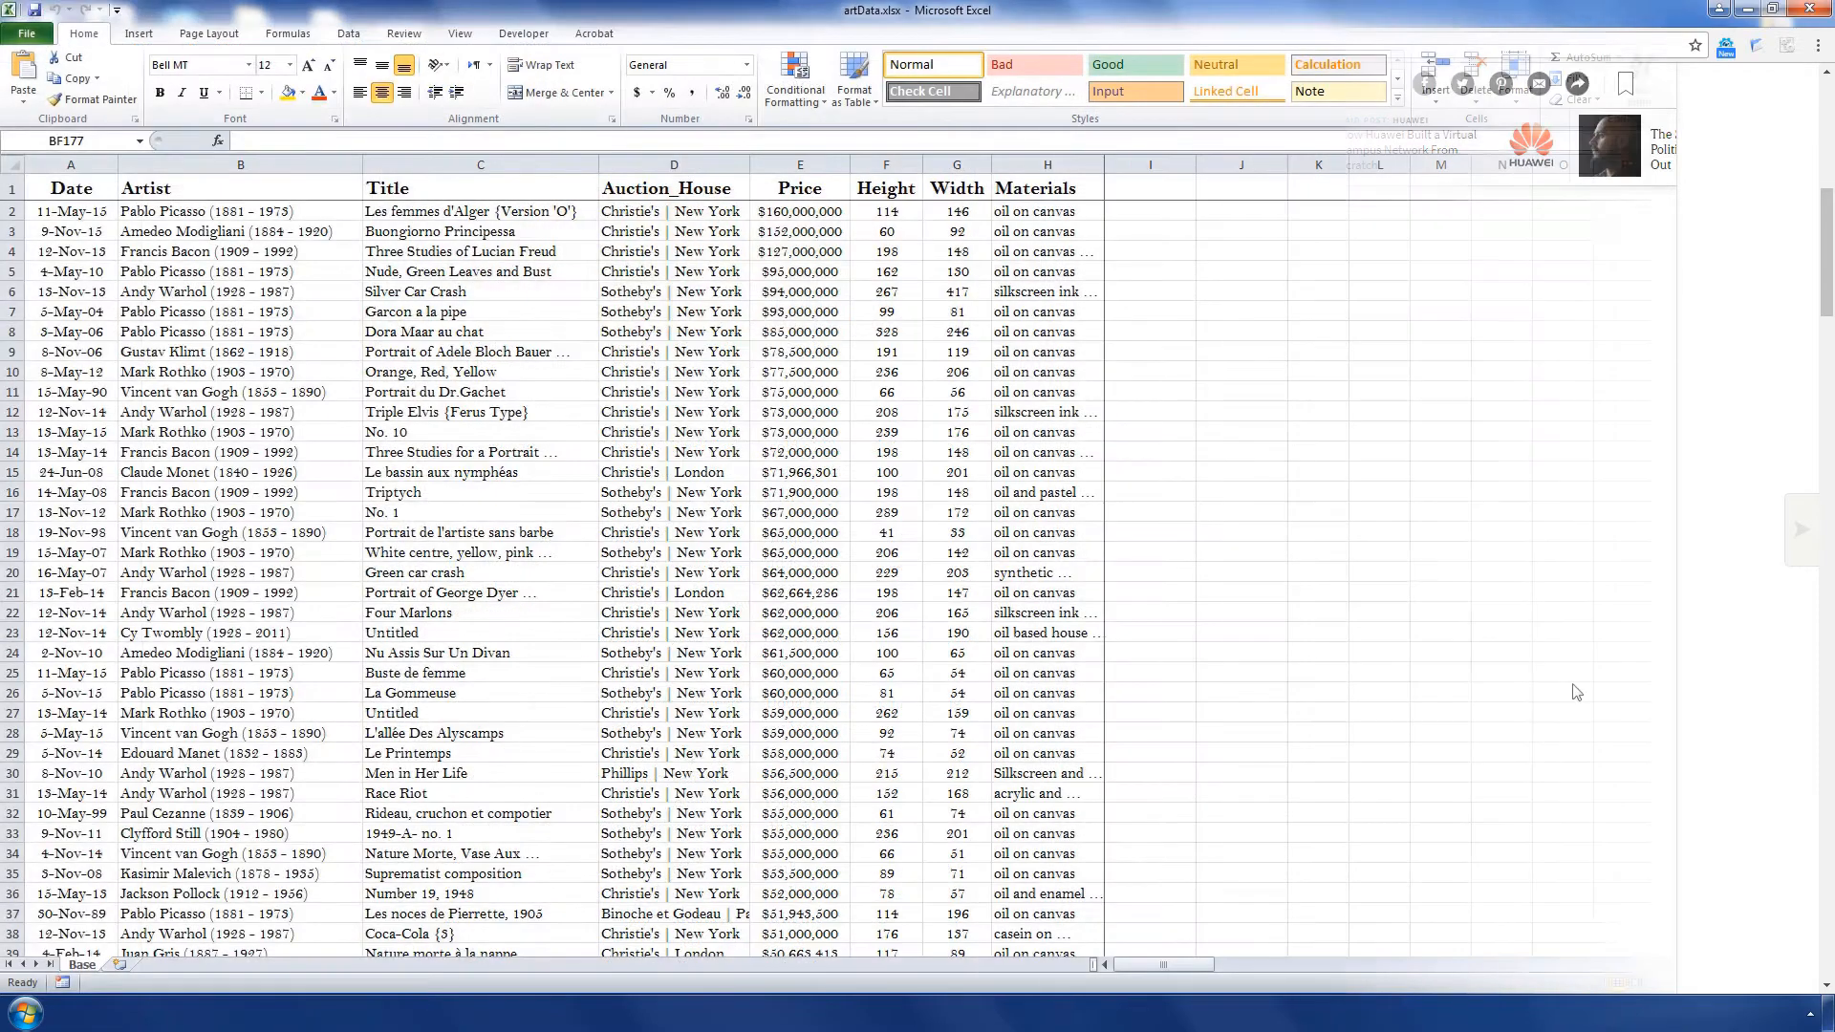
click(1045, 163)
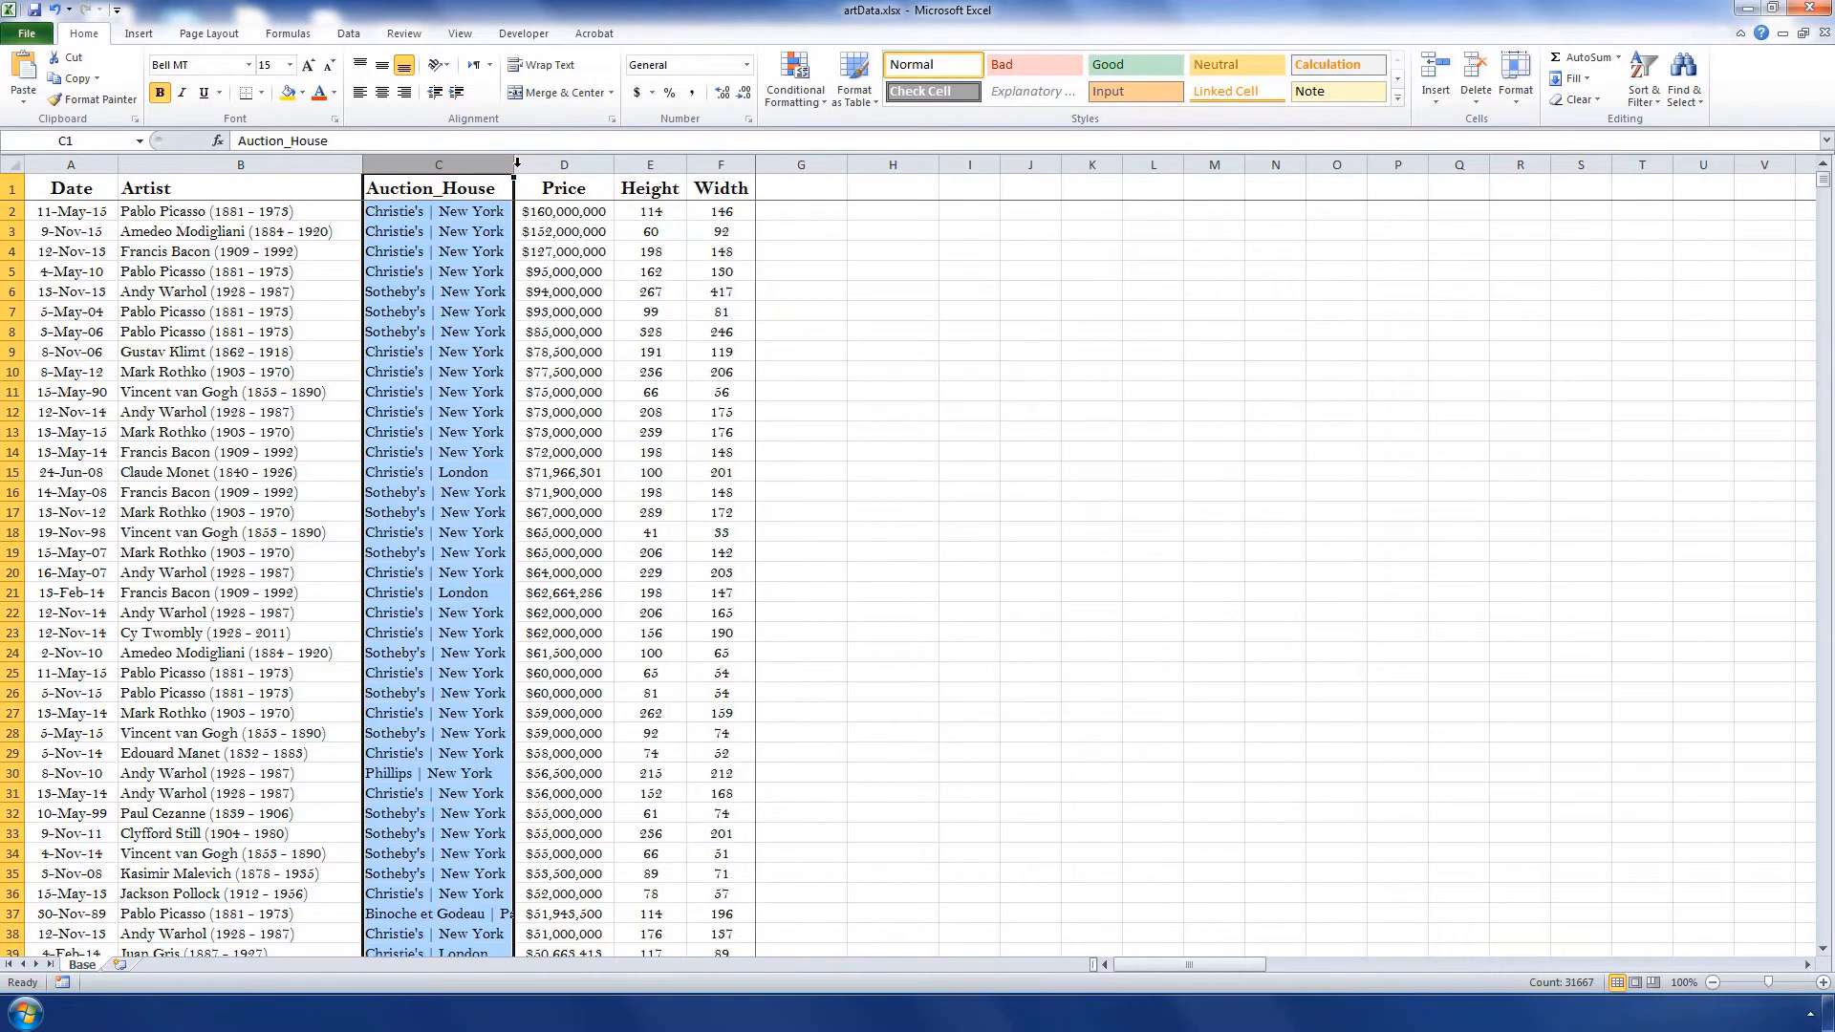
click(240, 188)
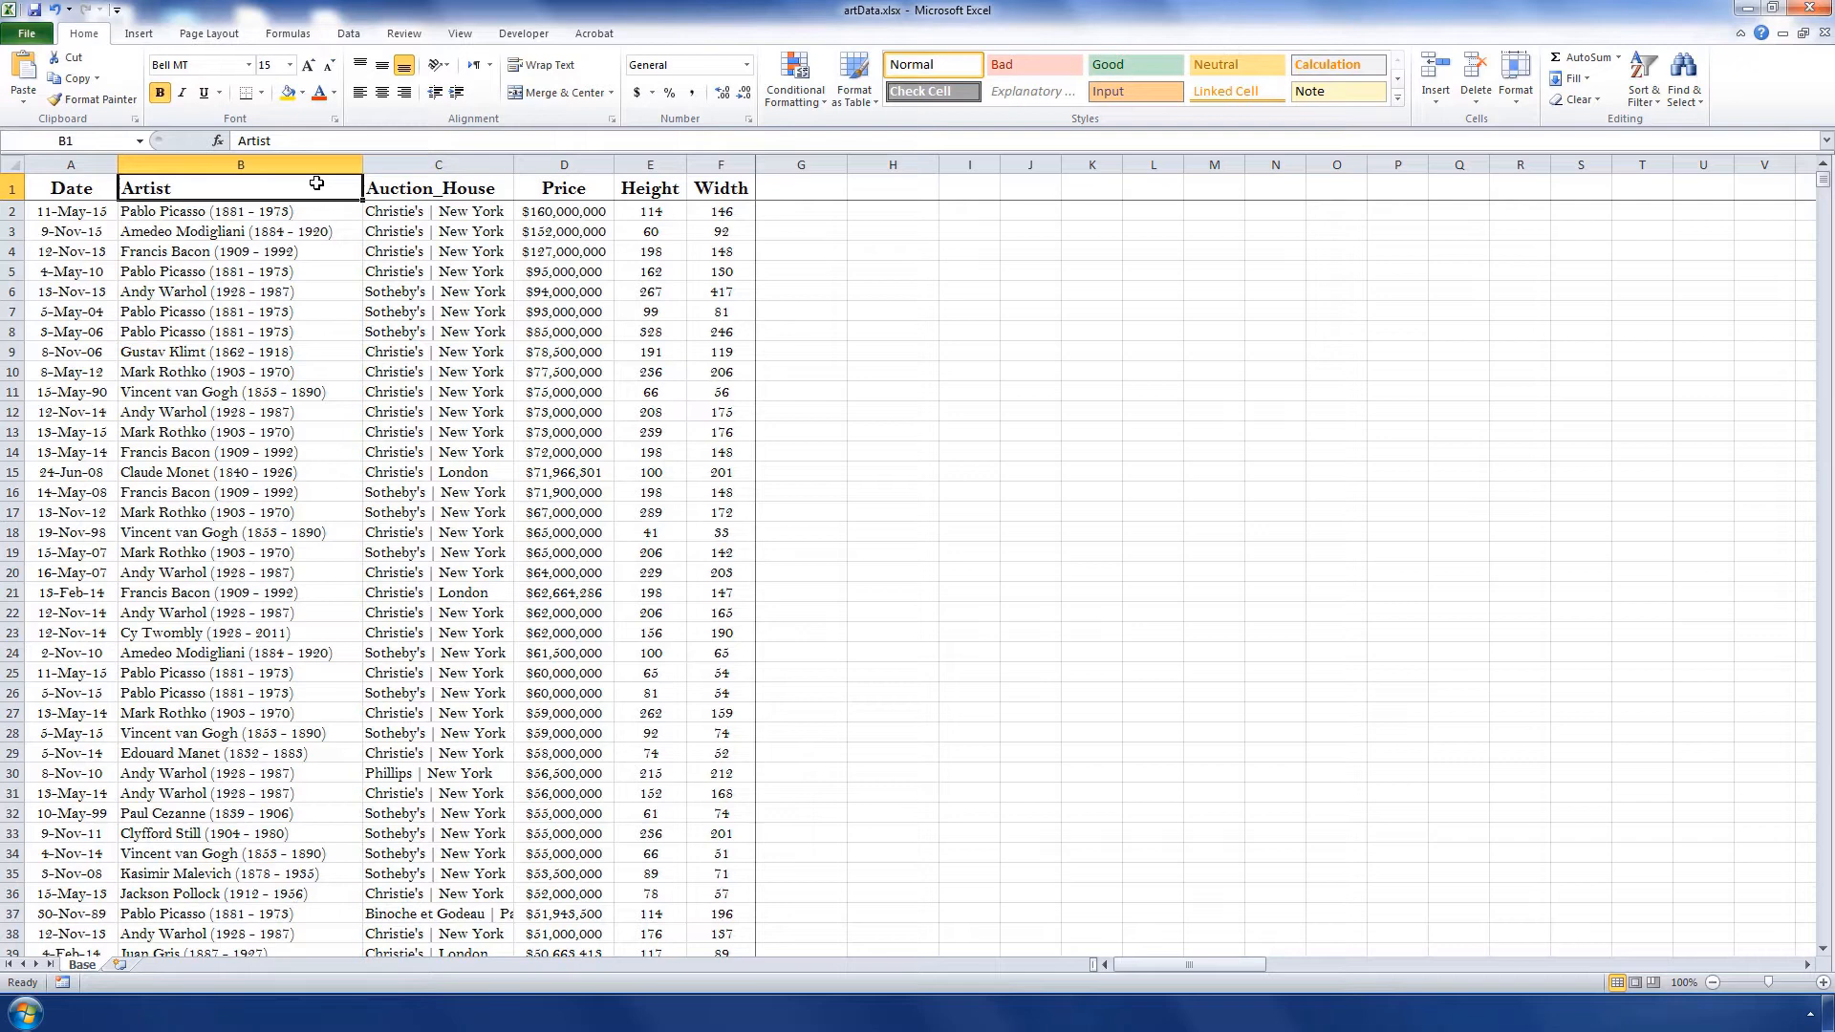
click(239, 163)
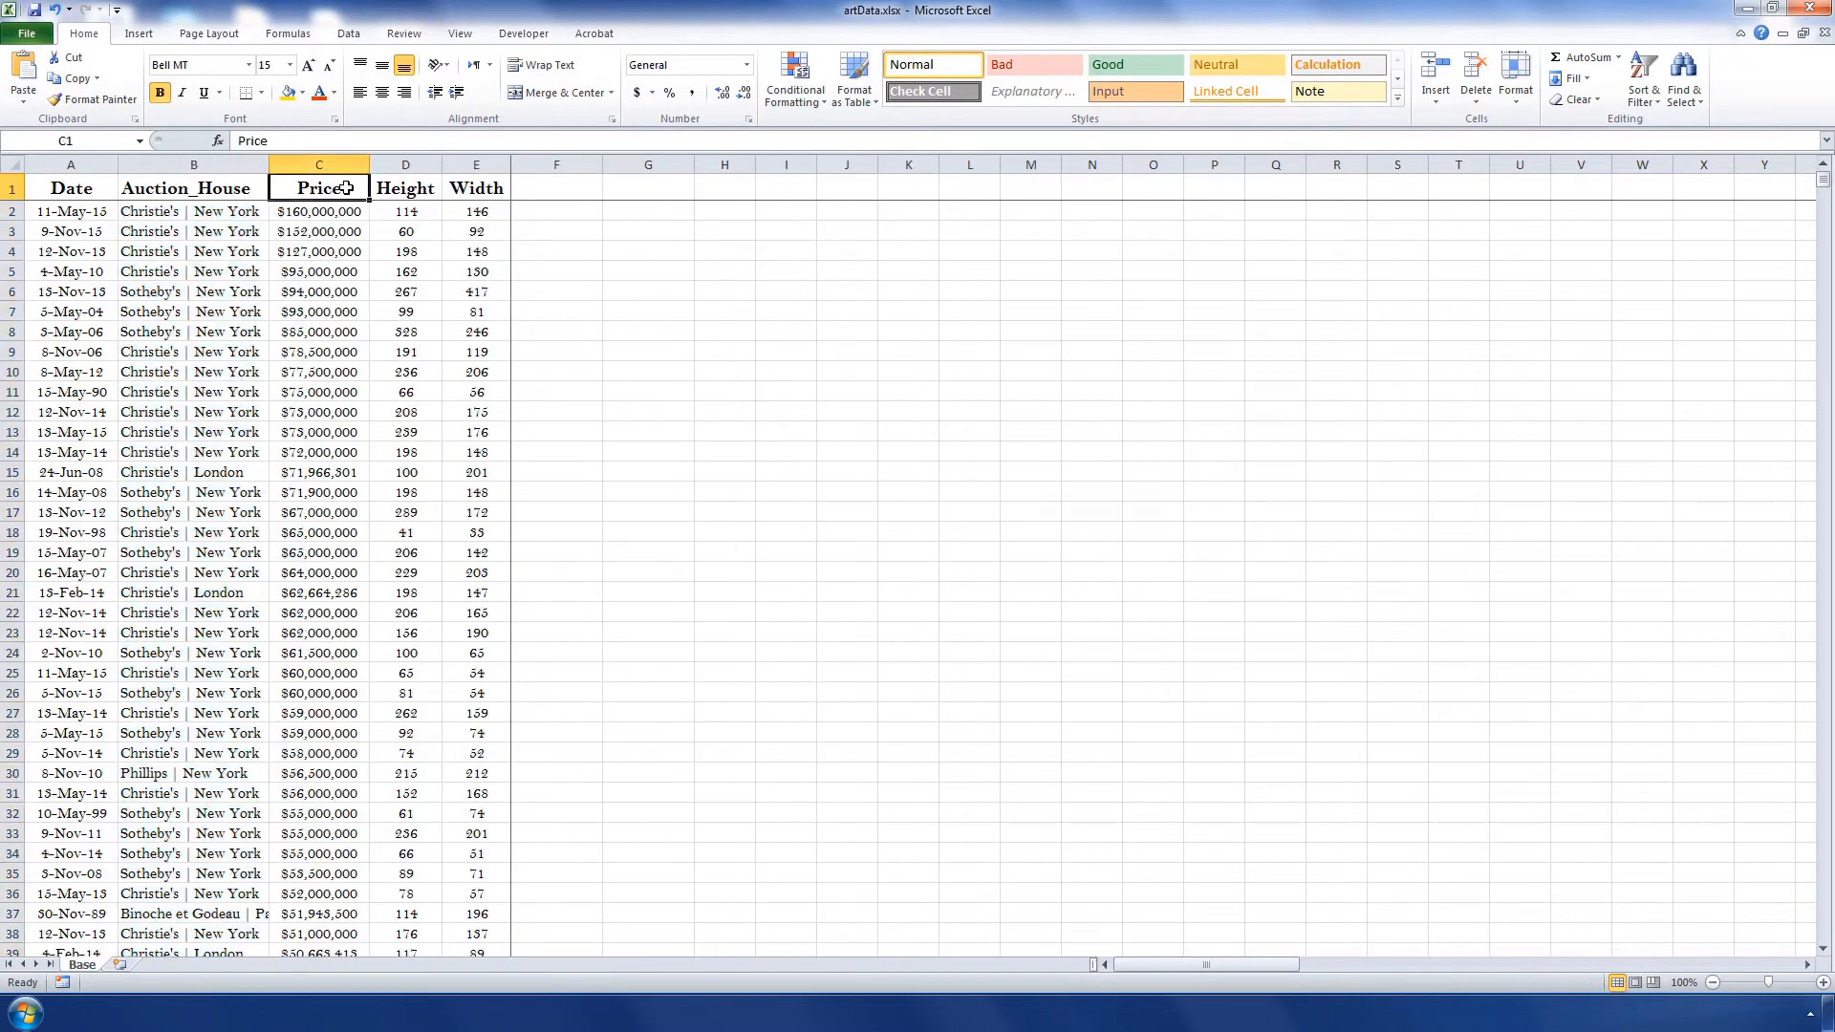
click(633, 92)
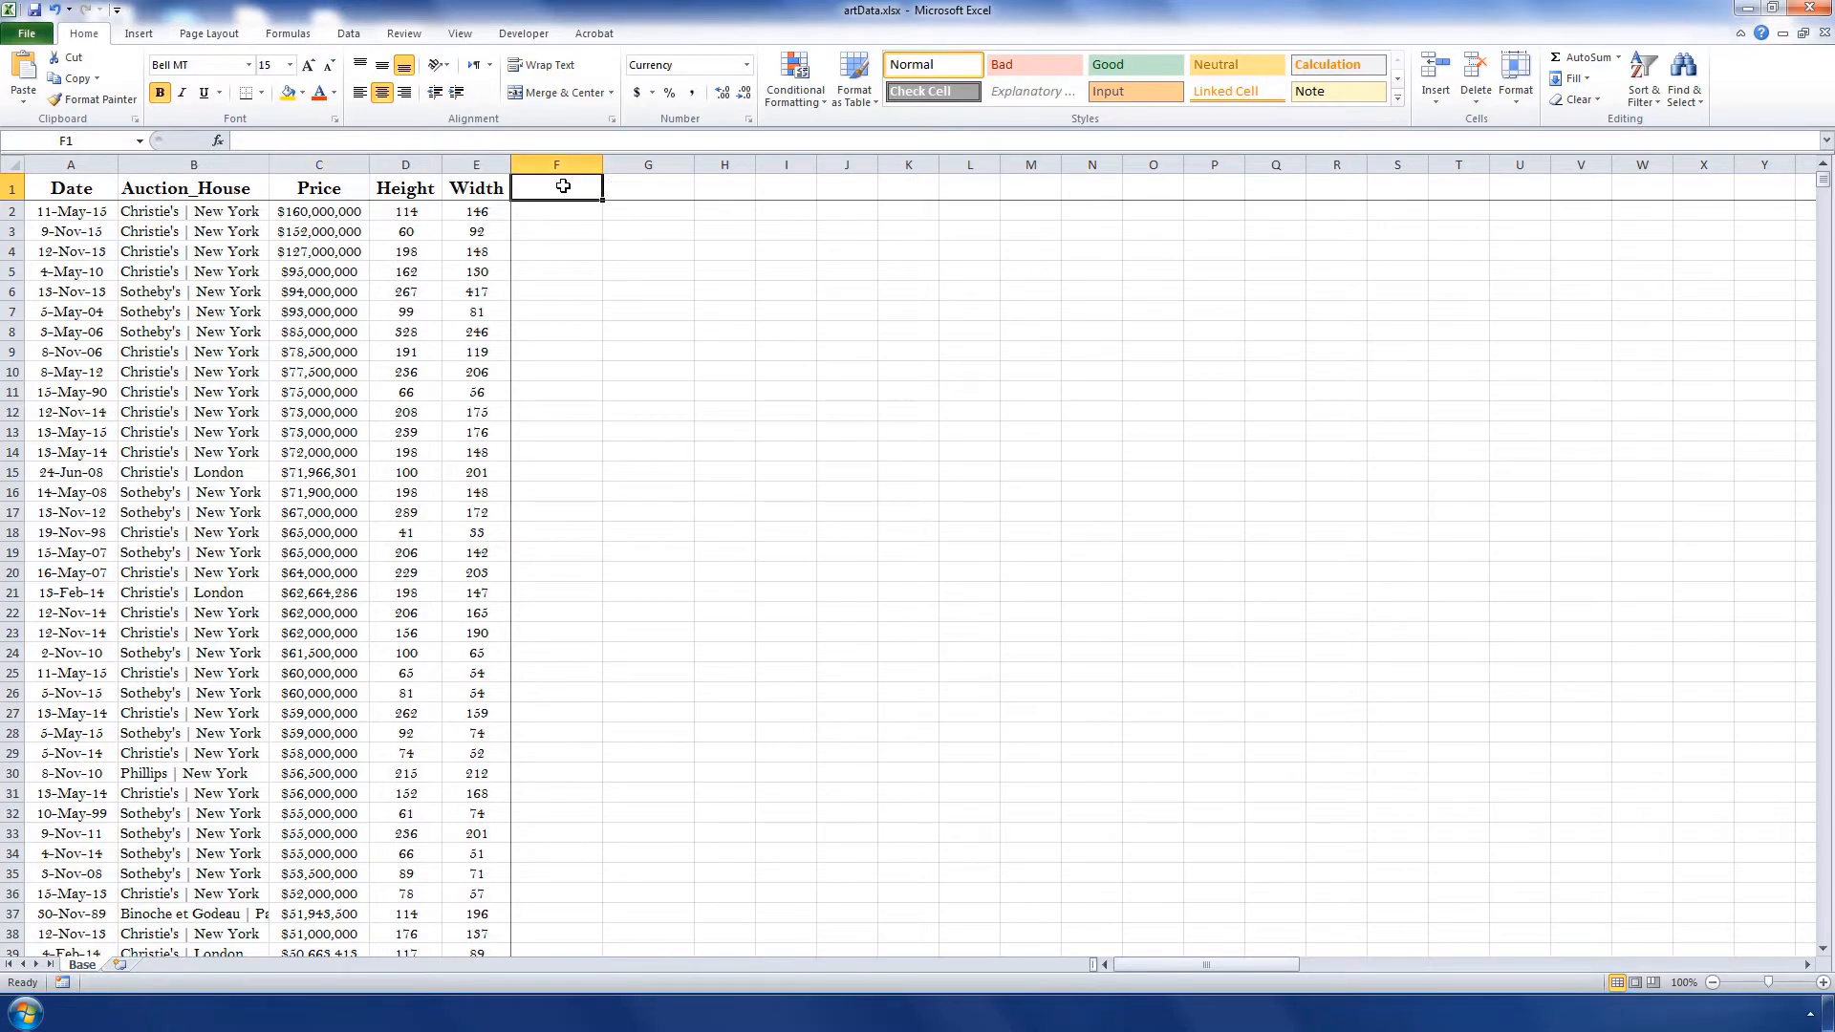
Add LnPrice =LN(C2) and LnSurface =LN(D2*E2) columns, showing 18.89 and 9.72.
text(LnPrice)
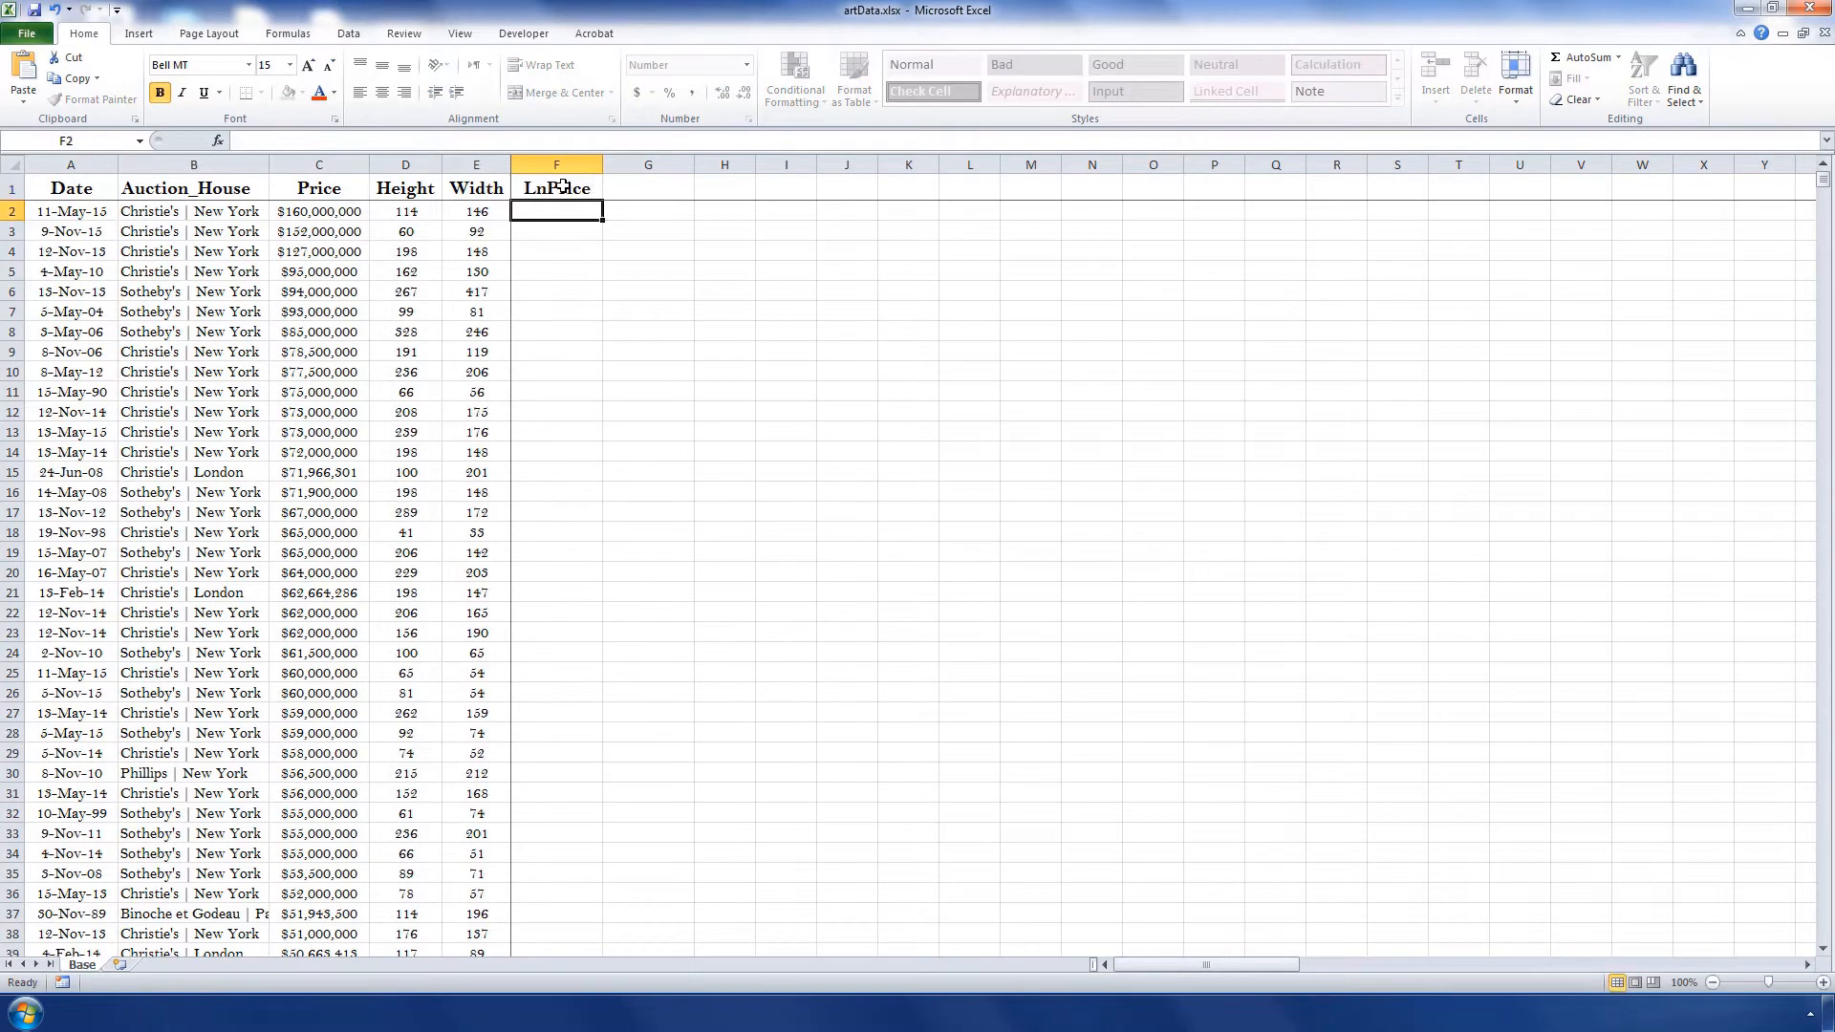
text(=ln(c2)
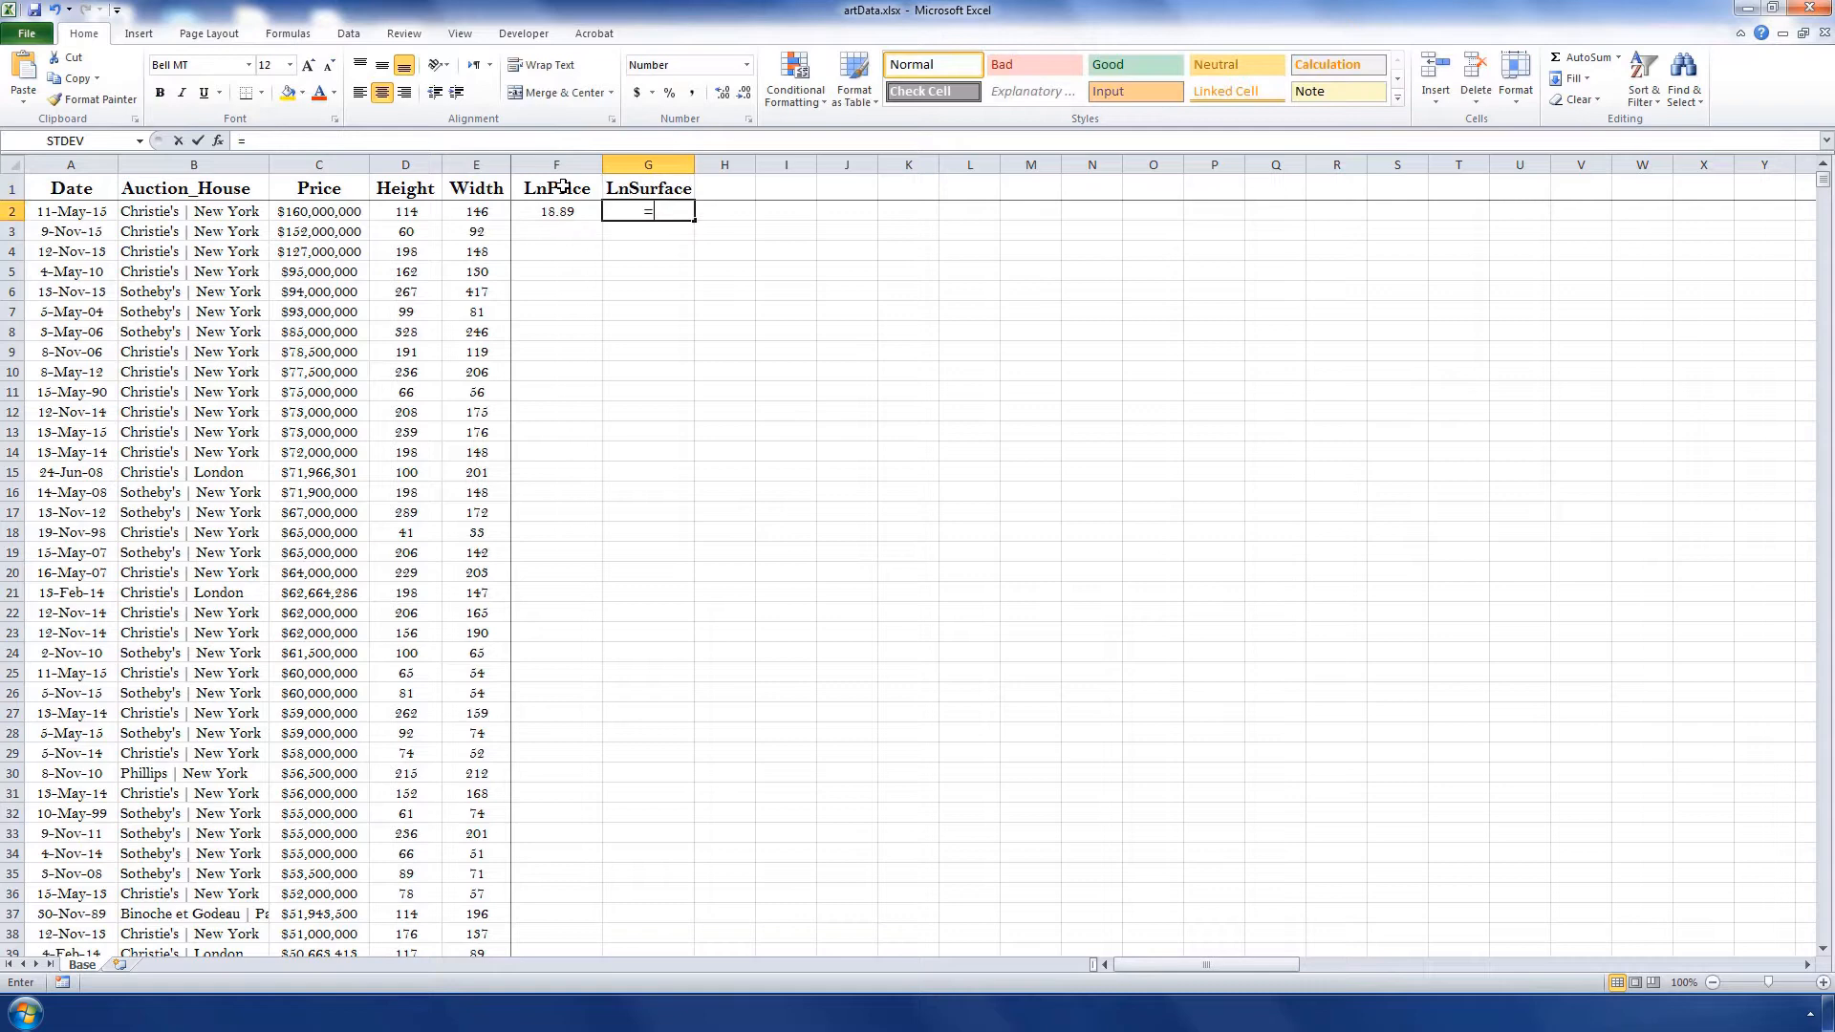
text(ln(d2*)
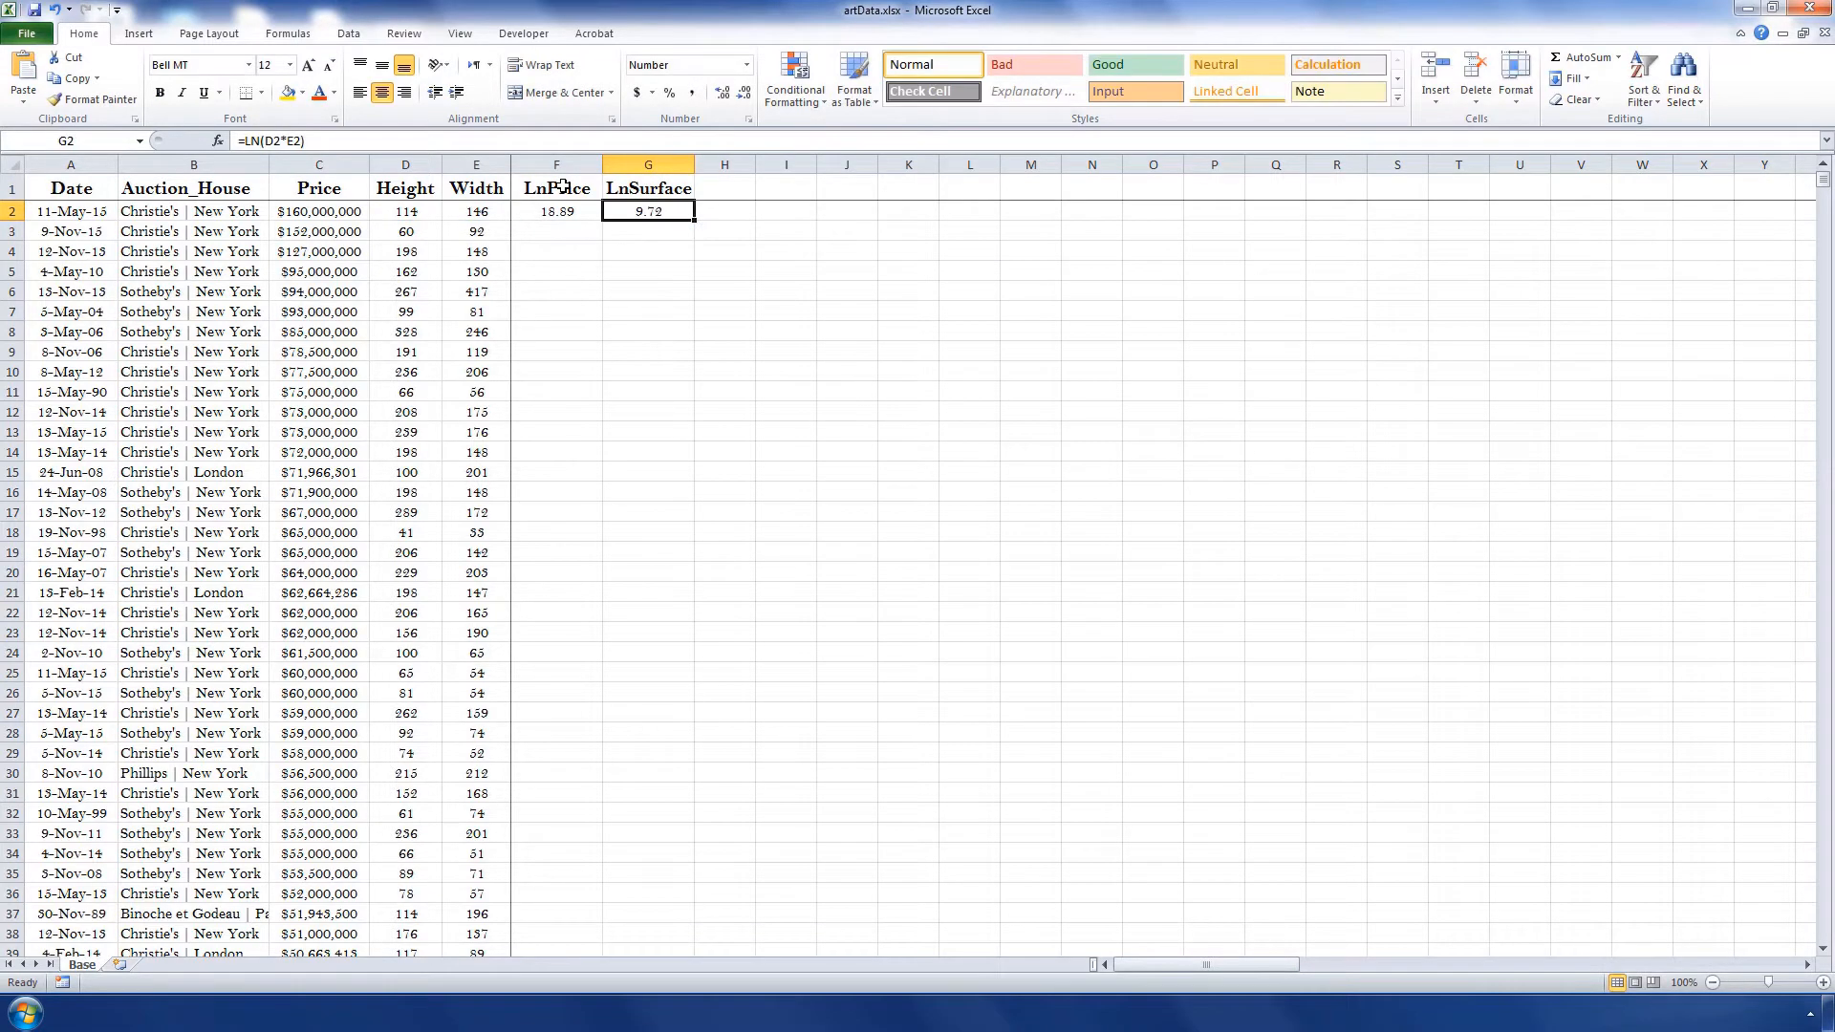
click(193, 189)
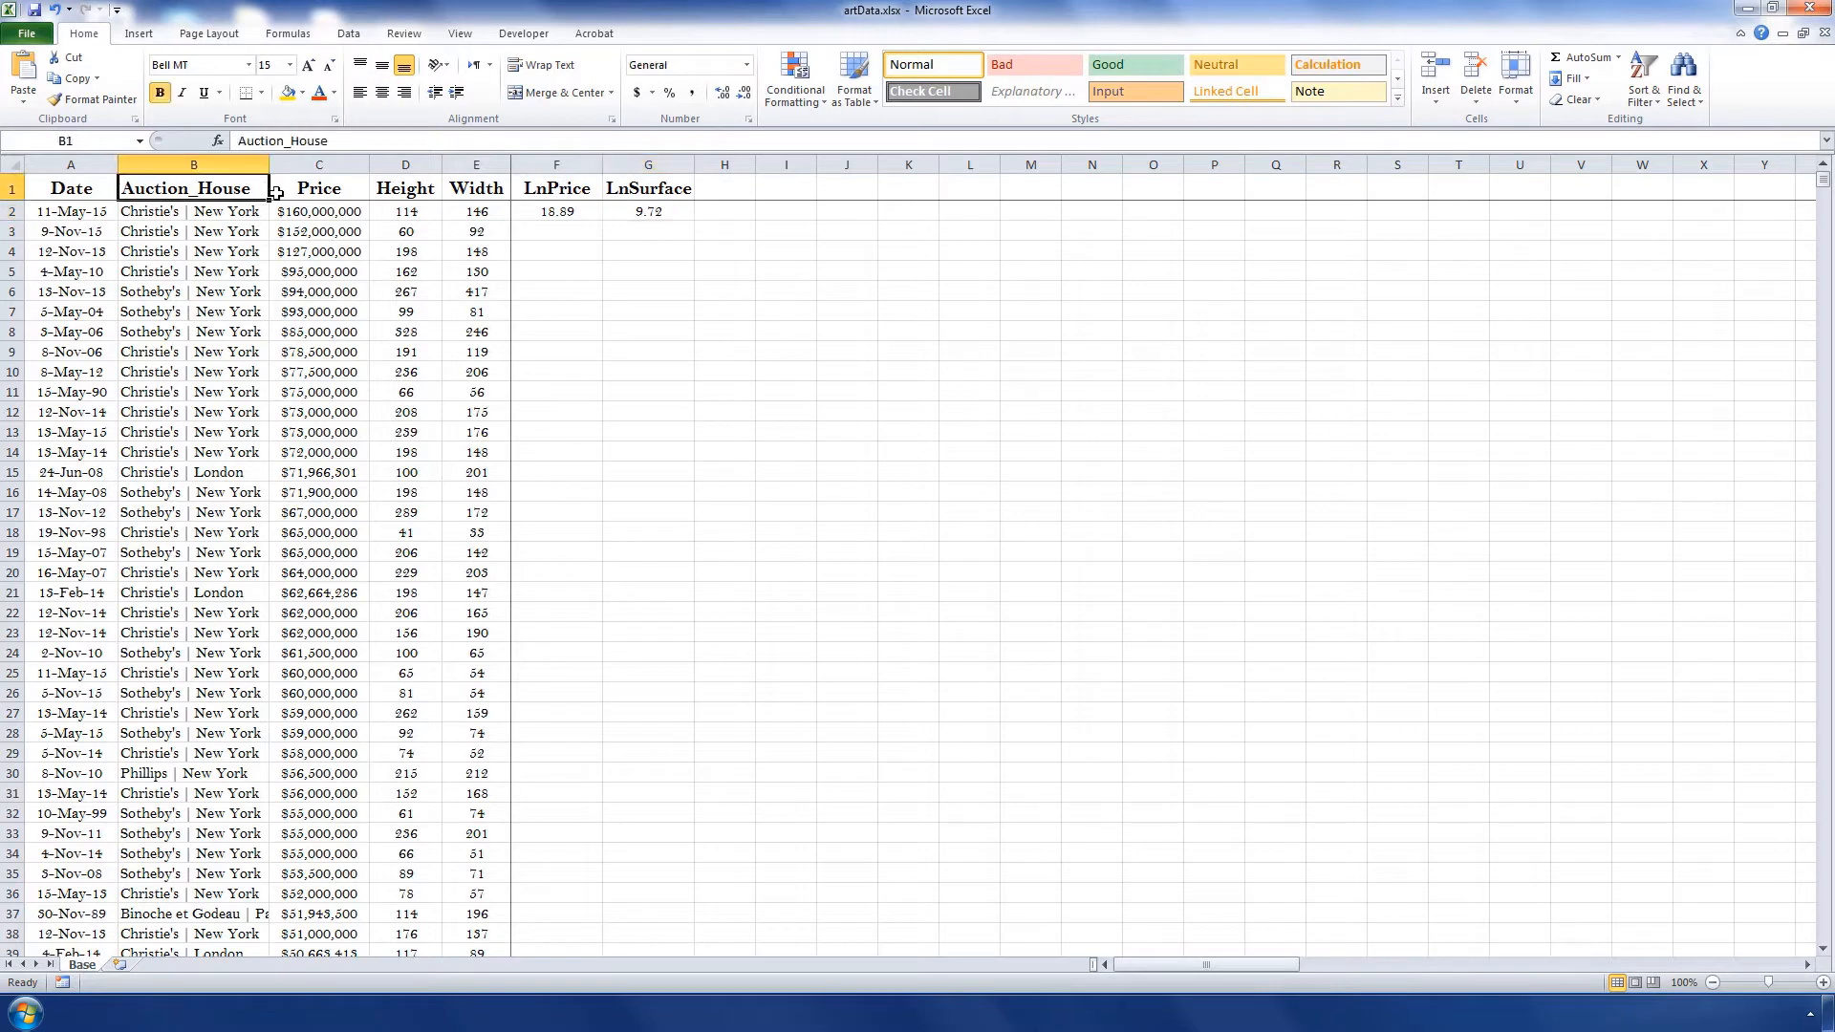
mouse_move(262, 188)
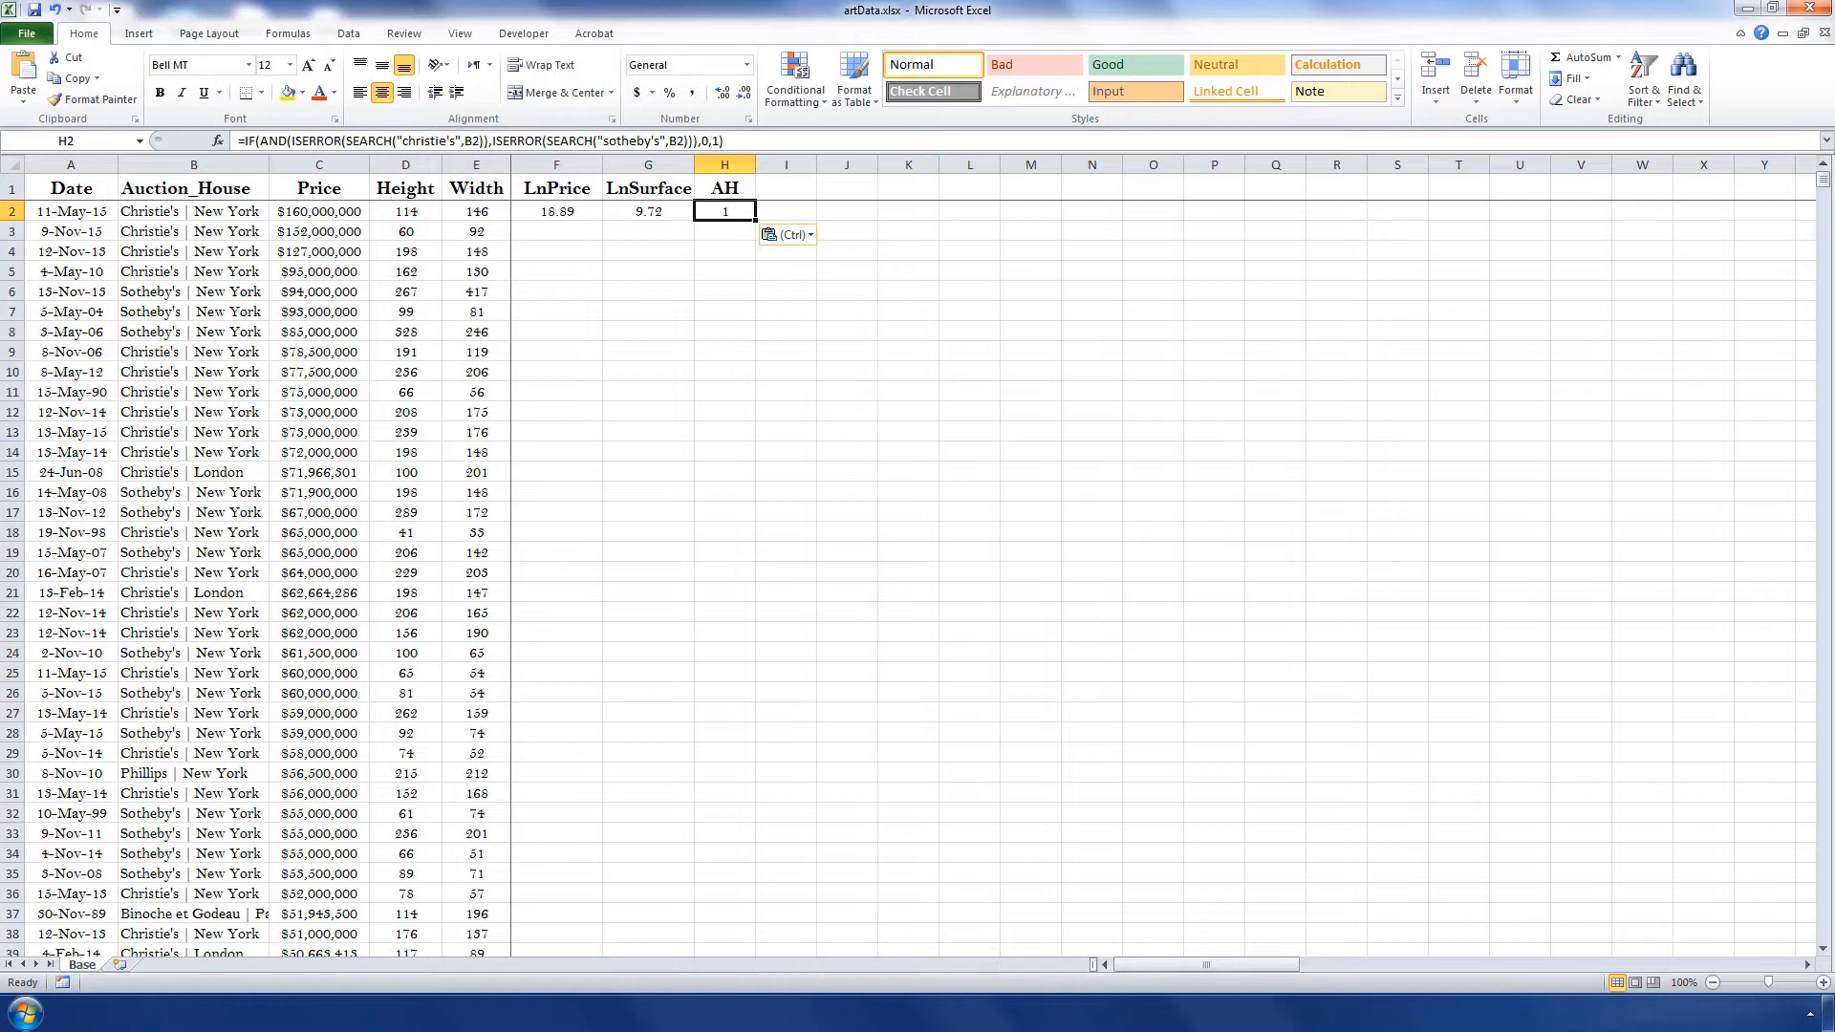
Fill the AH column using the IF/ISERROR/SEARCH formula for Christie's or Sotheby's.
click(787, 188)
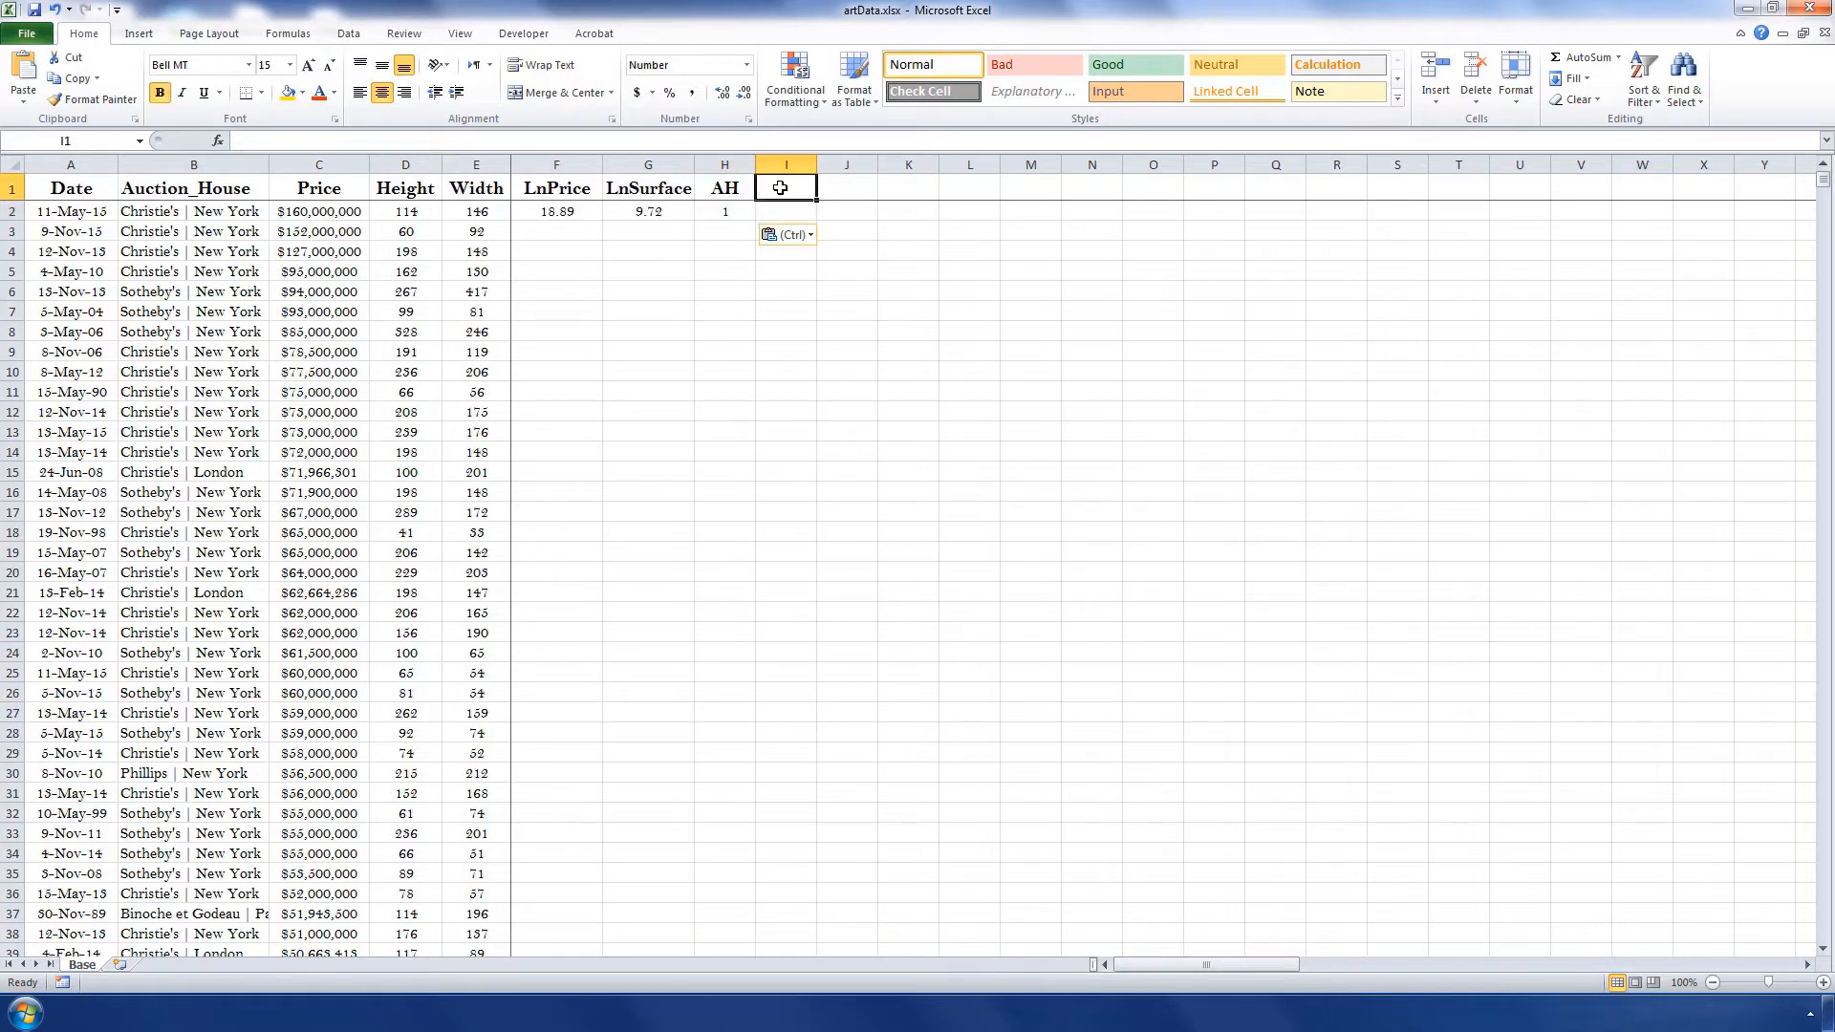
Enter year headers 1981–2015 and copy =IF(YEAR($A2)=I$1,1,0) across all rows.
text(+1)
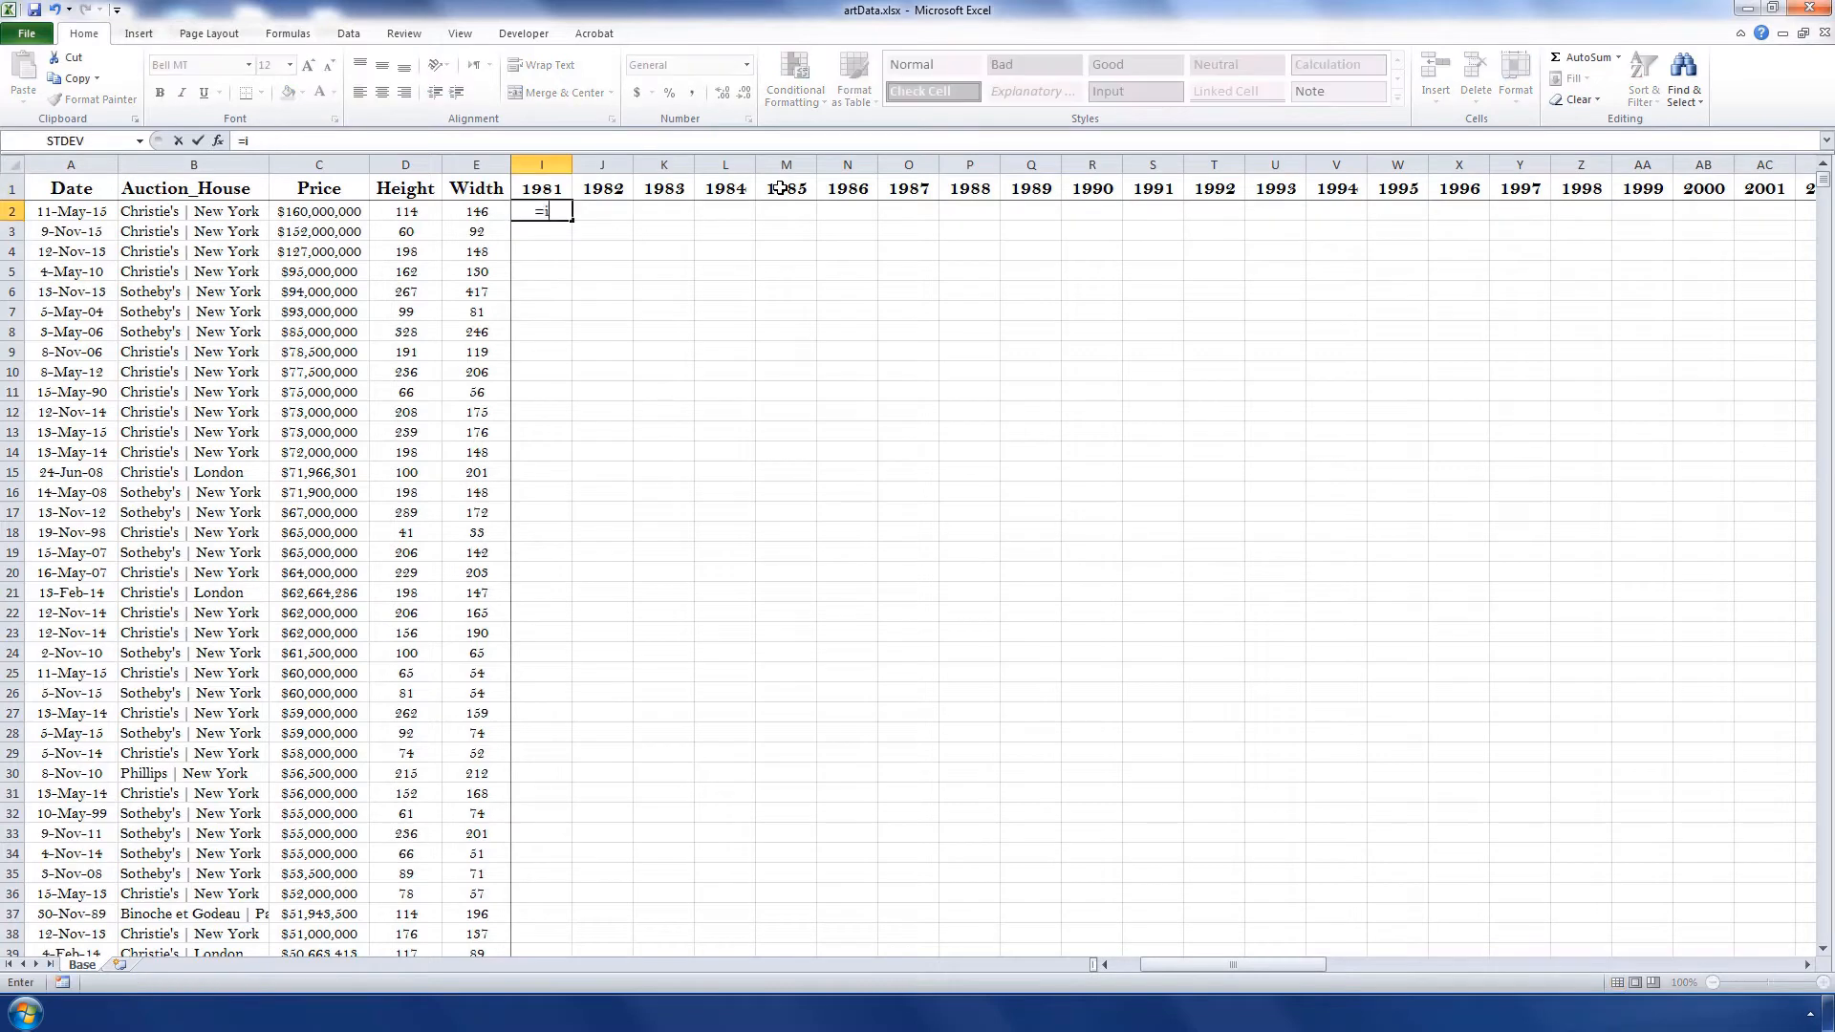
text(f(year()
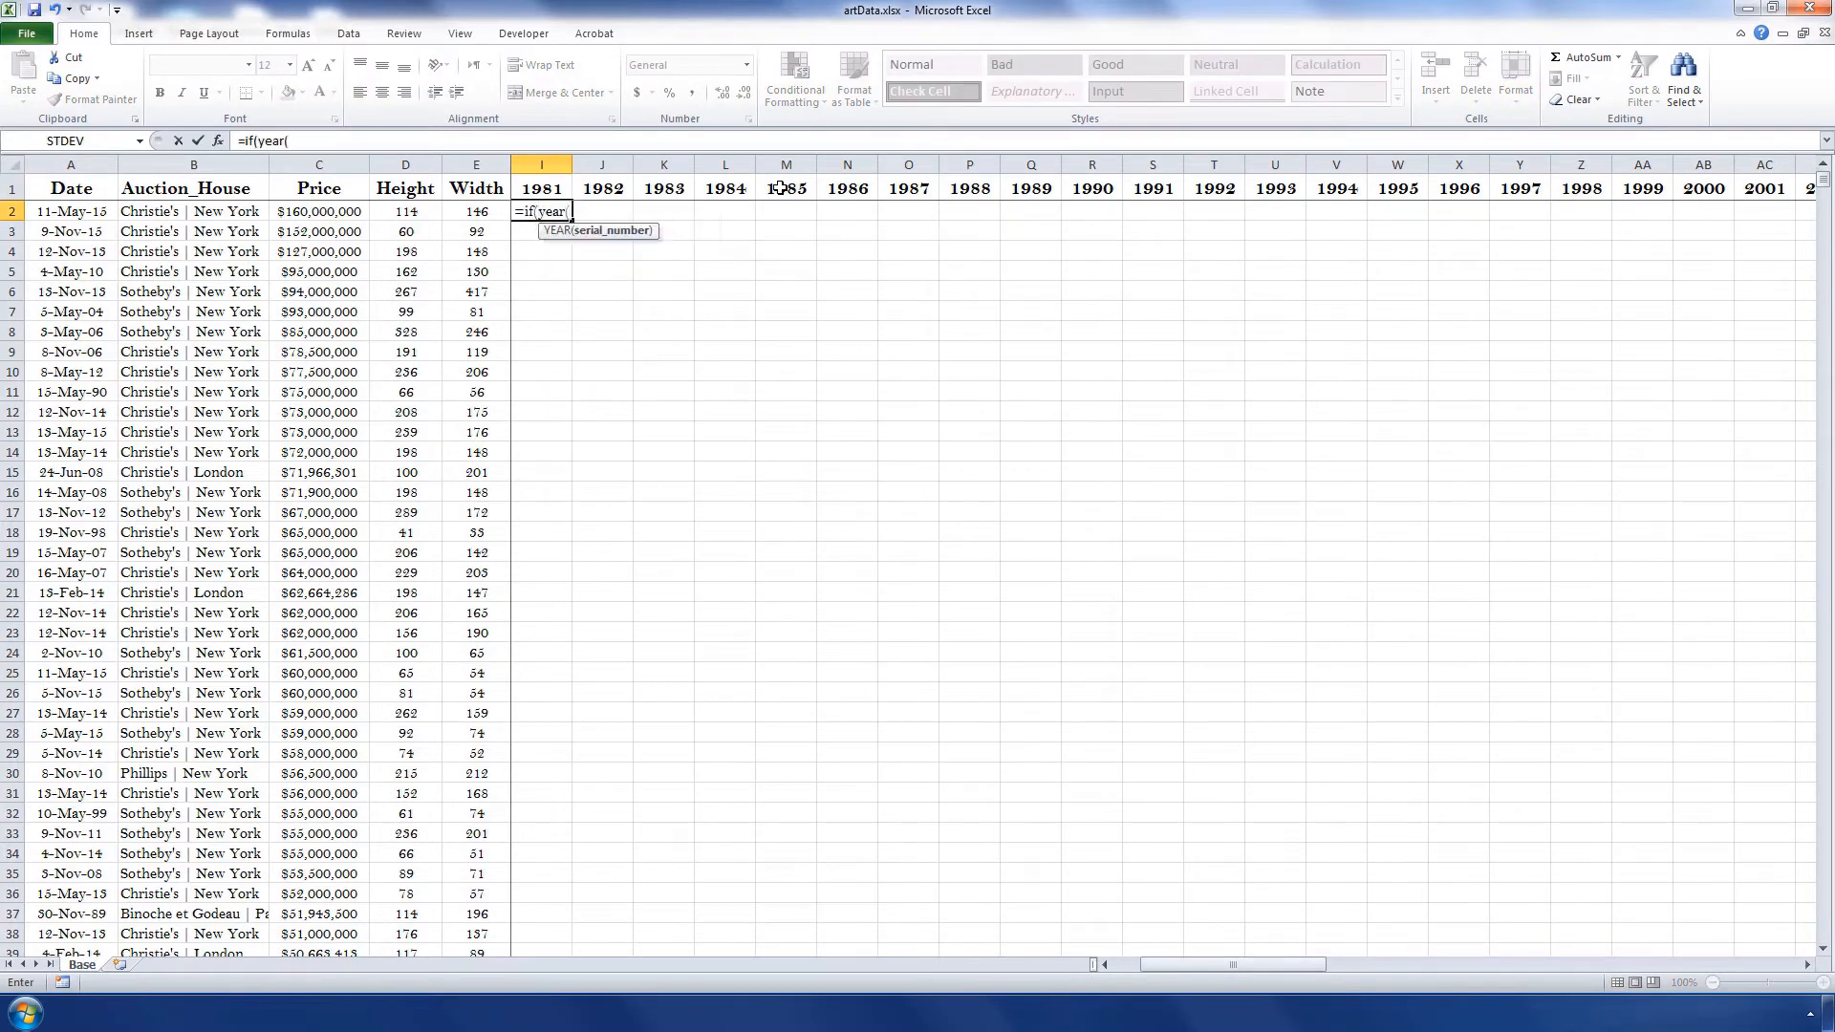
text($a2)
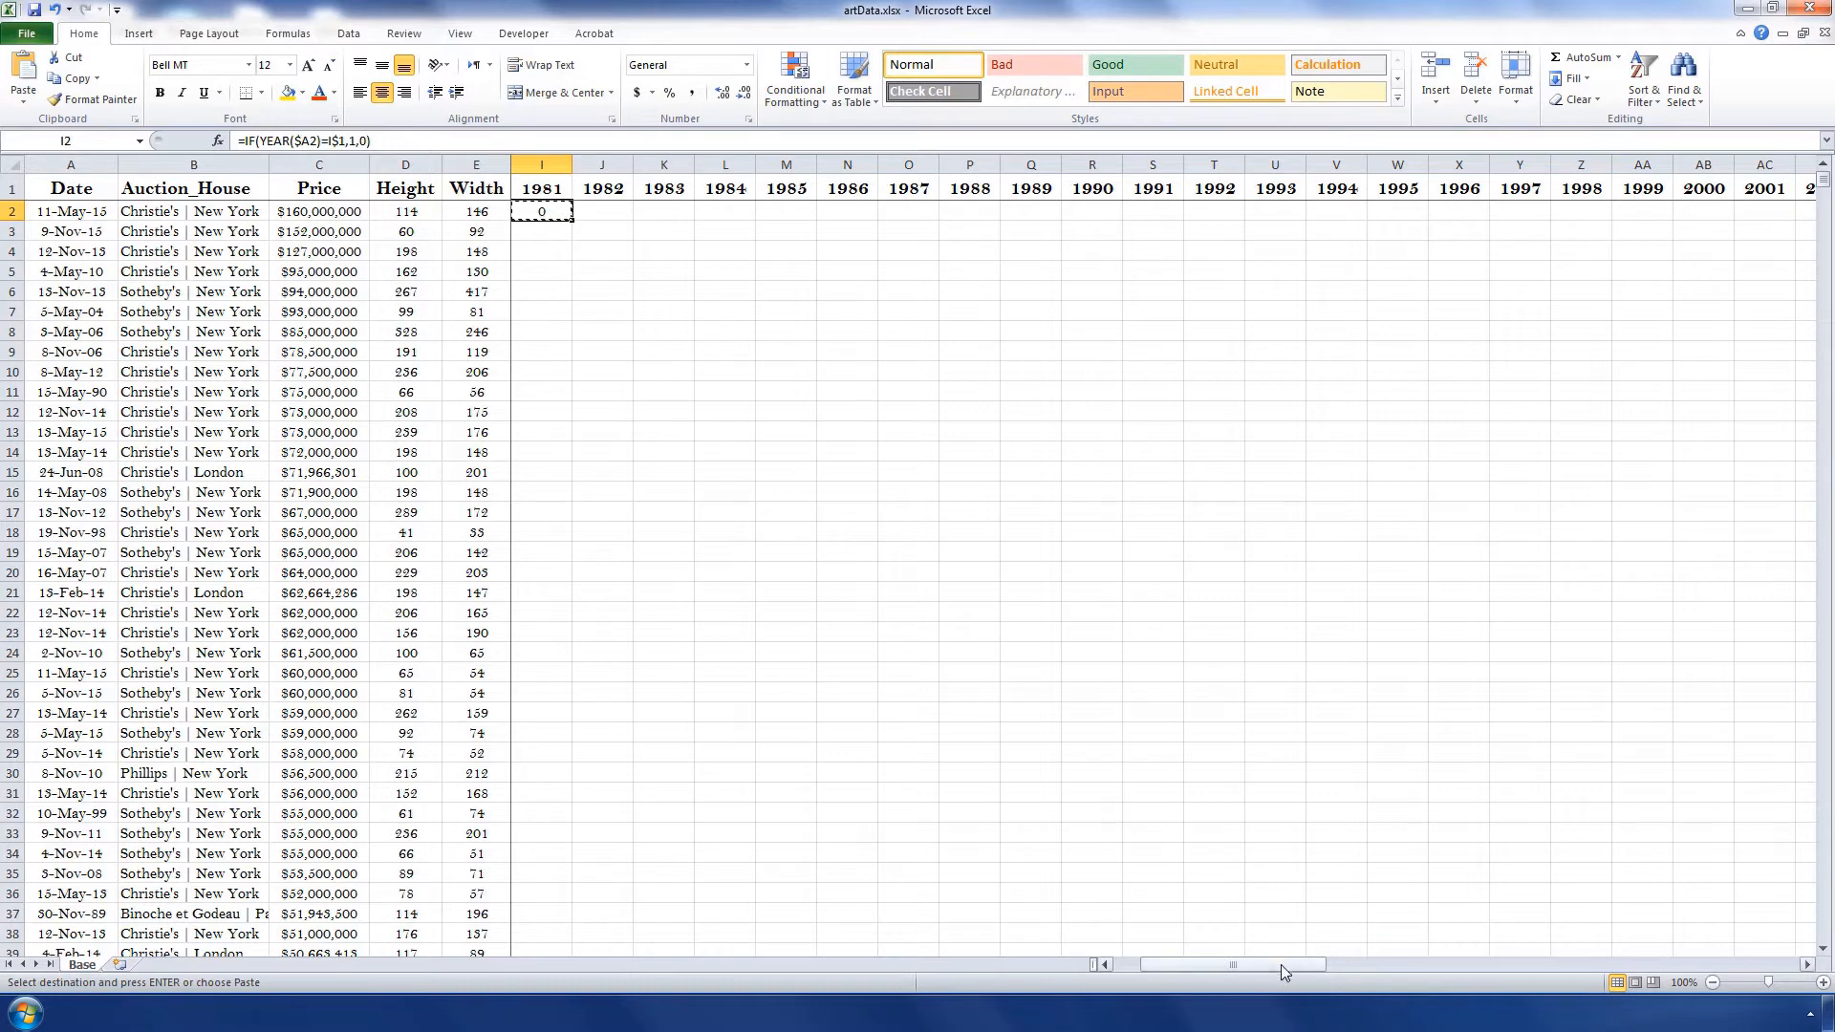
scroll(right, 3)
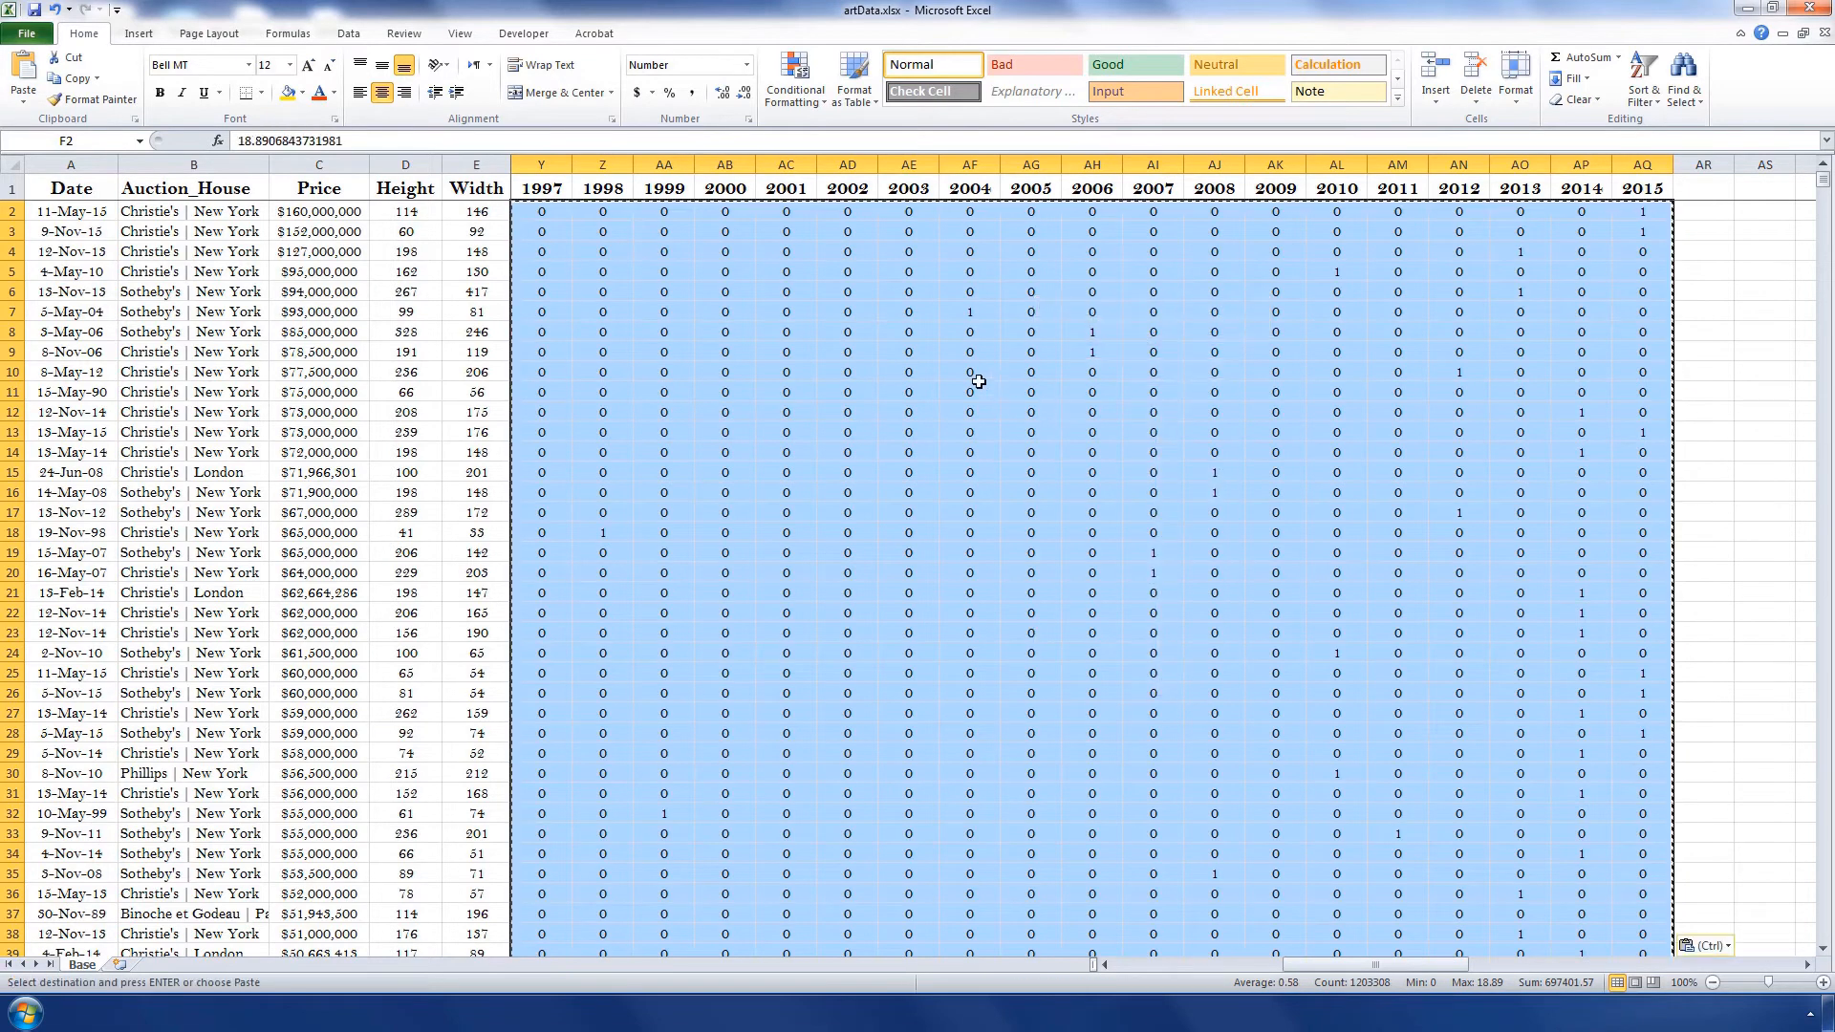
scroll(left, 3)
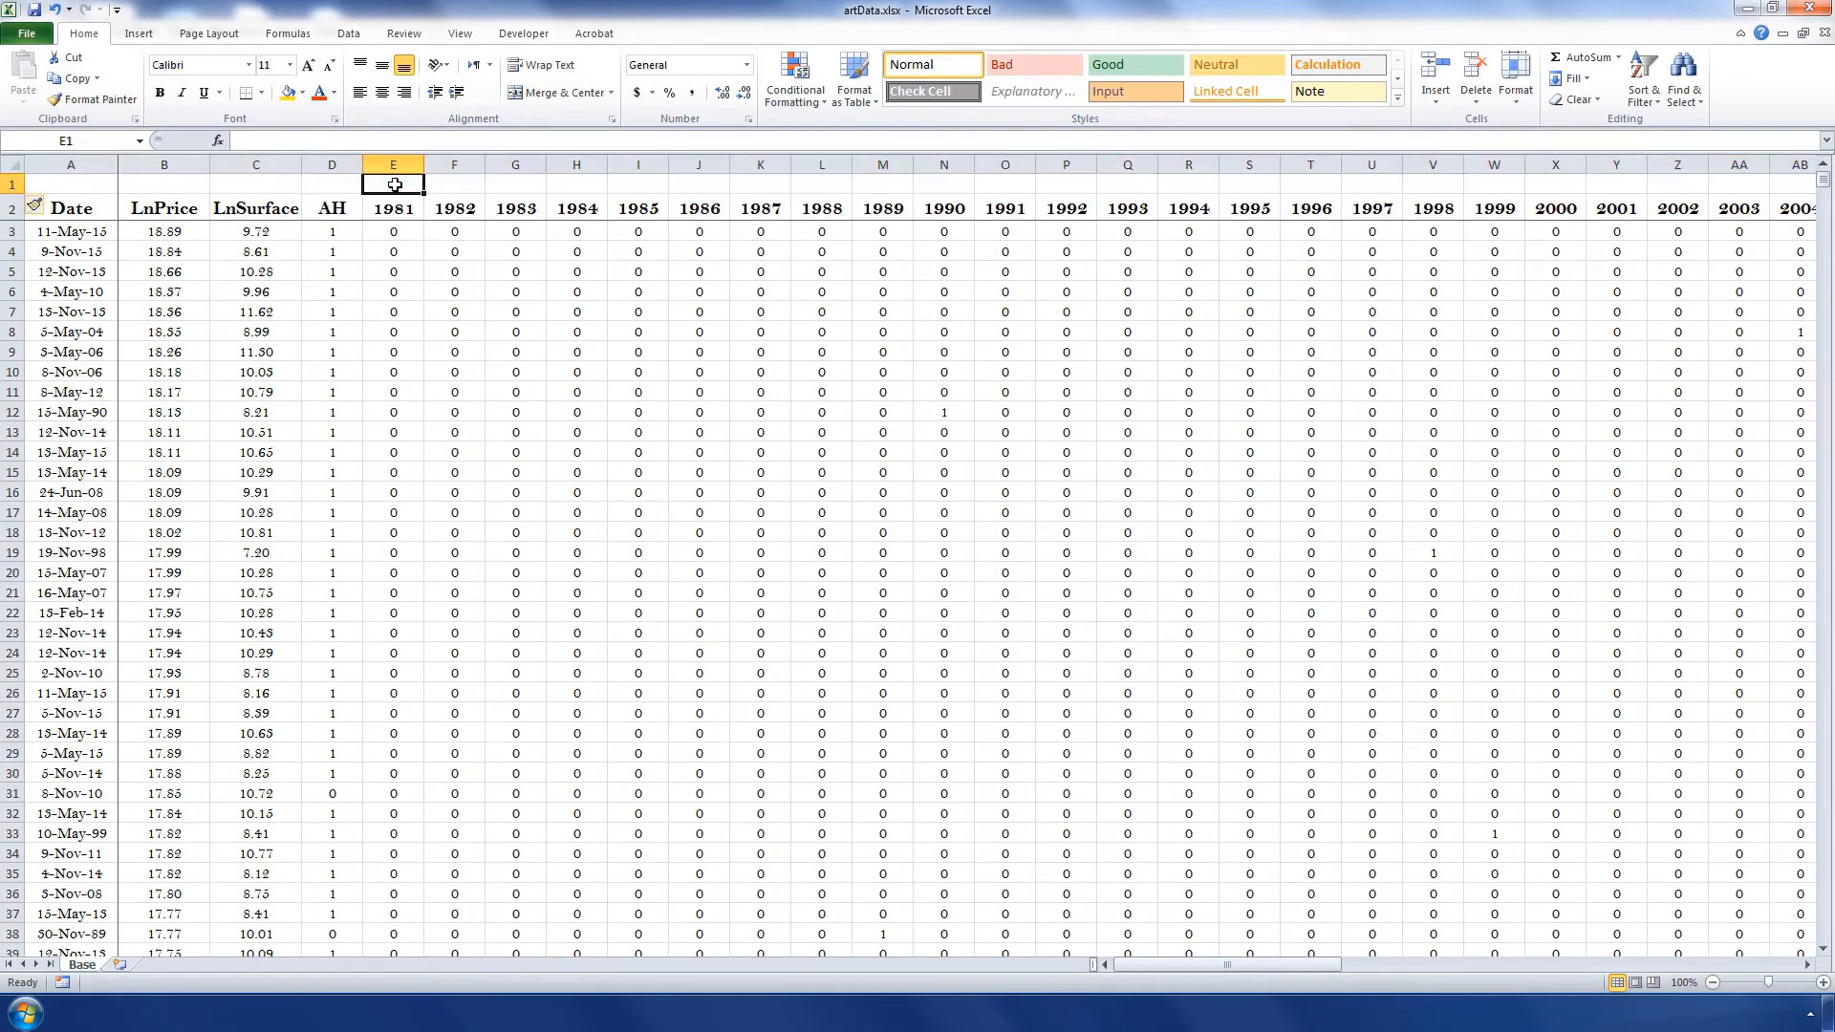
Label the year columns Y1981 onward in a new top row with ="Y"&E2 filled right.
text(="Y"&E2)
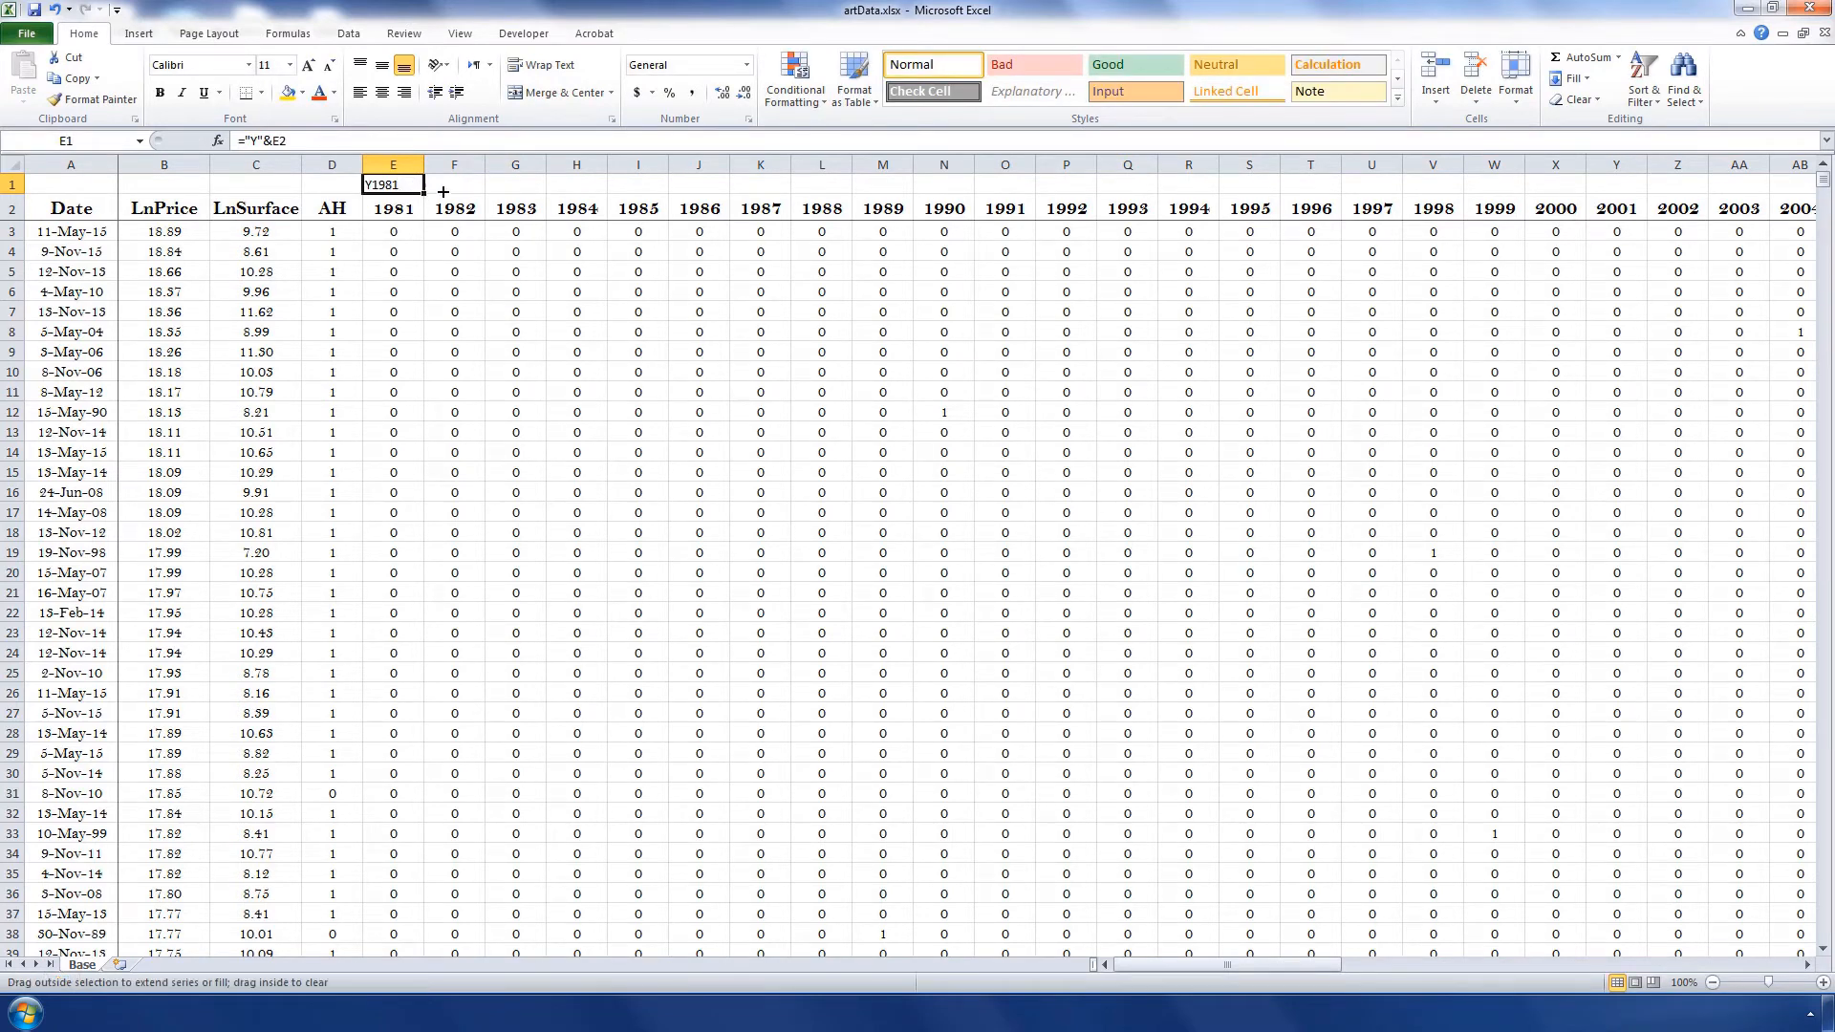
scroll(right, 3)
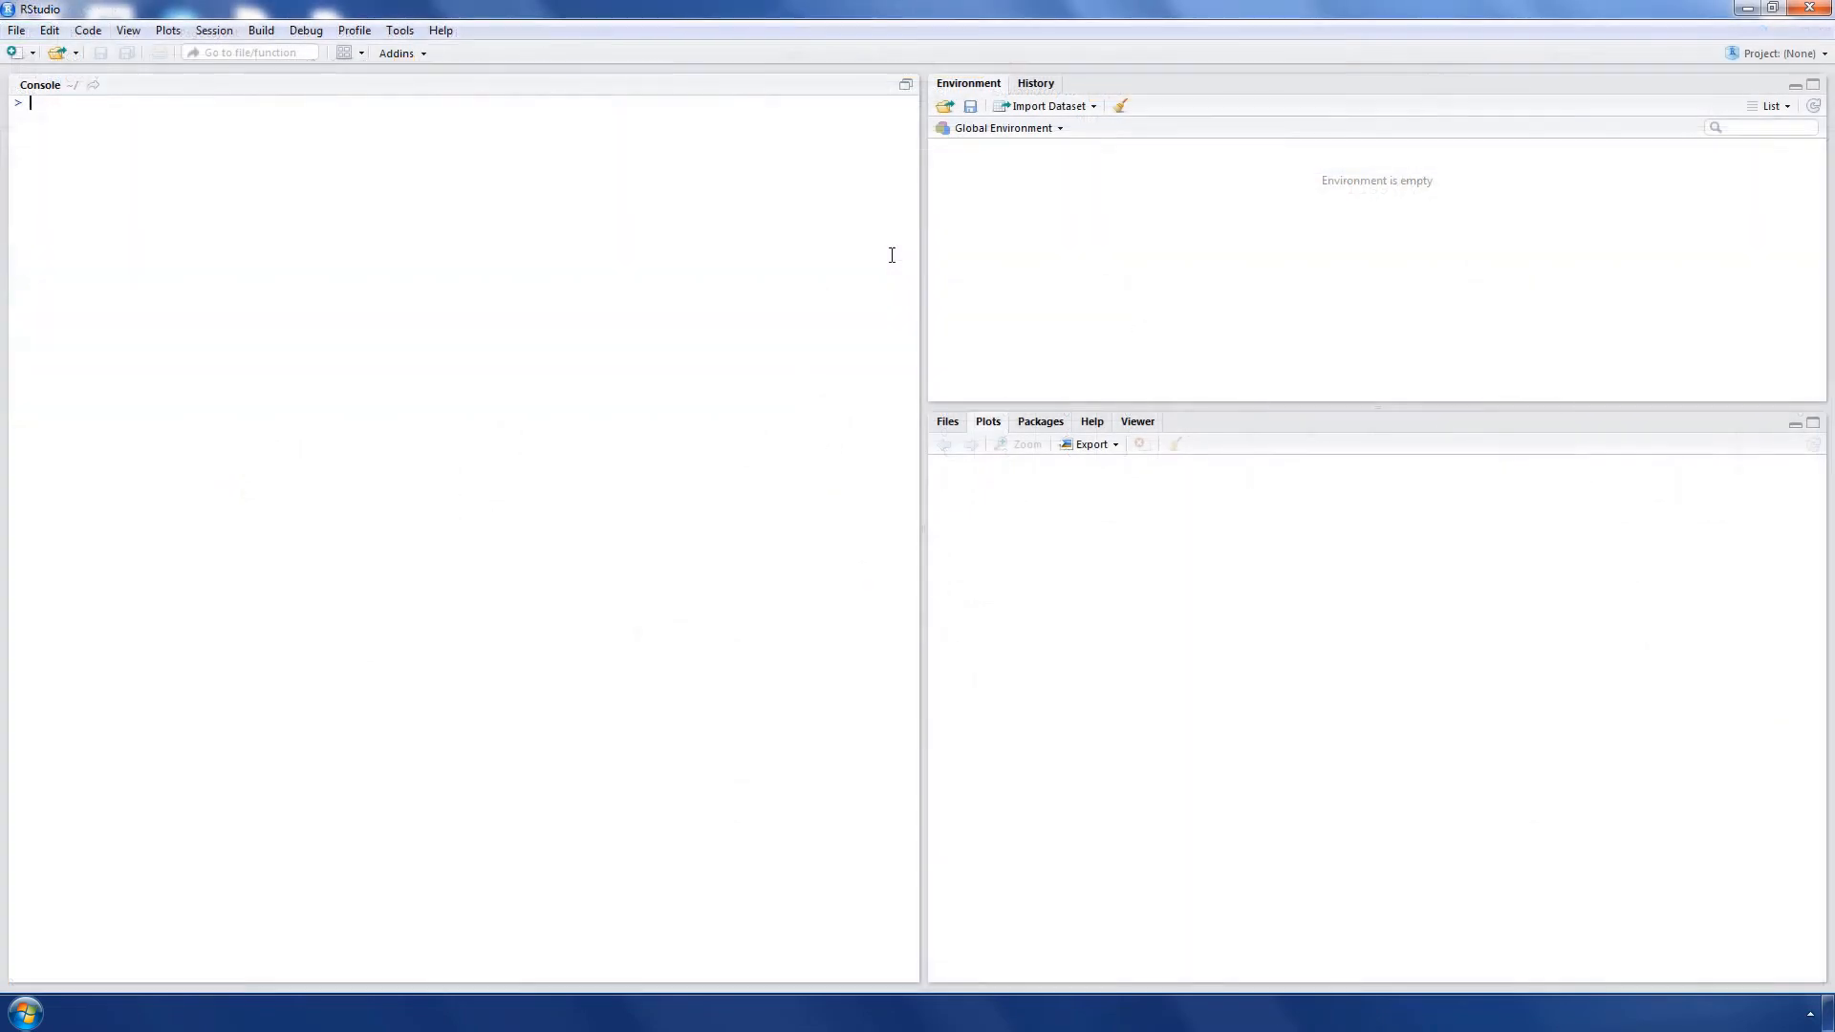
Import HI_100/artData.xlsx into RStudio as artData (31,666 obs. of 39 variables).
click(1048, 106)
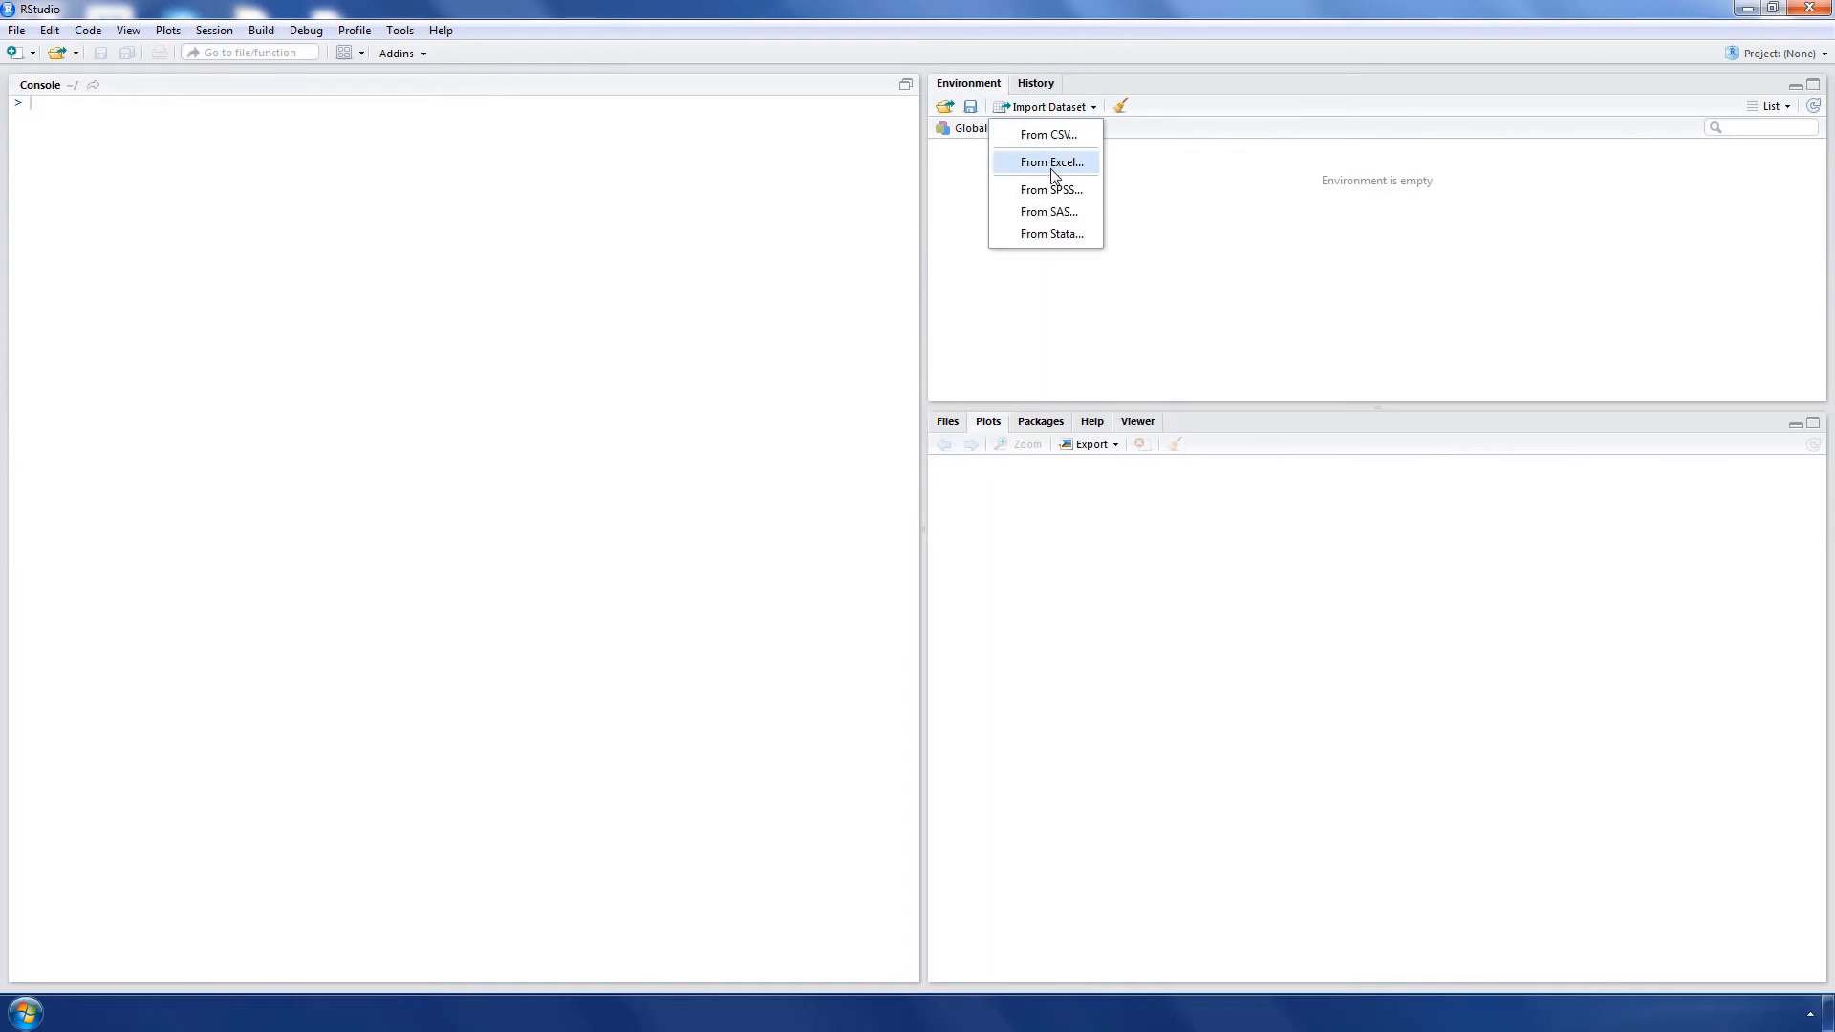
click(1048, 161)
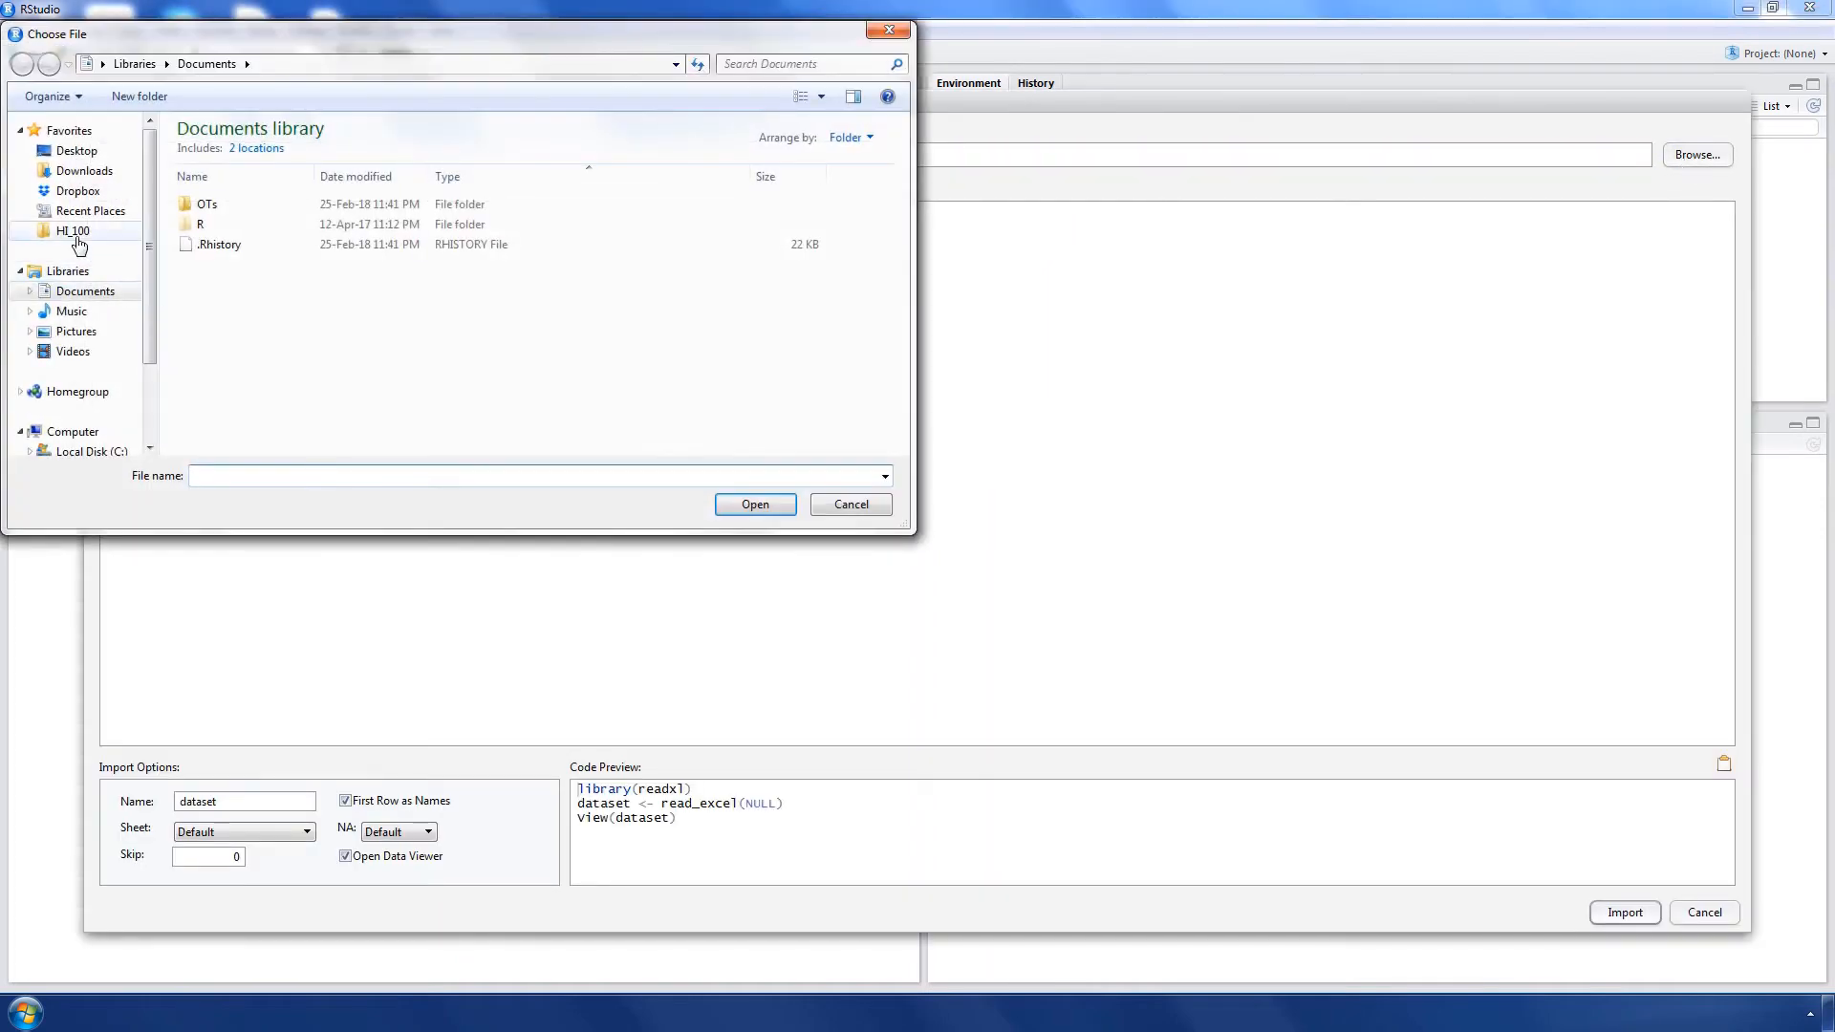
click(754, 504)
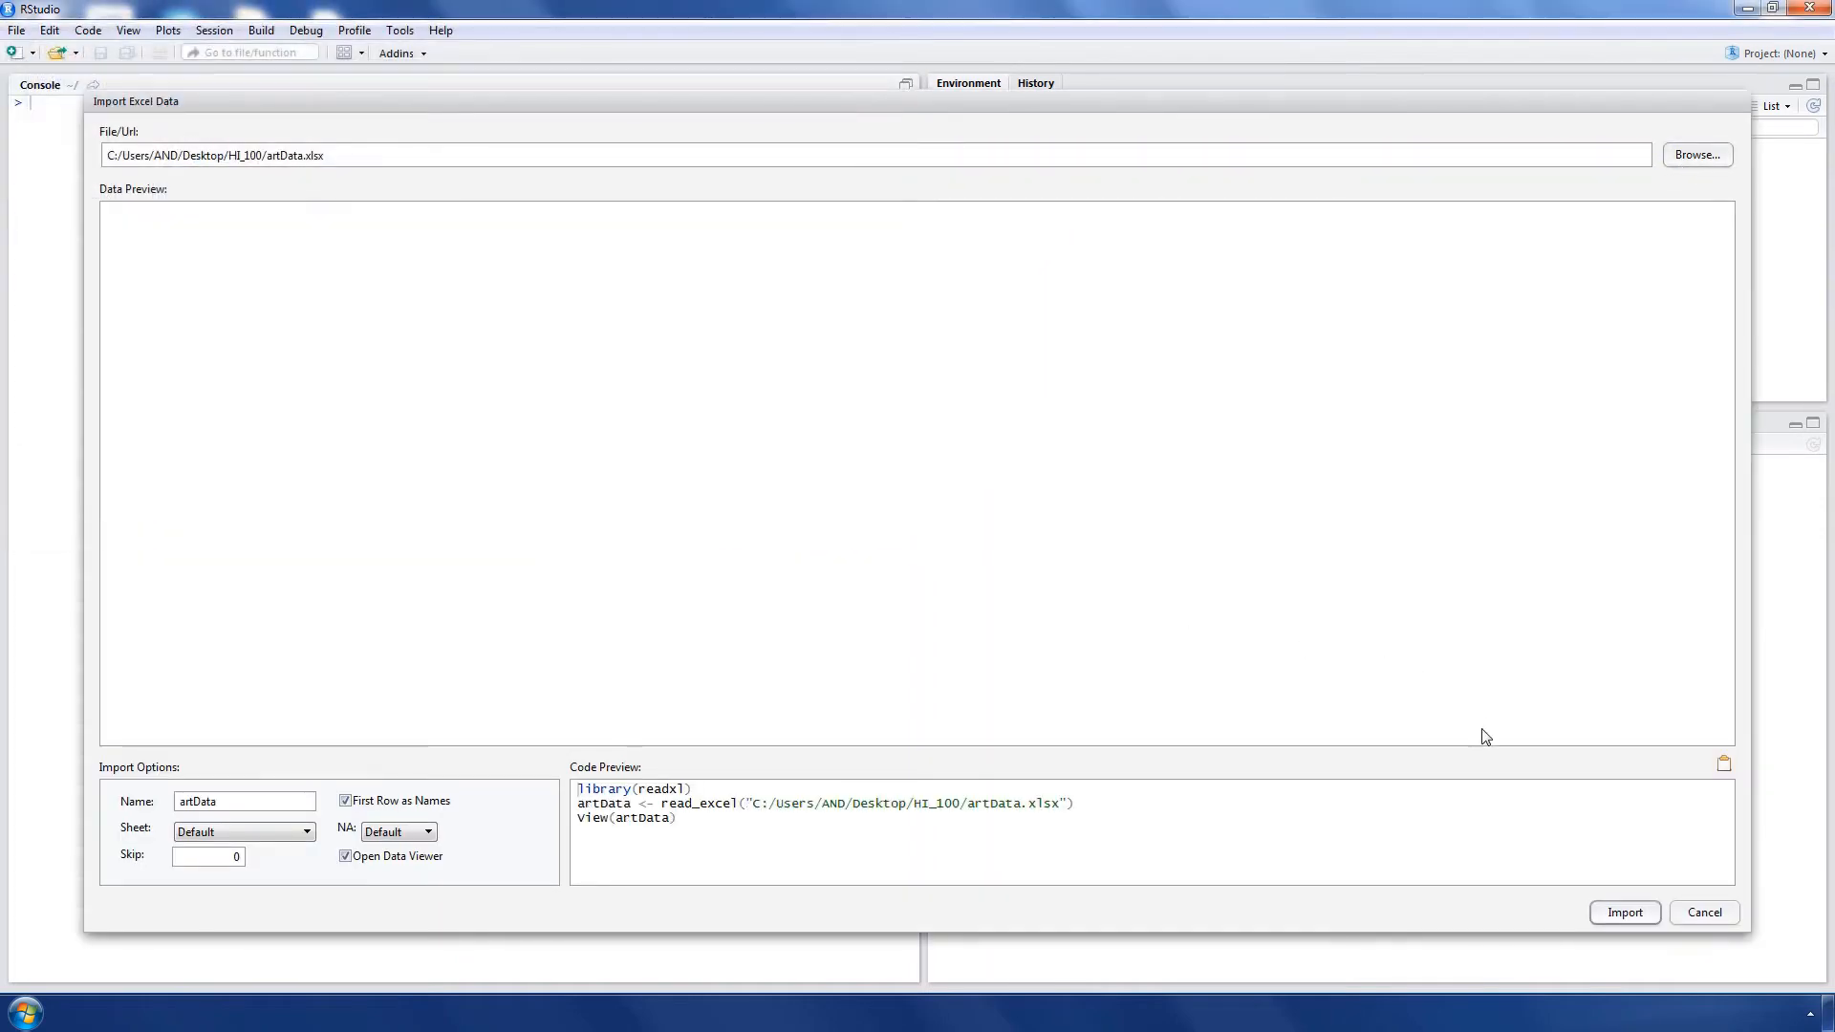
click(1622, 913)
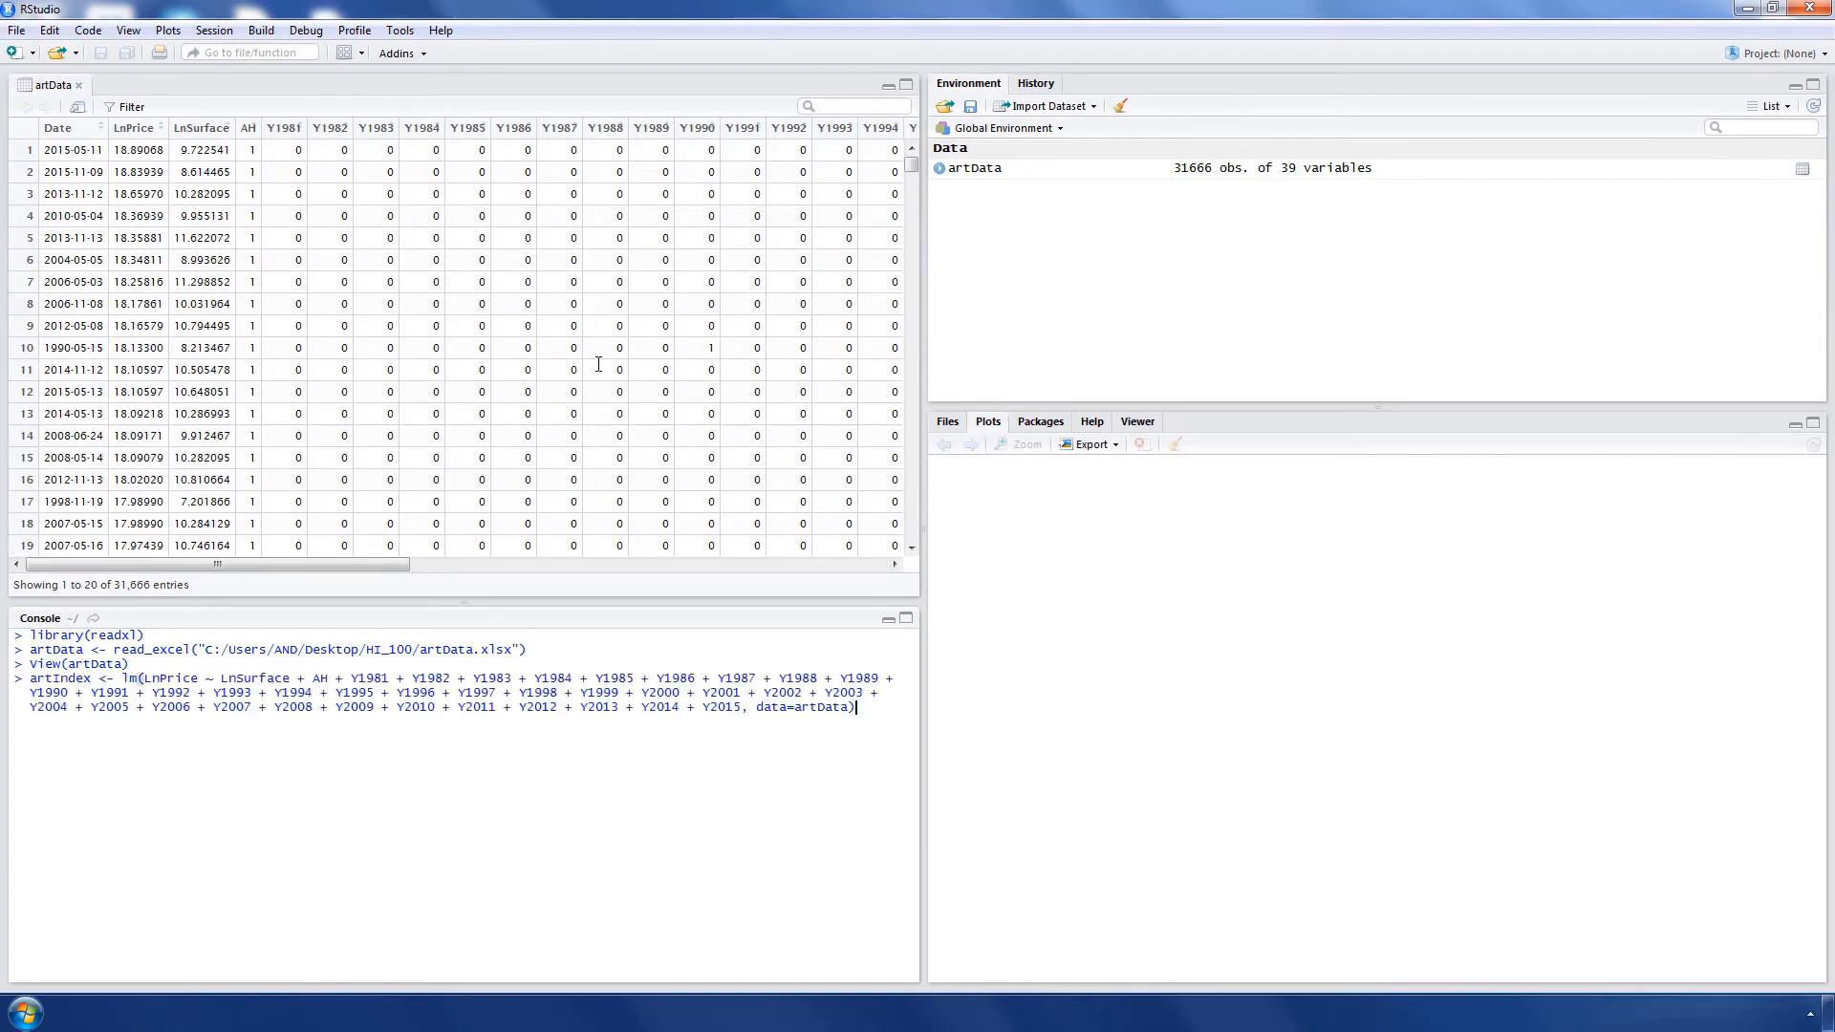
Execute the lm() command in the console, producing the 24.5 Mb artIndex model.
double_click(170, 678)
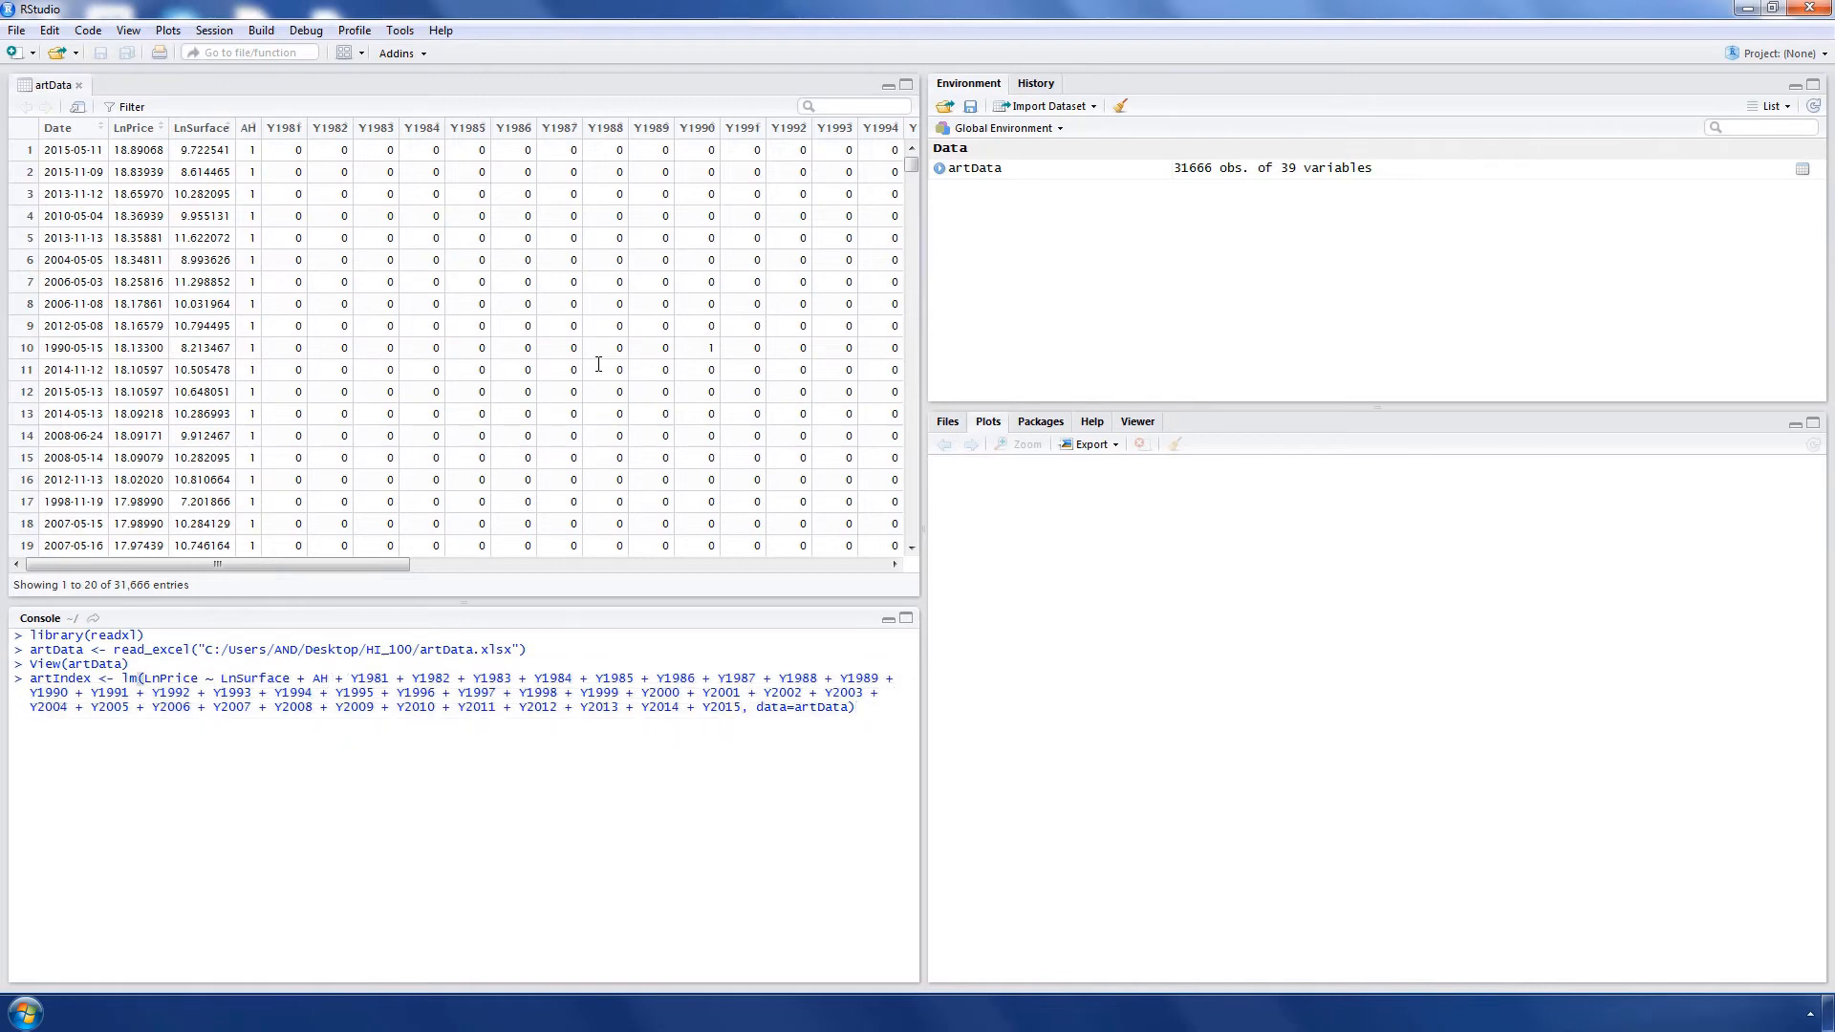
key(Return)
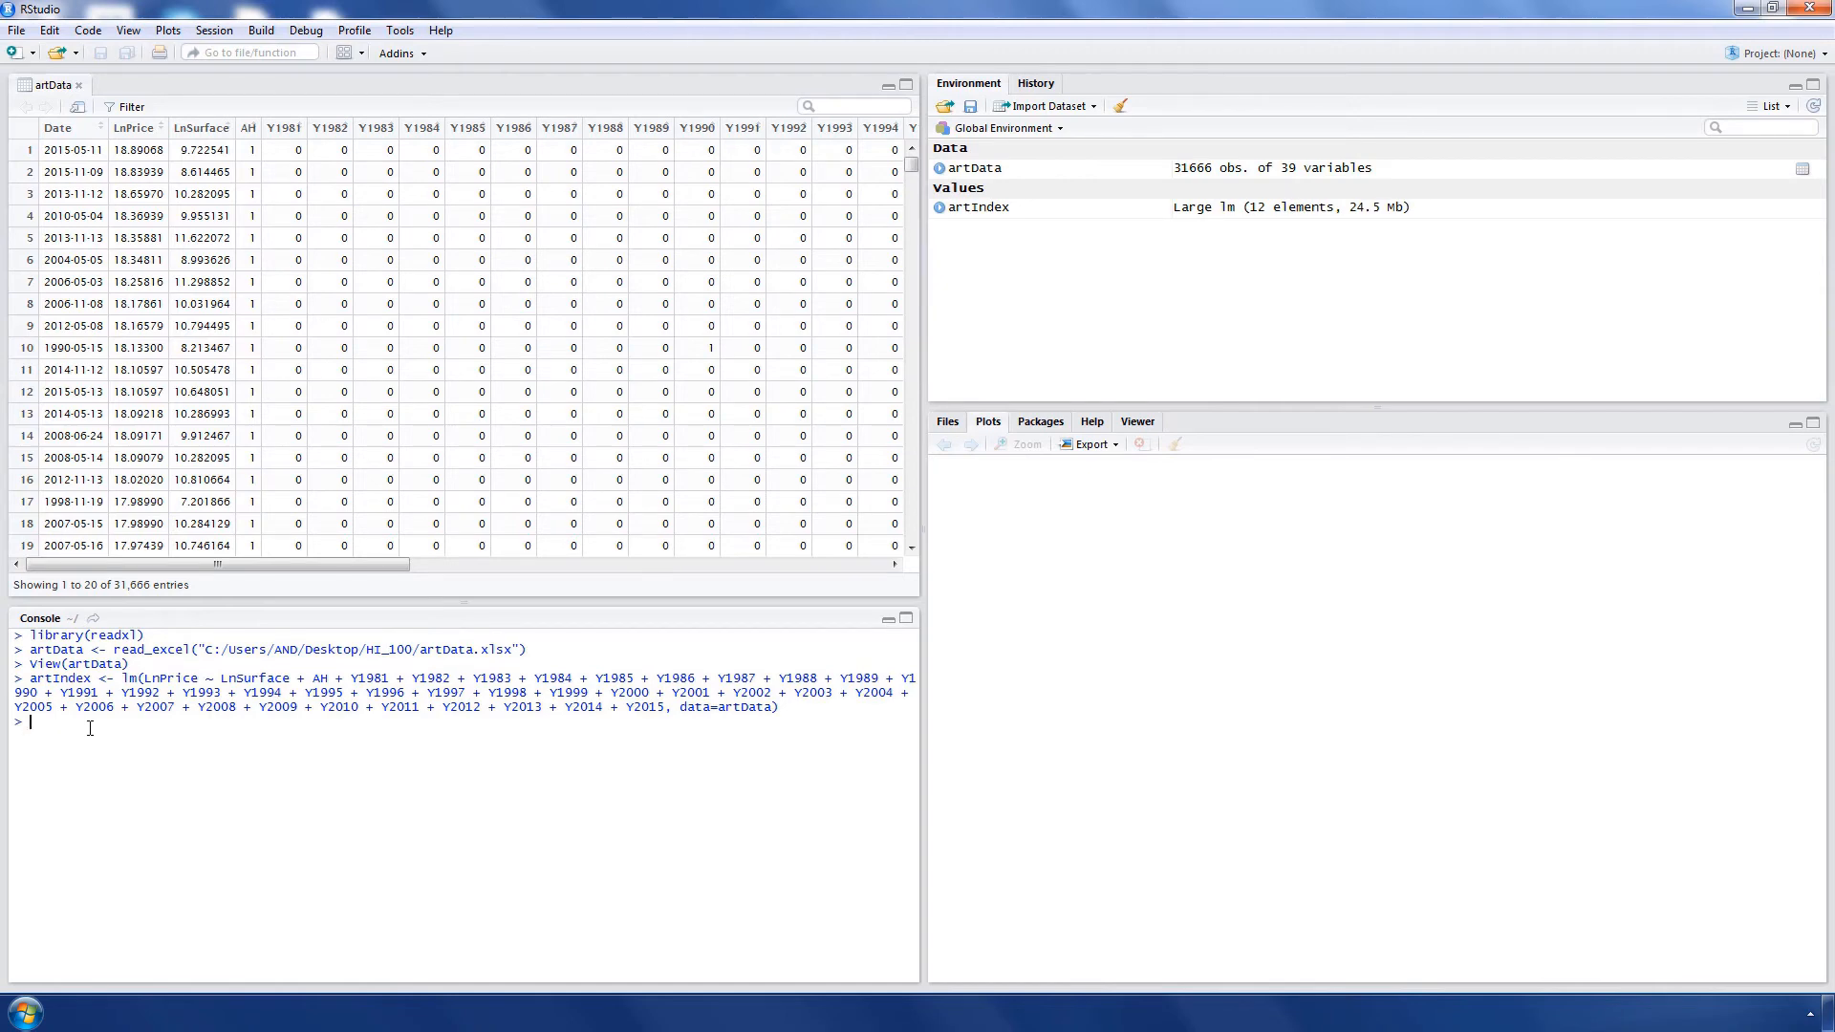
Sink summary(artIndex) into HI_100/result.txt, then close the sink with sink().
text(sink("result.)
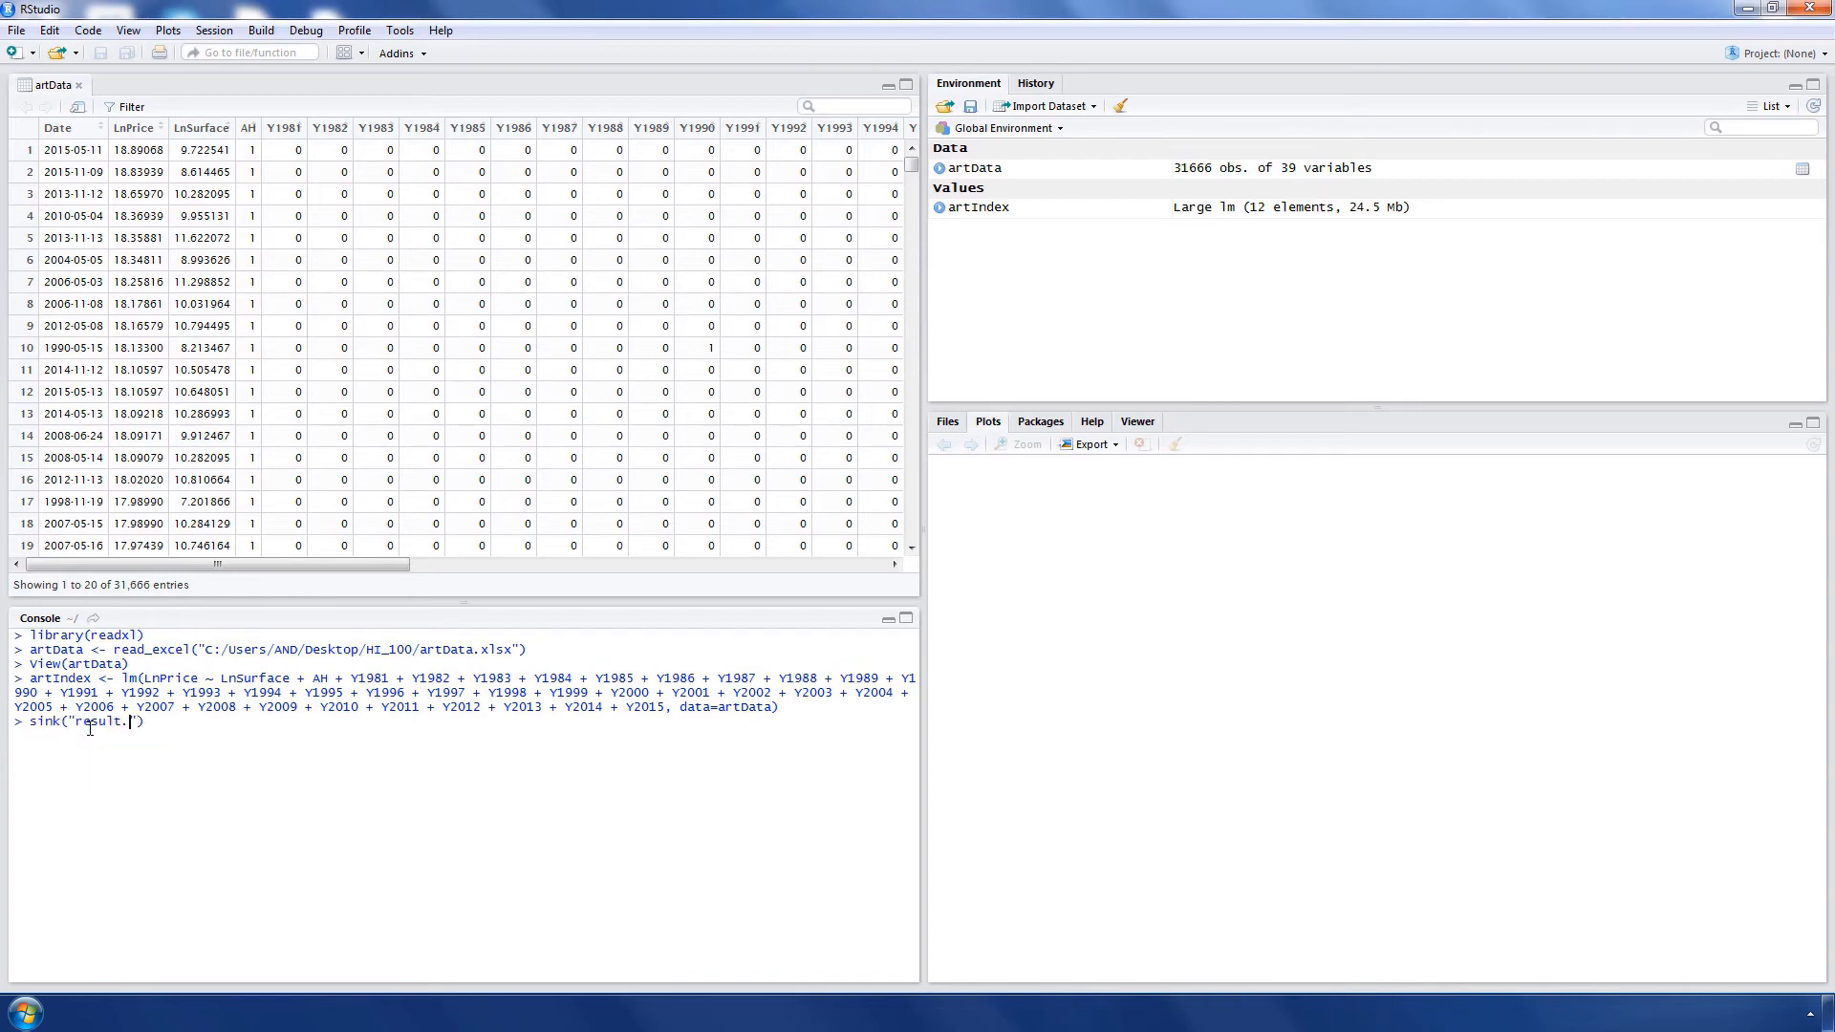
text(txt)
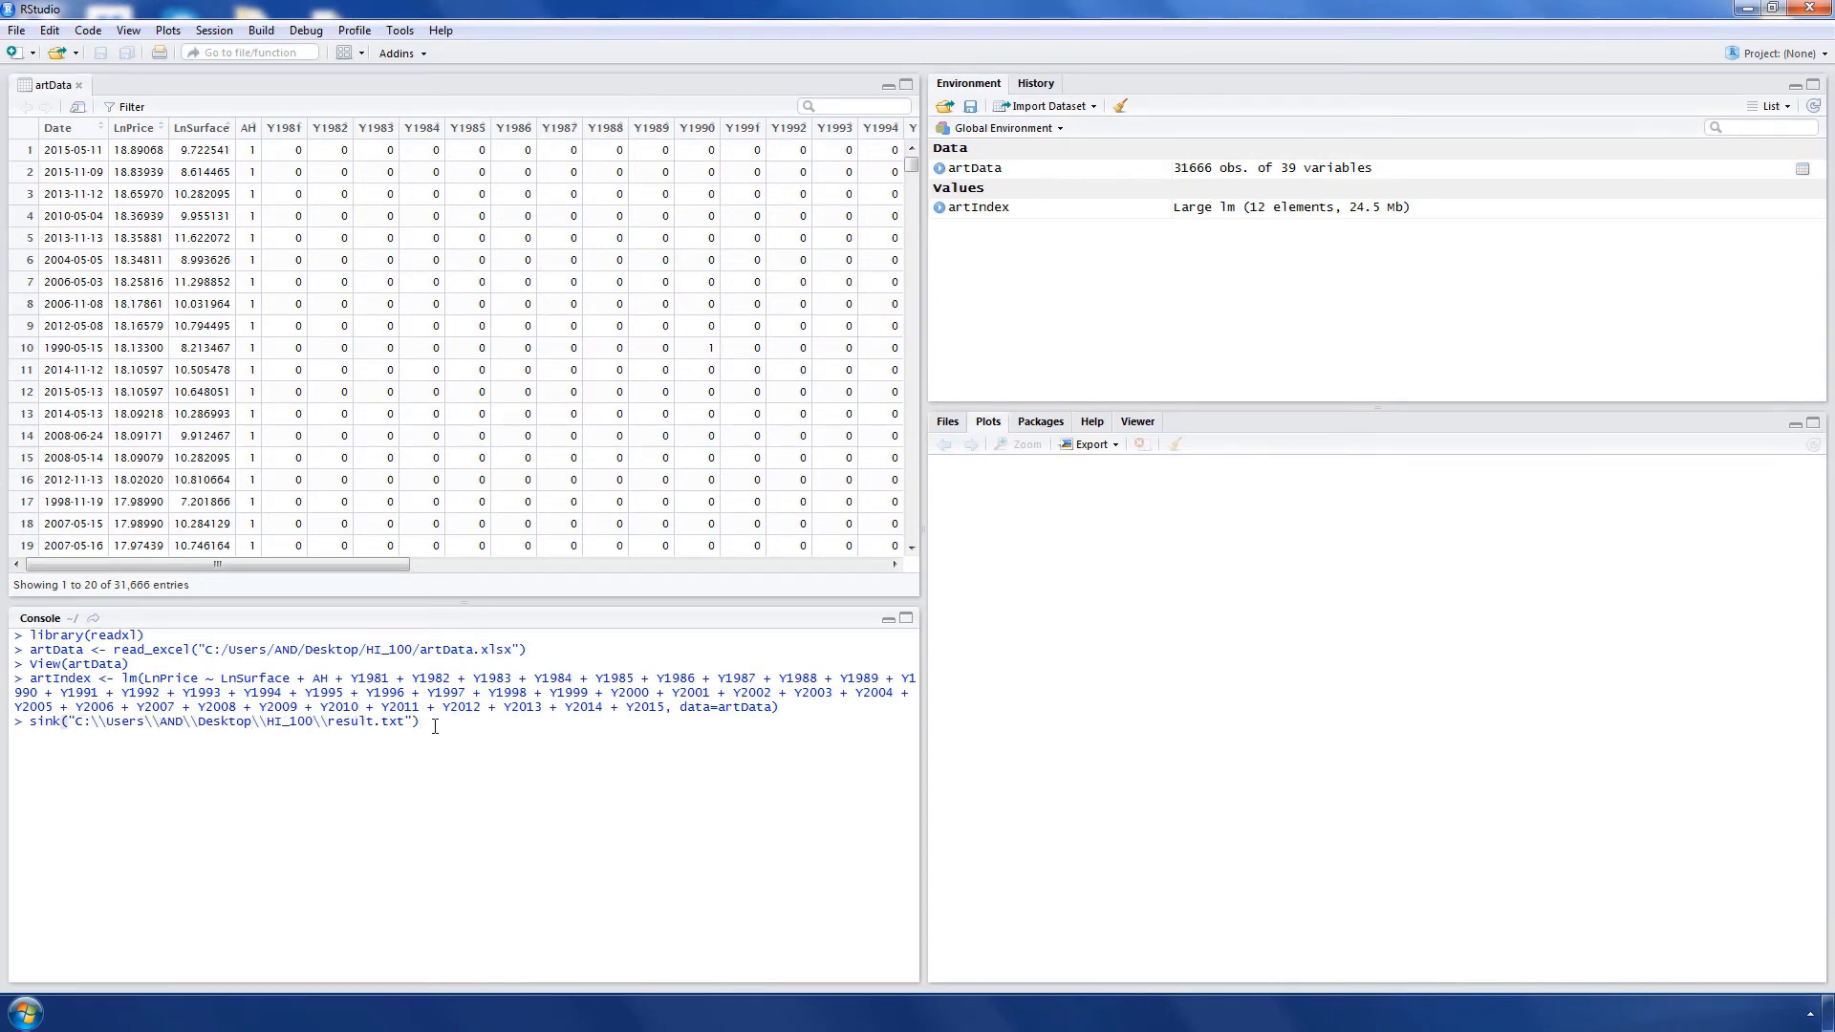
text(summary(a)
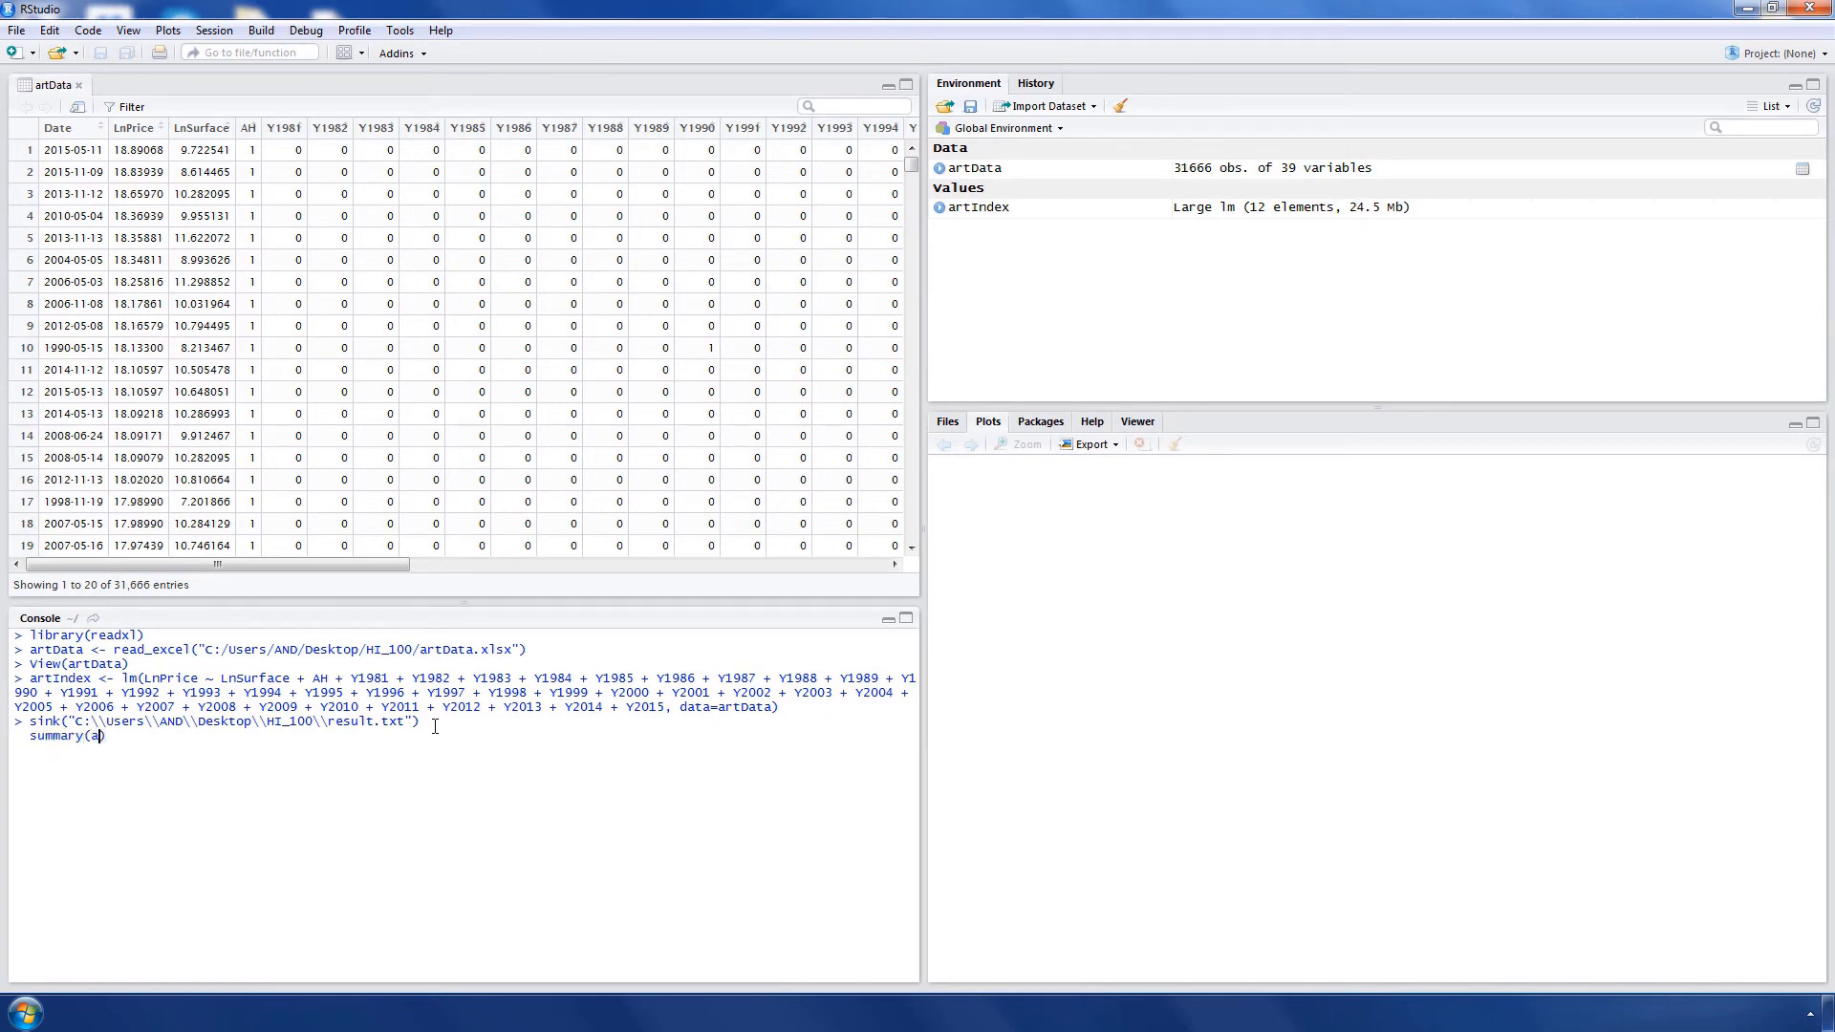
text(rtIndex))
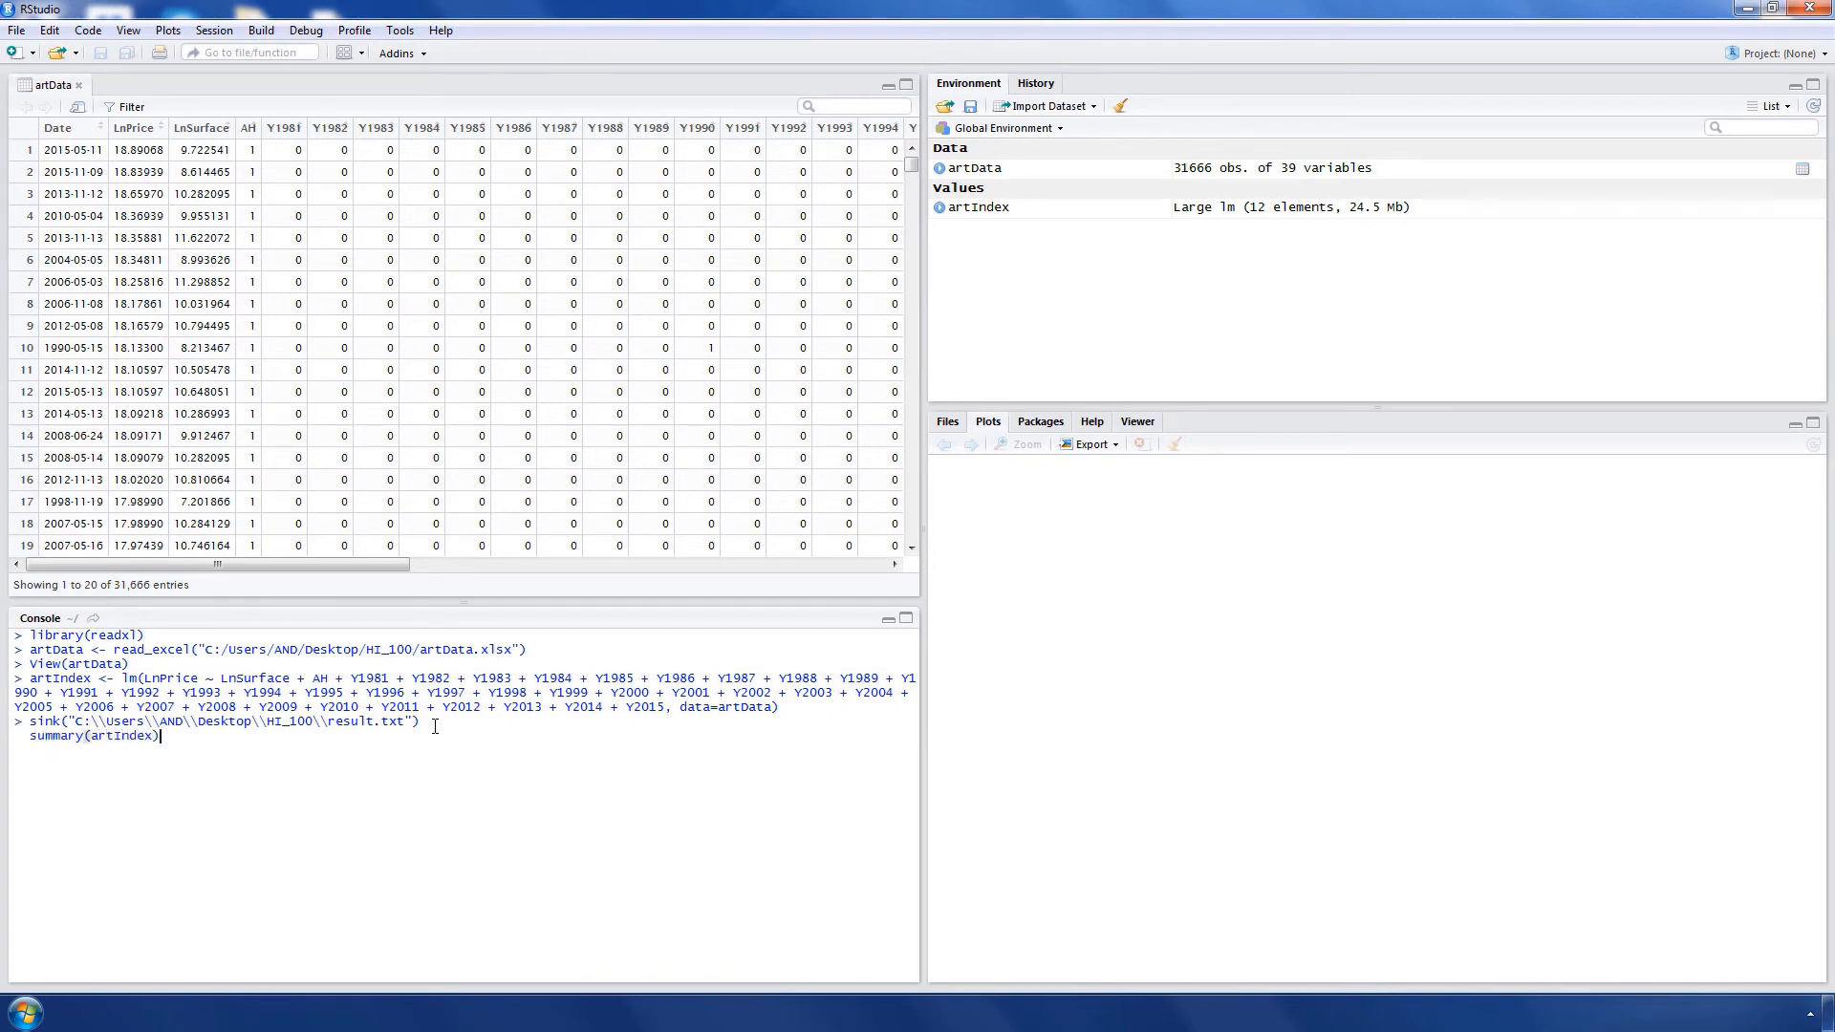
text(sink)
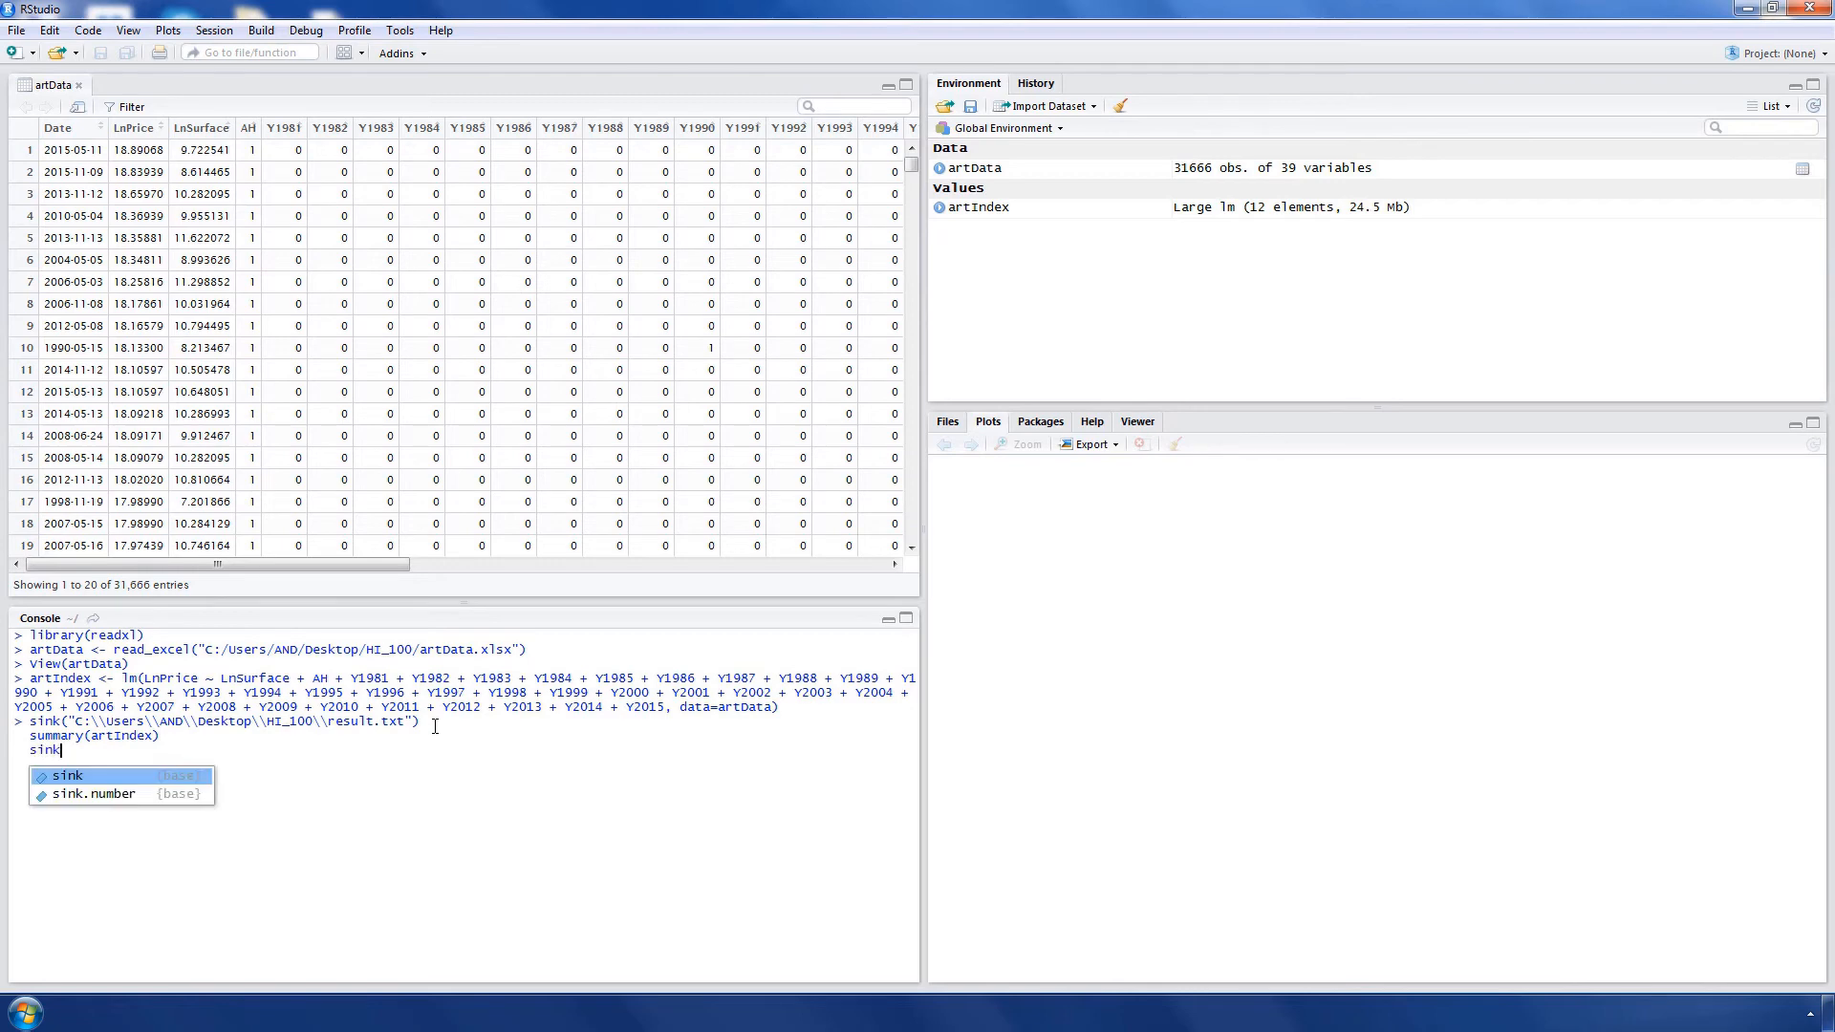
key(Return)
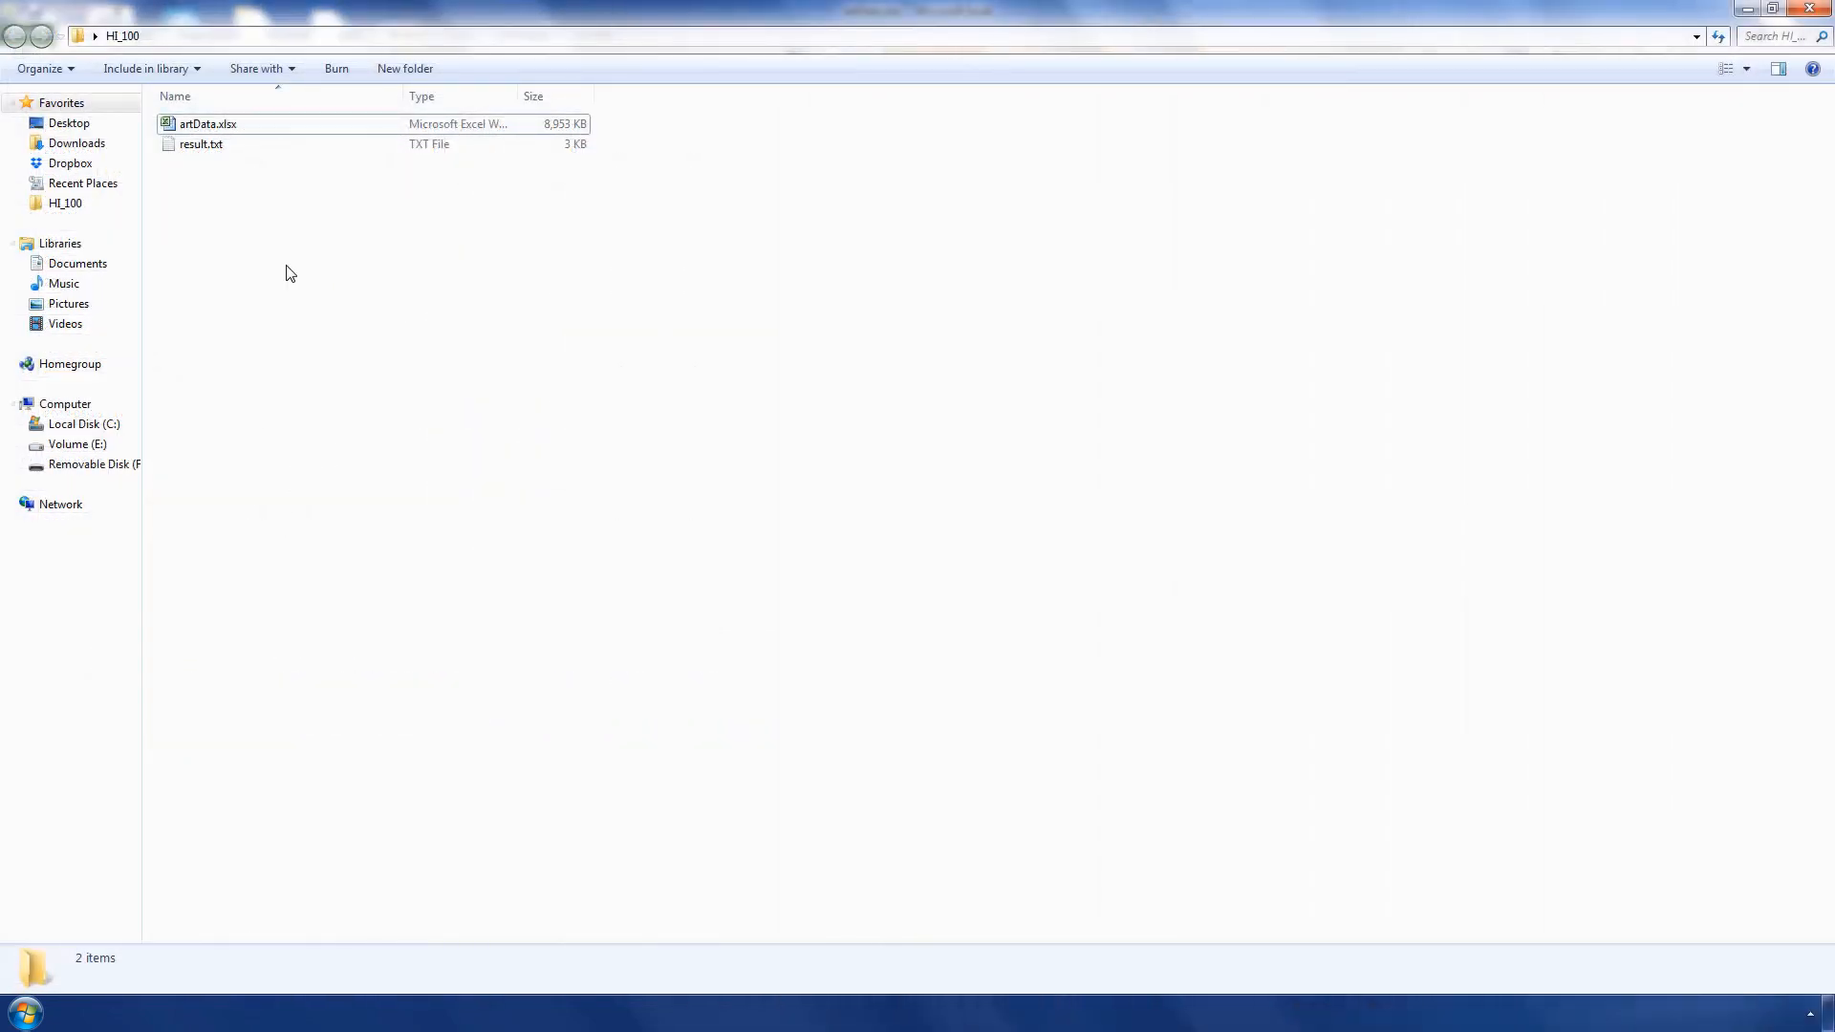
Open artData.xlsx from the HI_100 folder in Excel.
double_click(202, 144)
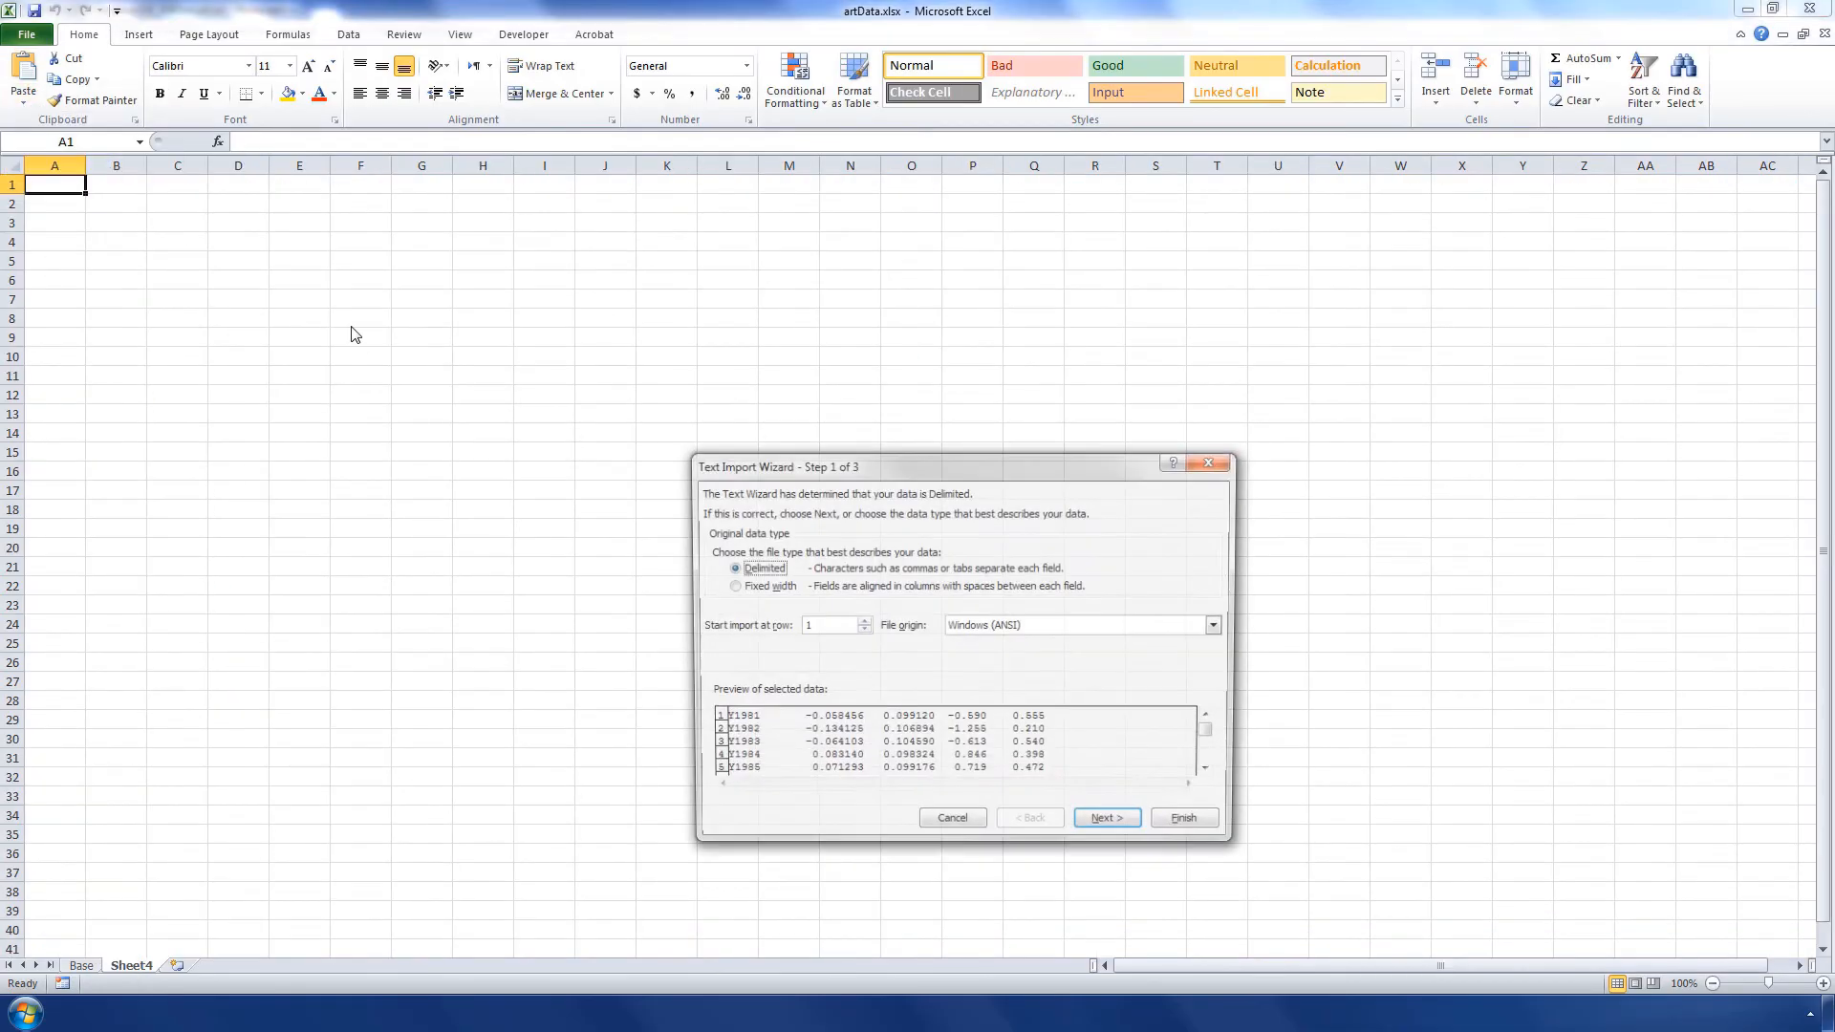
Finish the Text Import Wizard, delete statistic columns C–G, and keep Year and Coef.
click(1183, 818)
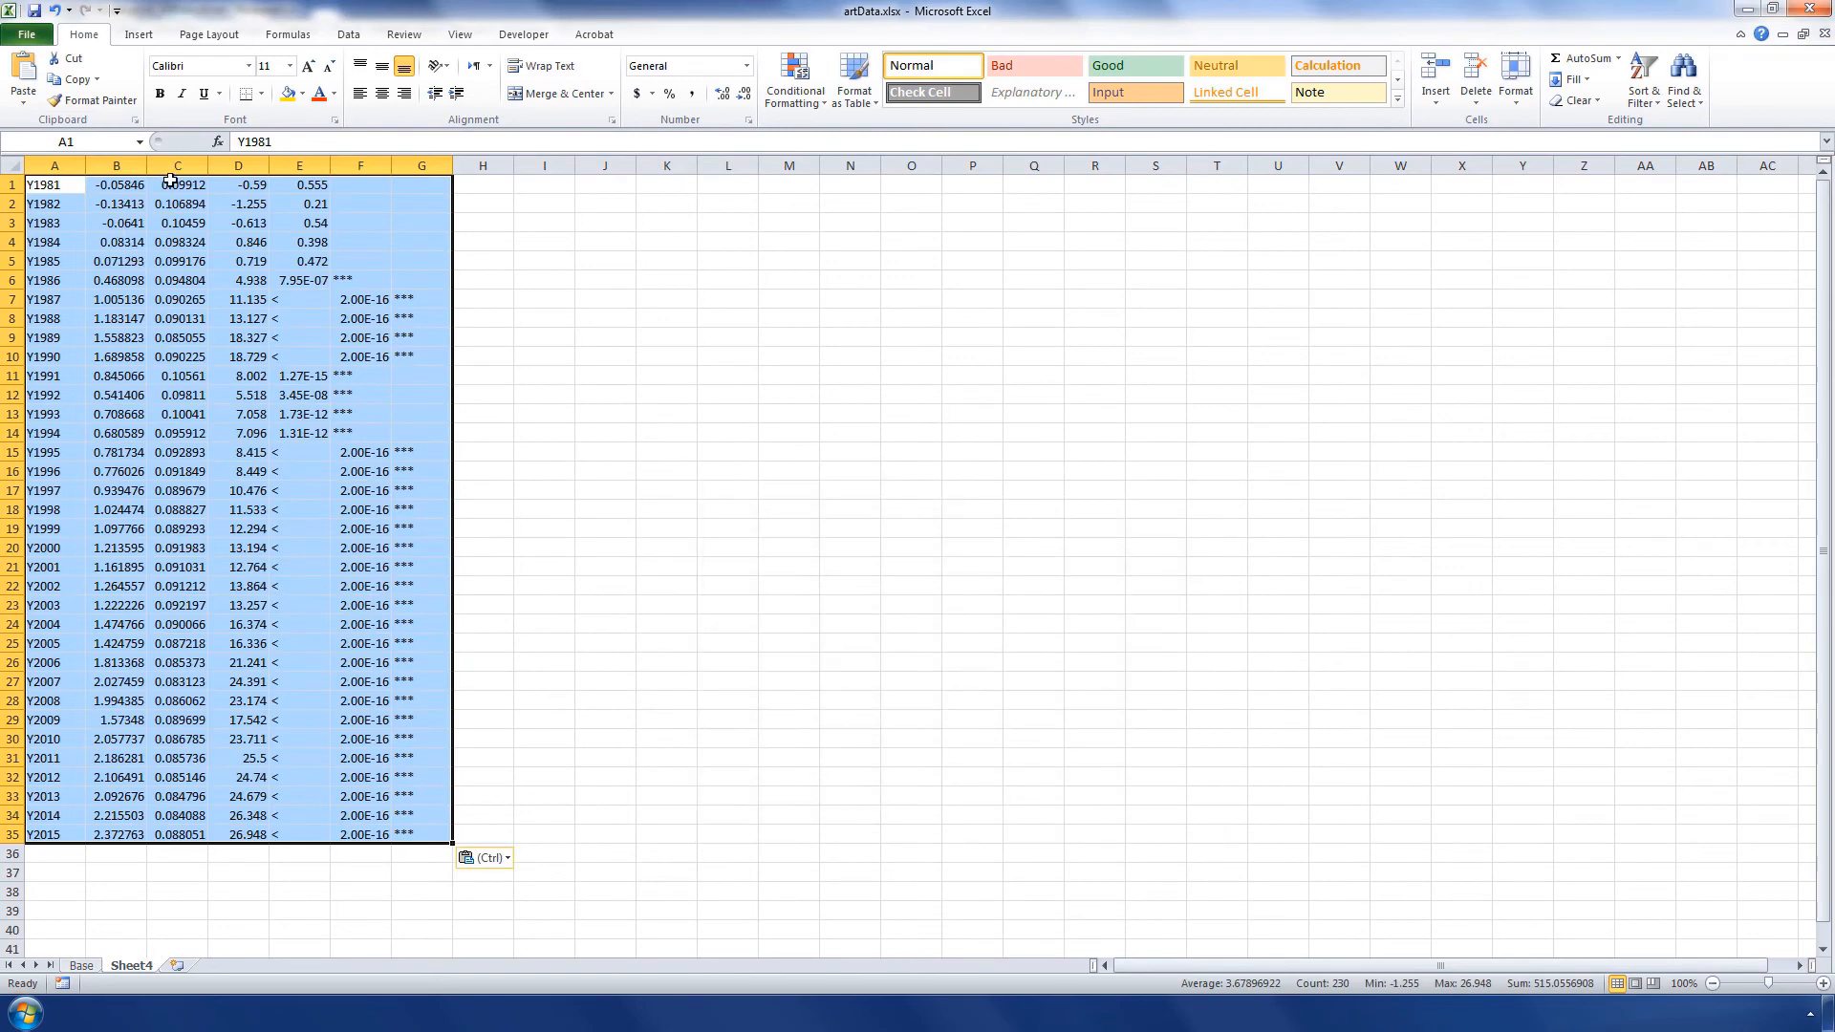
click(177, 165)
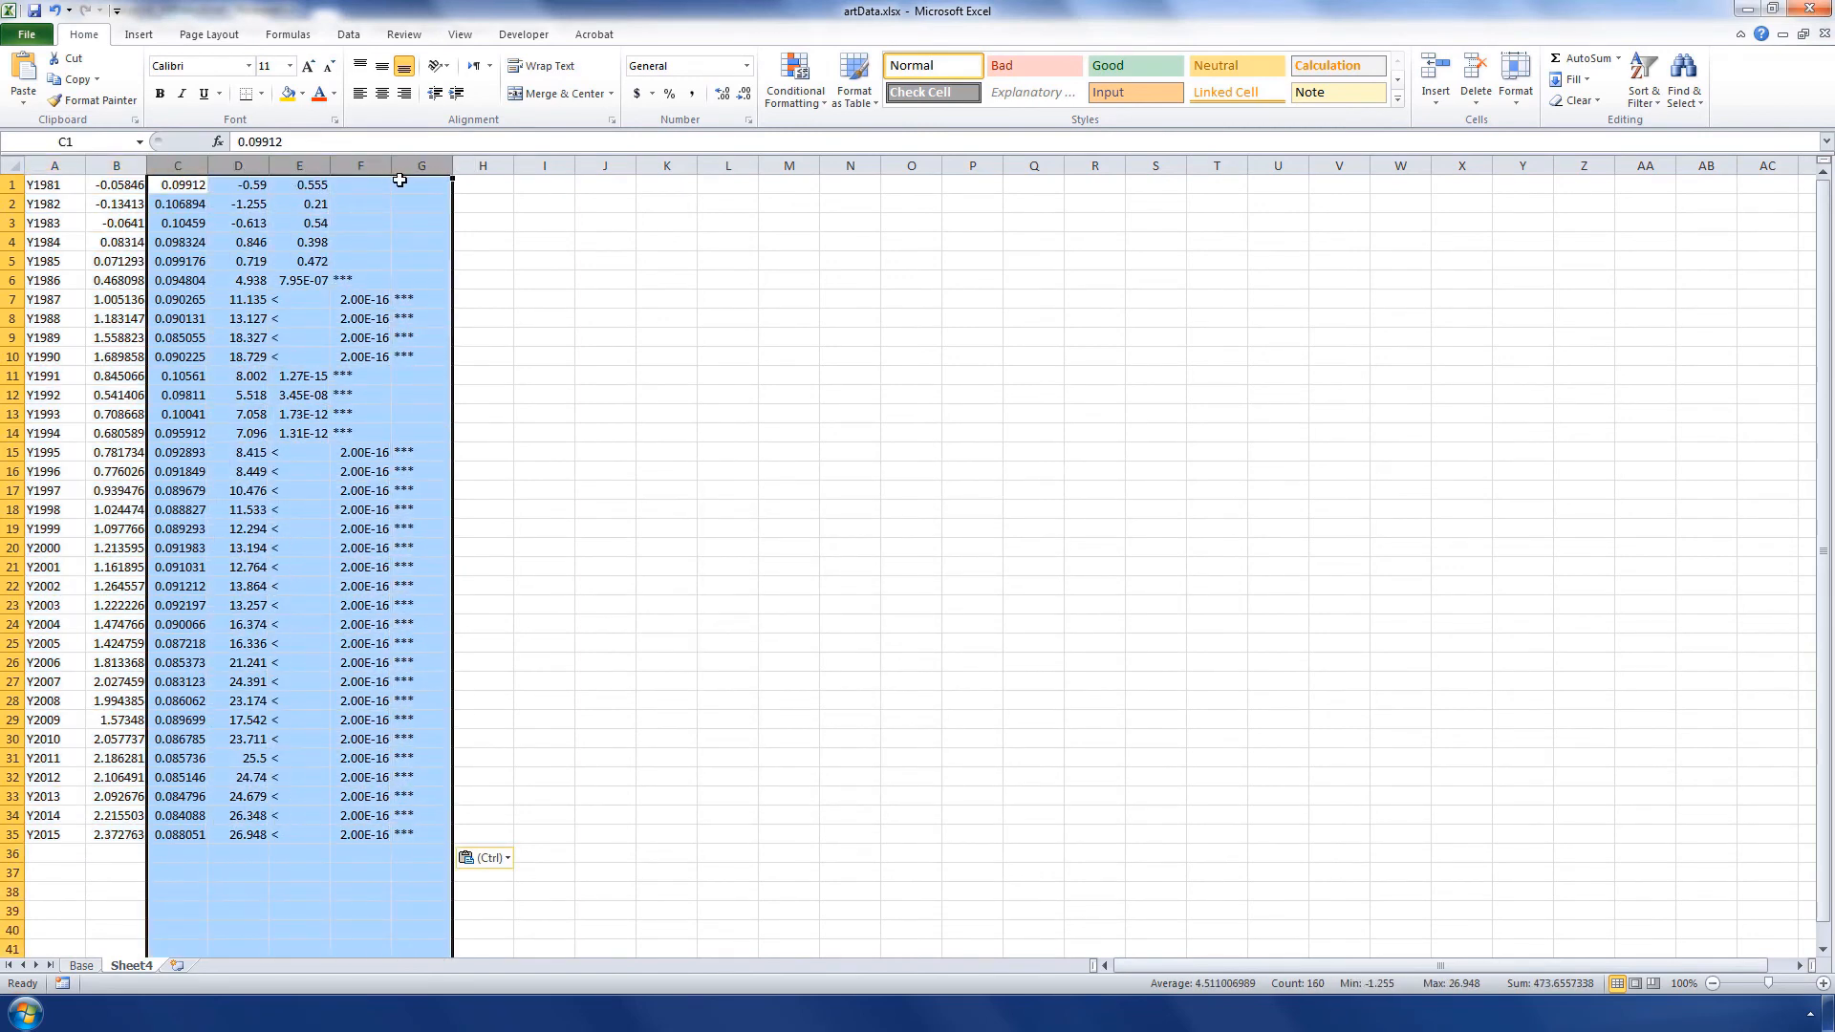
key(Delete)
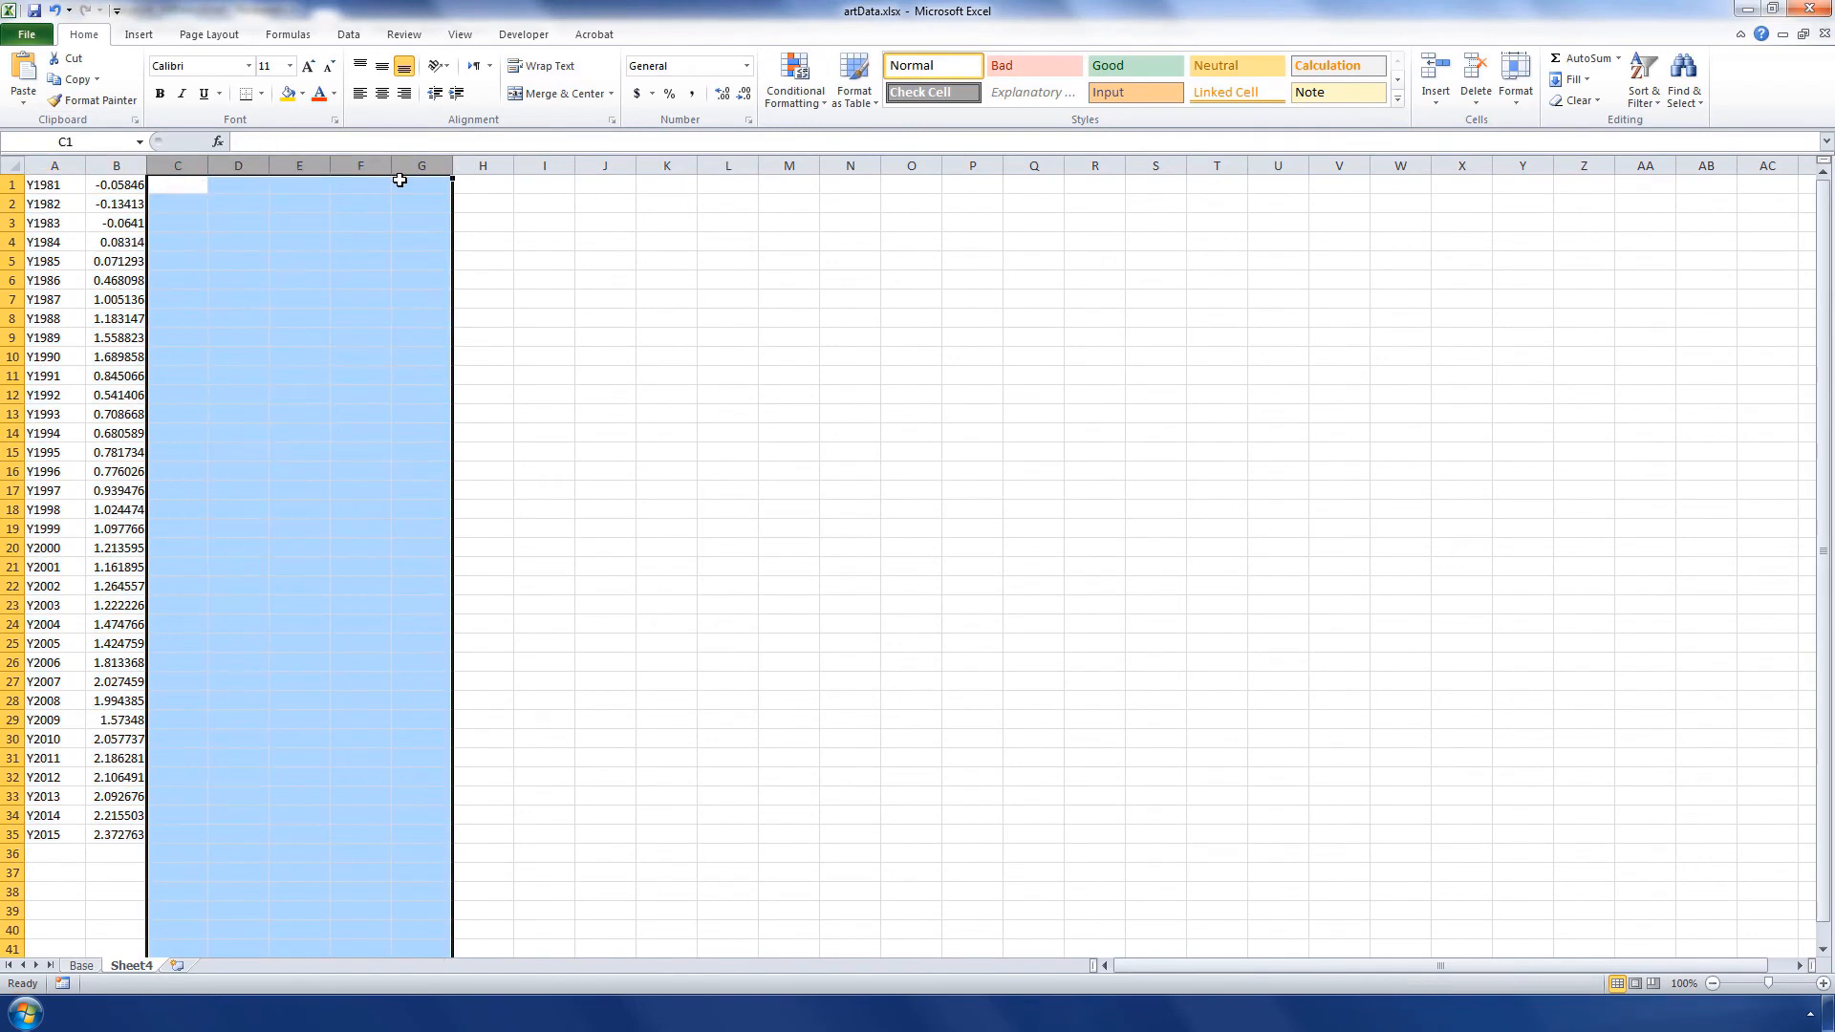
click(11, 183)
text(Coef)
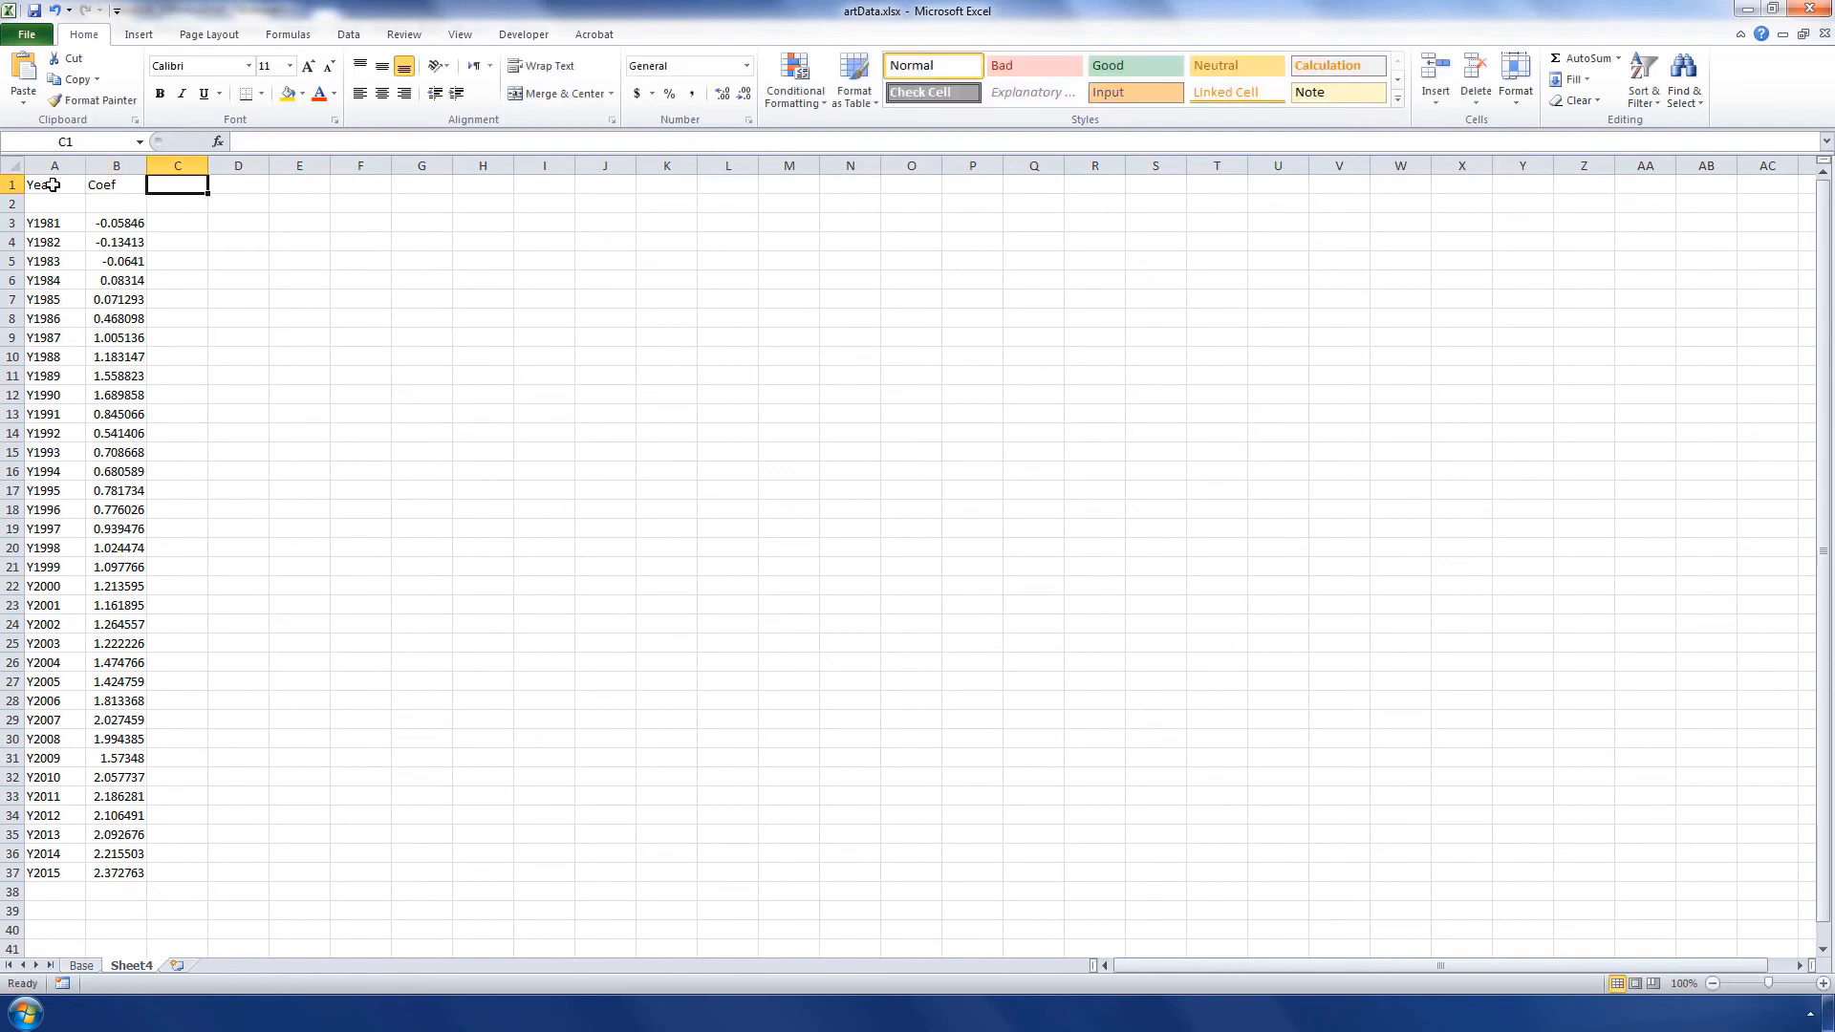
Add an Index header, a Y1980 base row, and the =exp(B2) index formula.
text(Index)
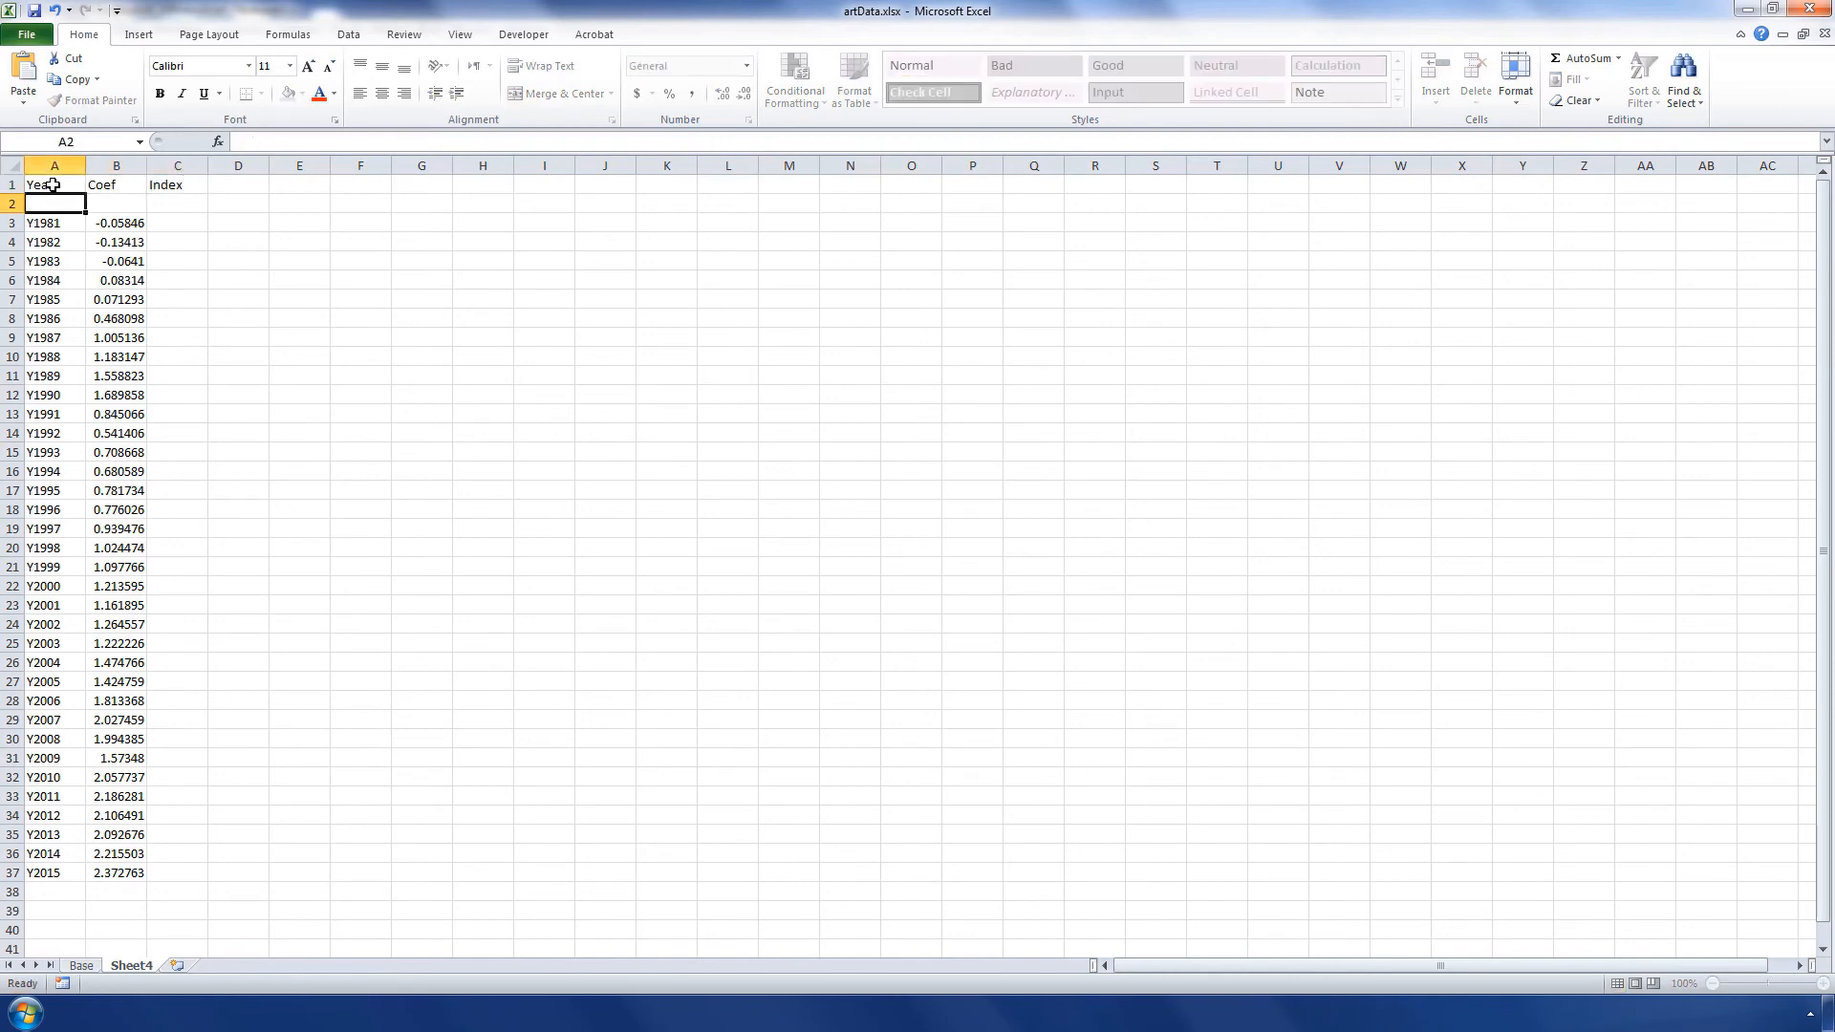
text(Y1980)
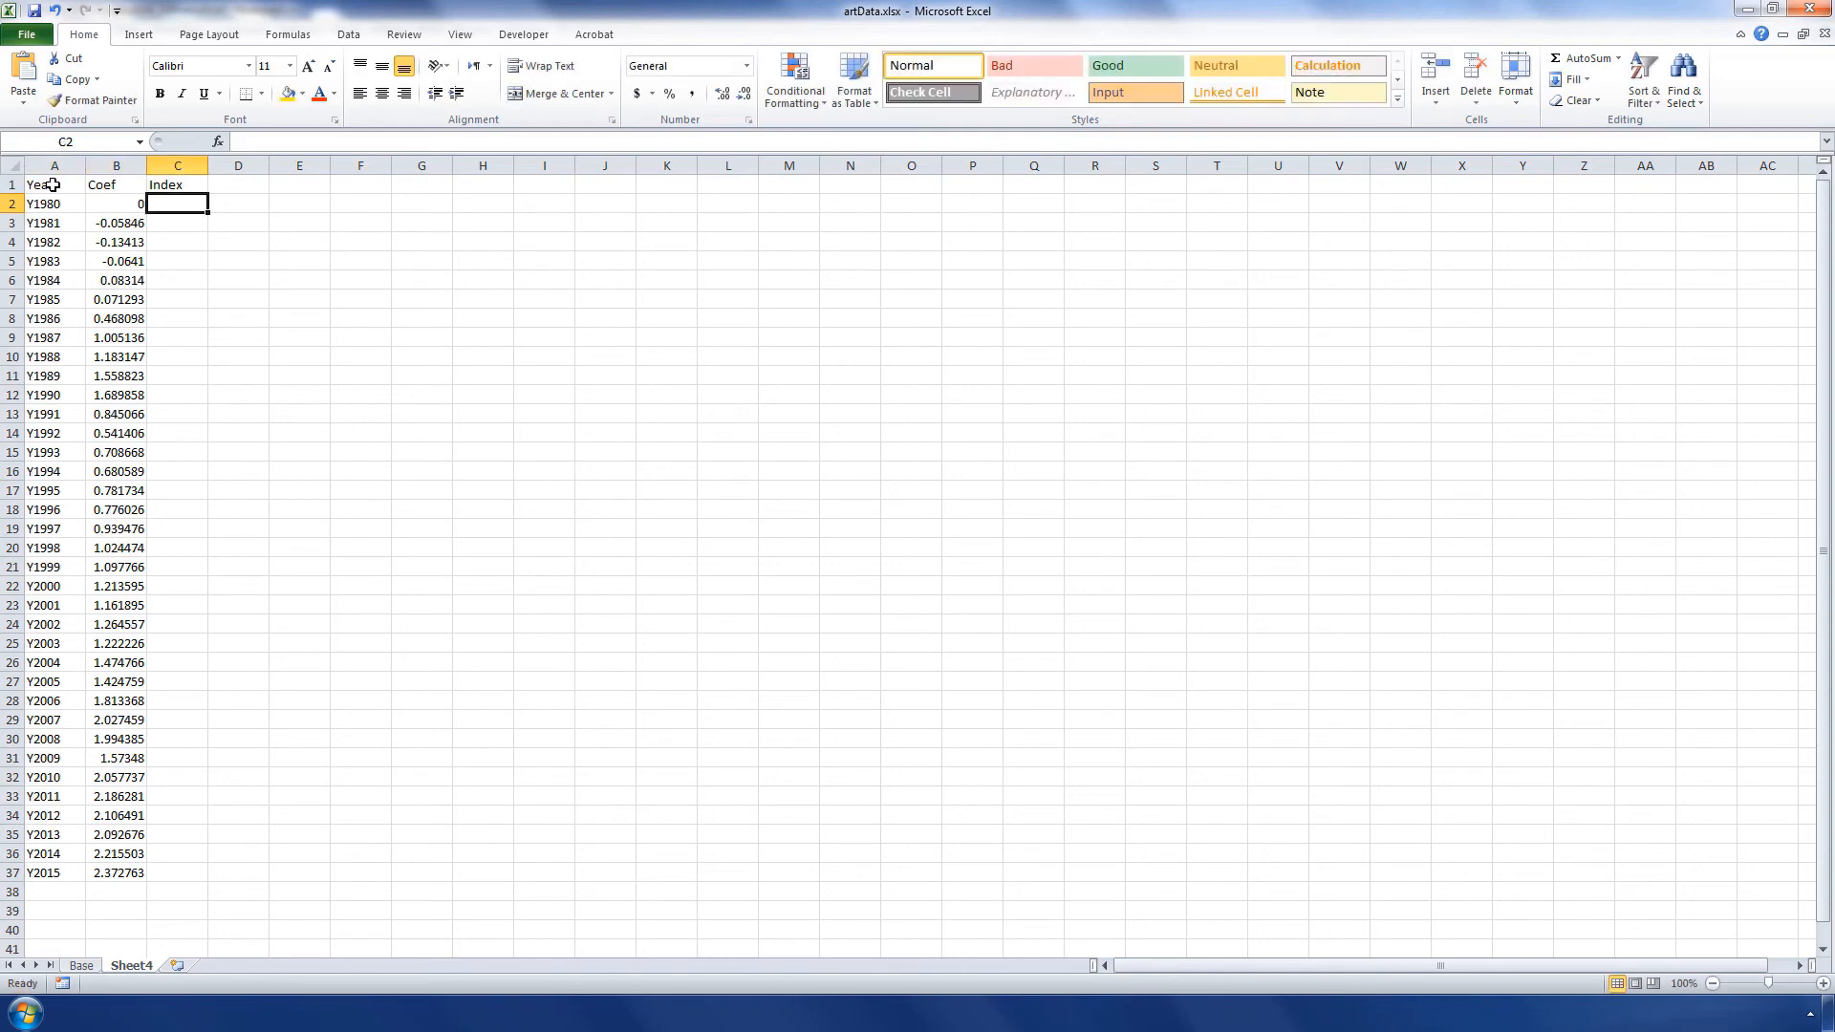
text(=exp(B2)
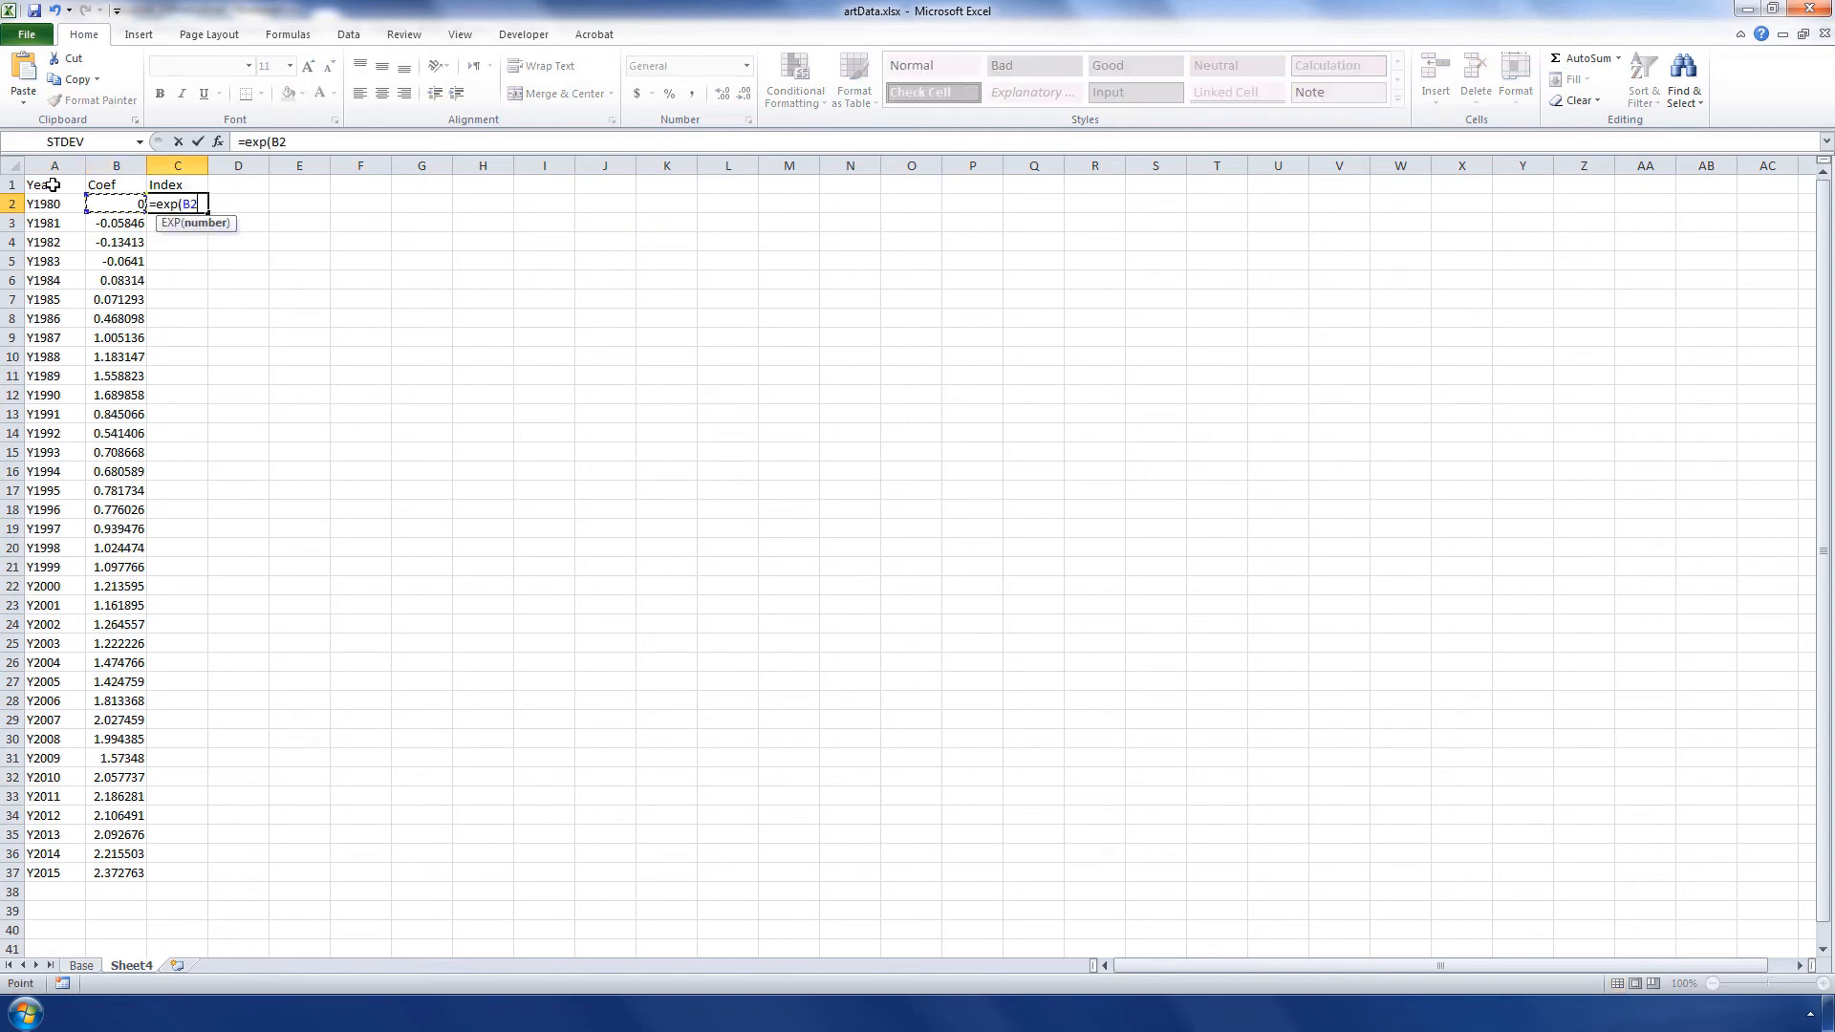
key(Enter)
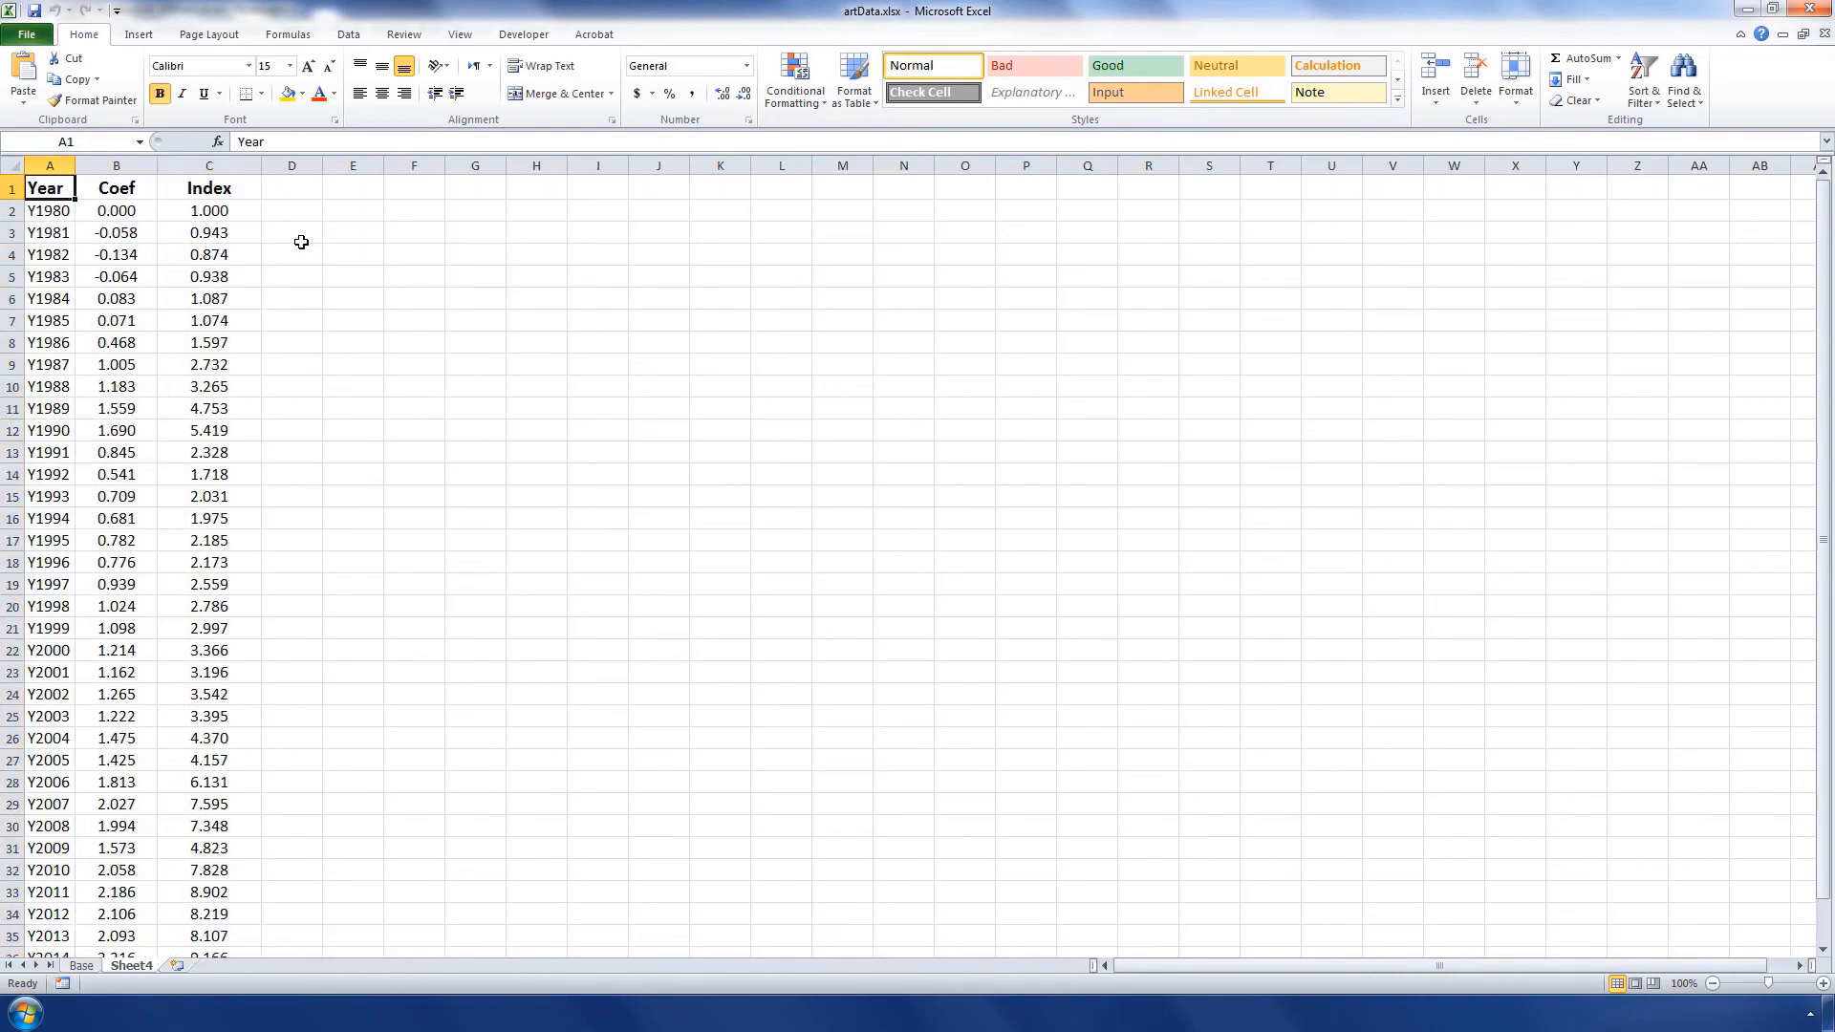
Insert a line chart of Index by year and move it beside the table.
click(48, 166)
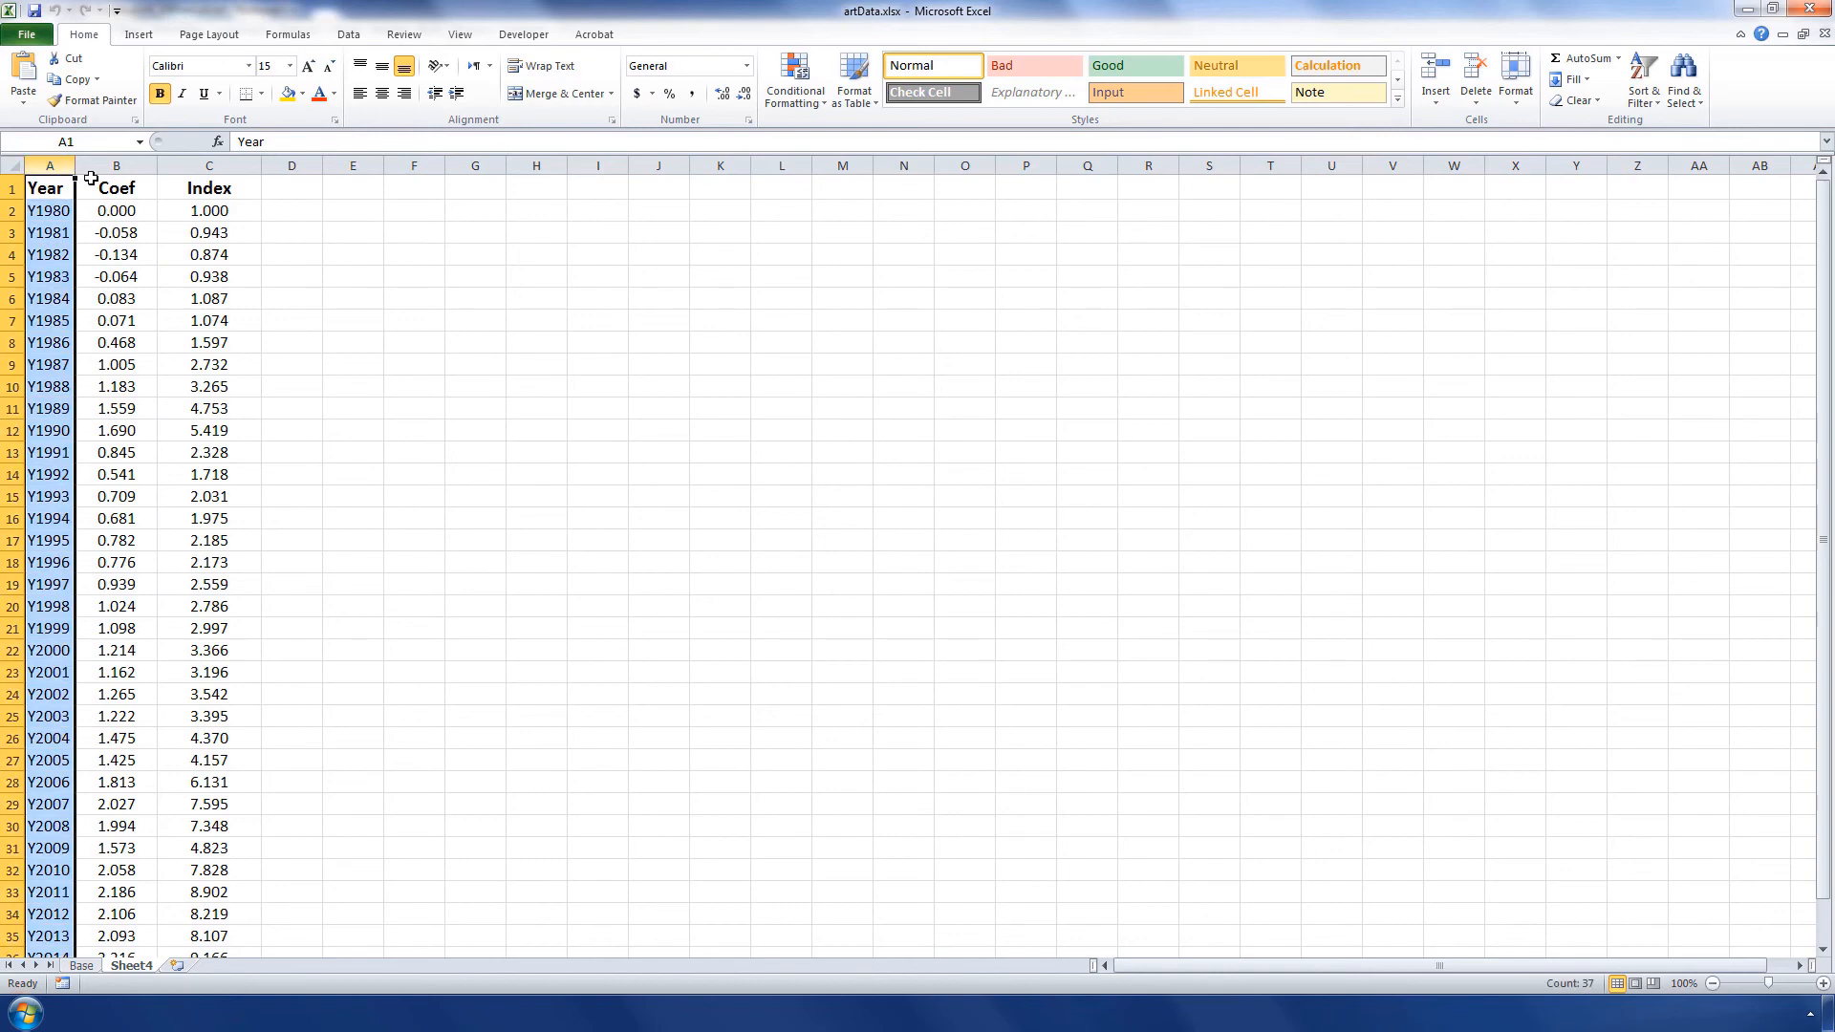
click(138, 34)
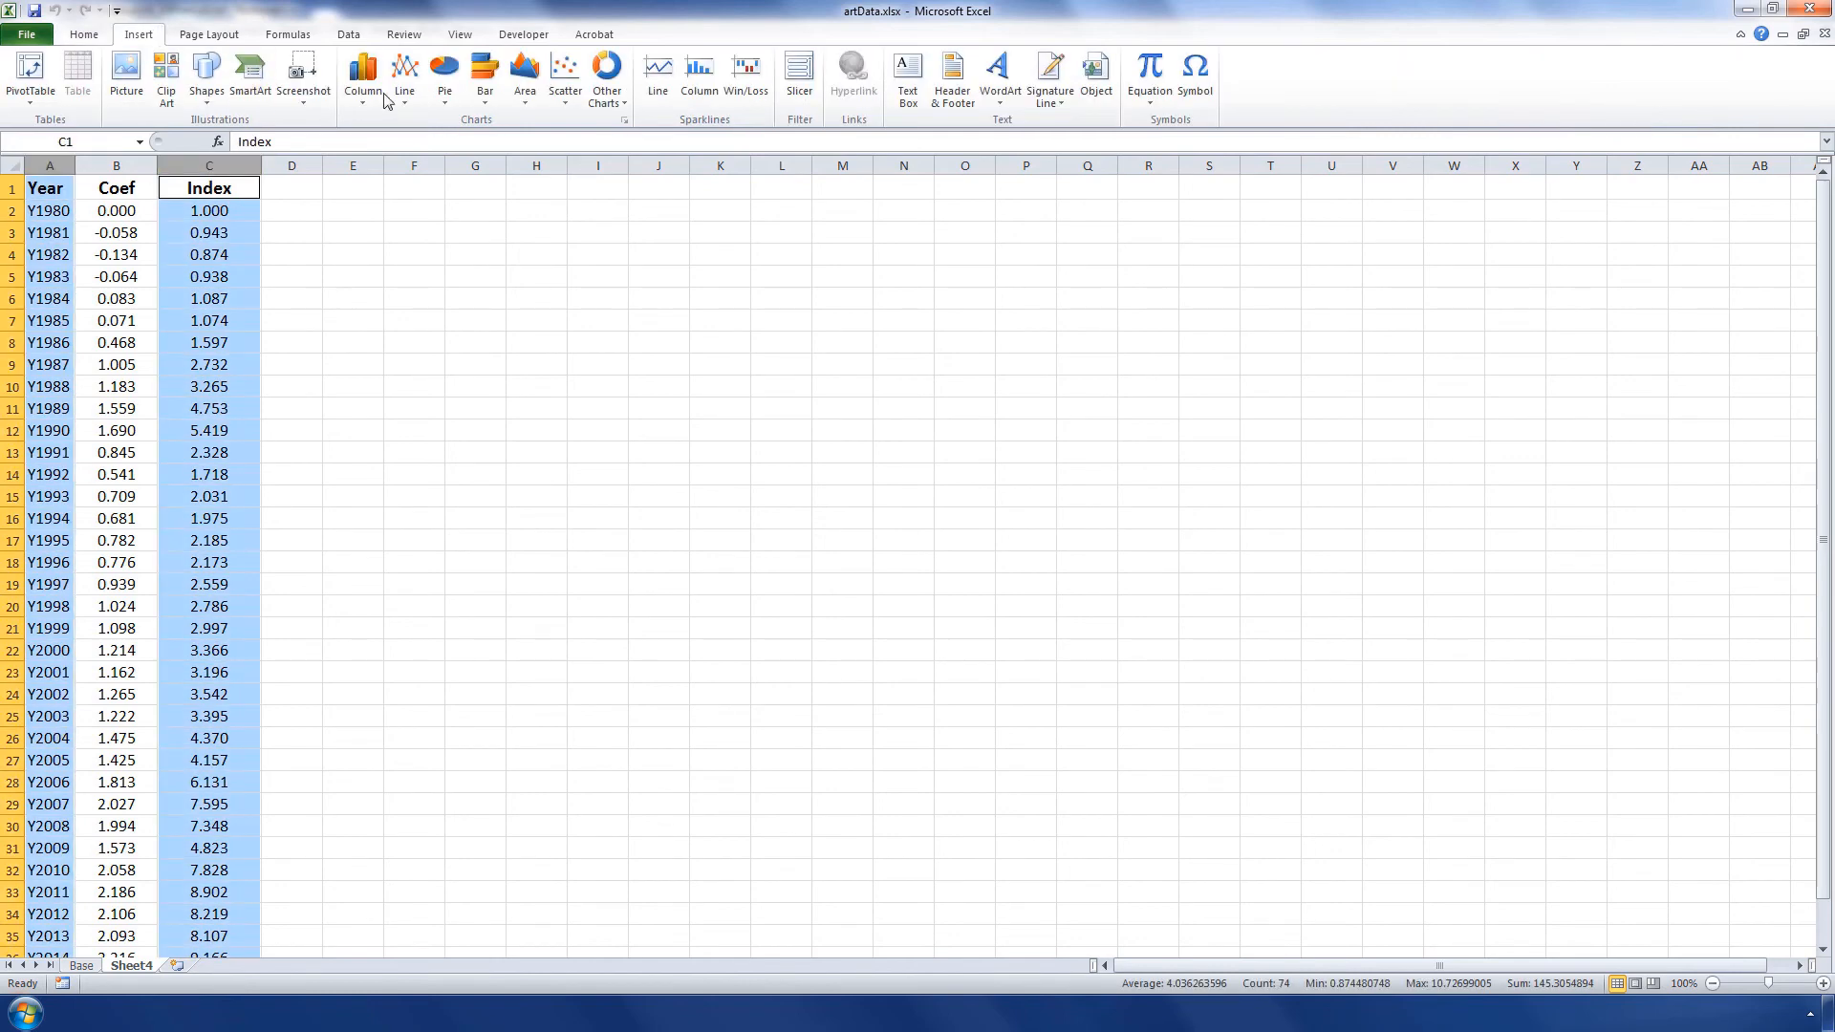
click(403, 70)
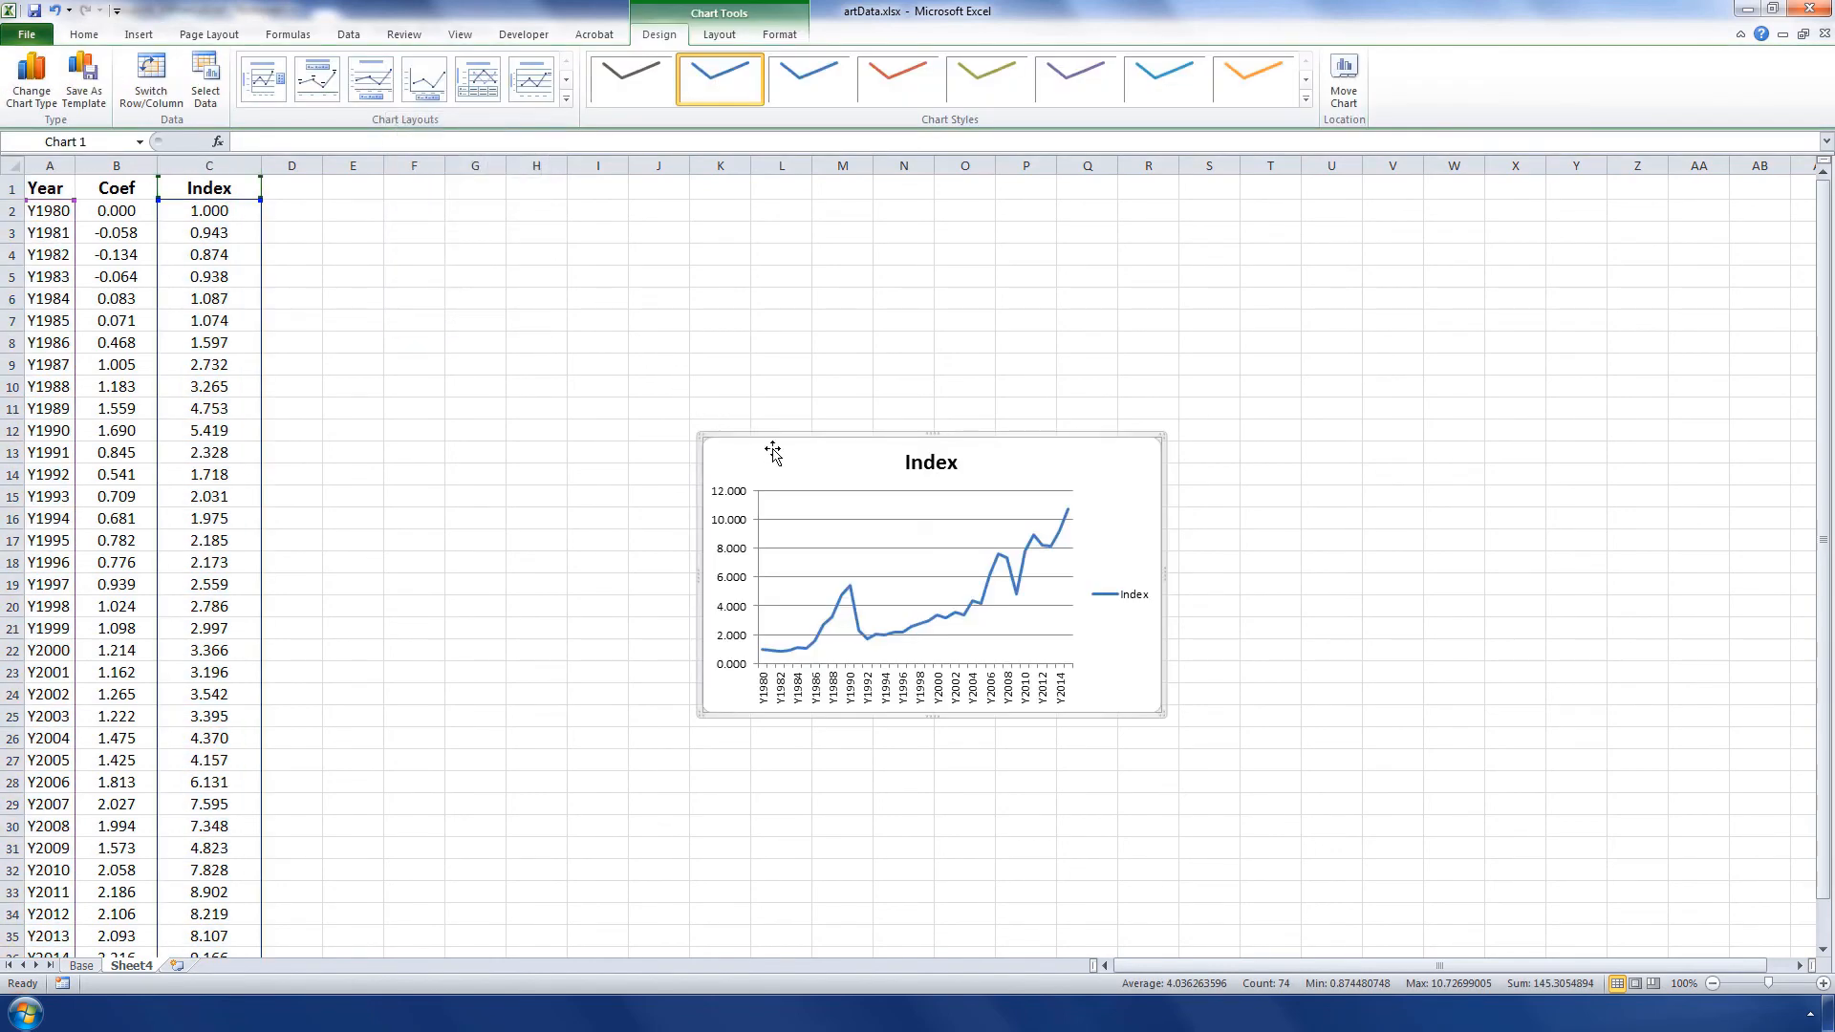
drag(770, 454, 462, 261)
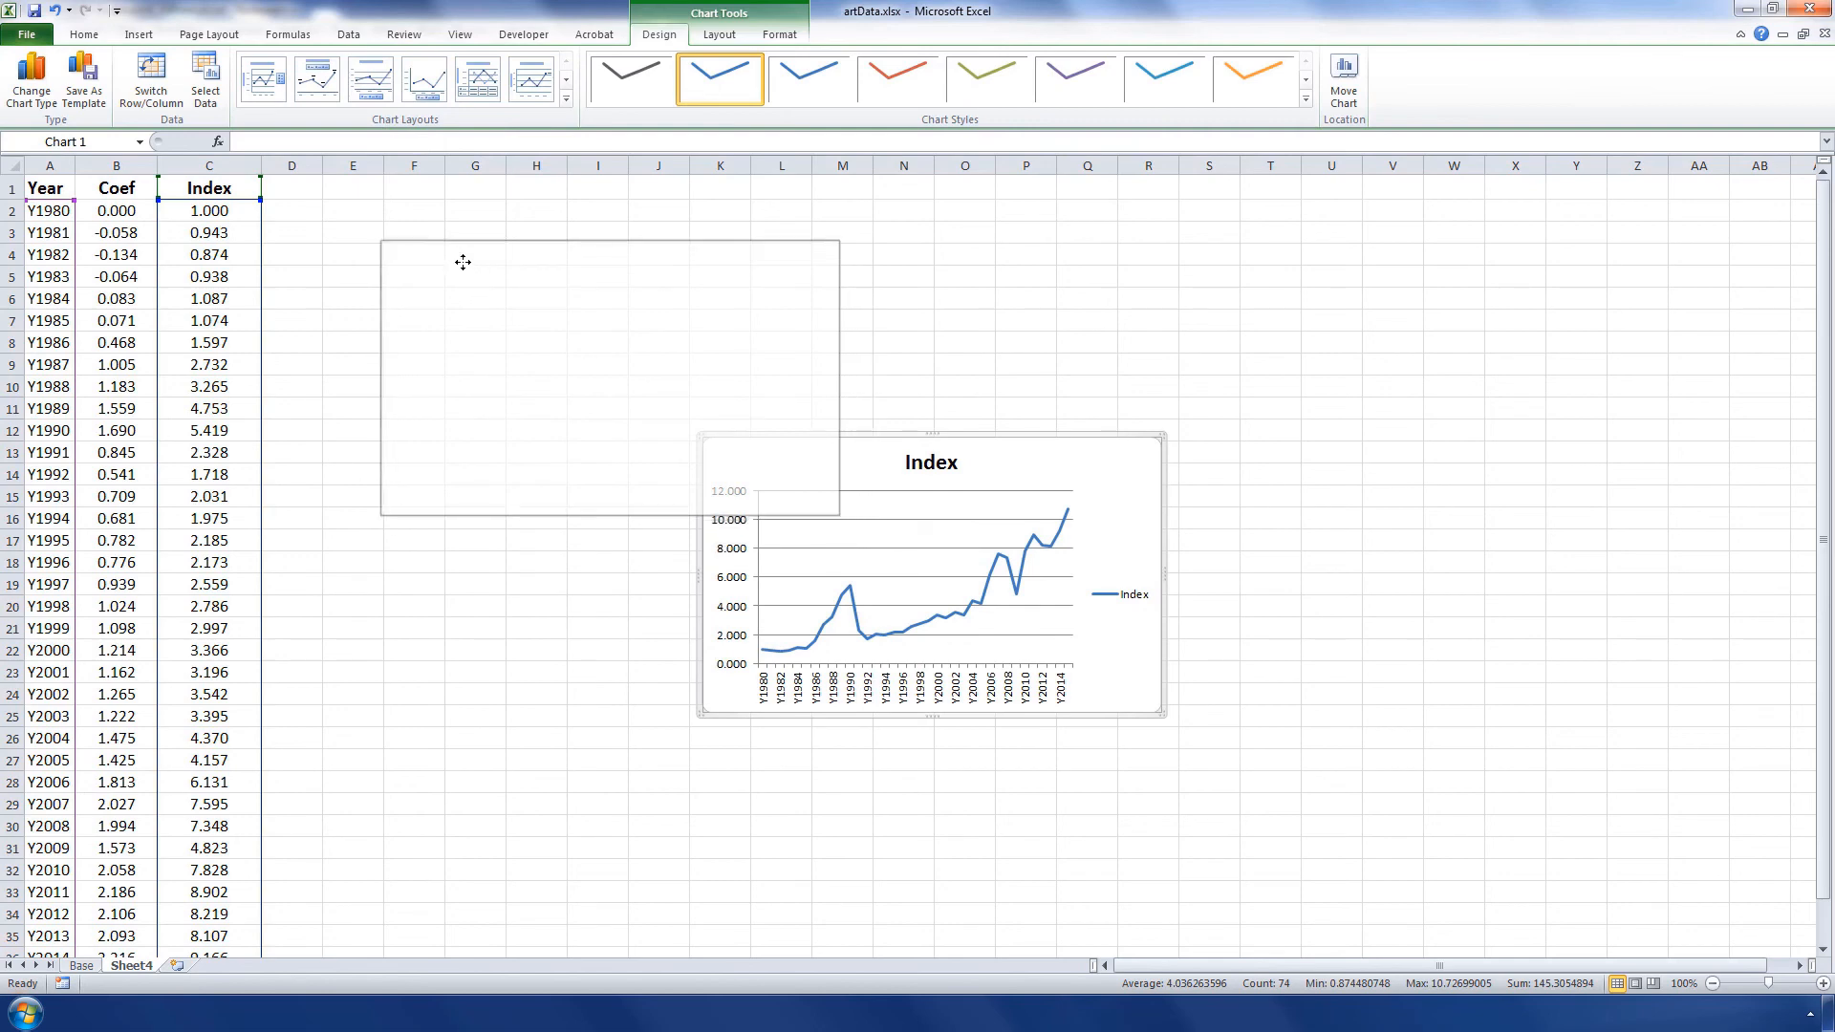